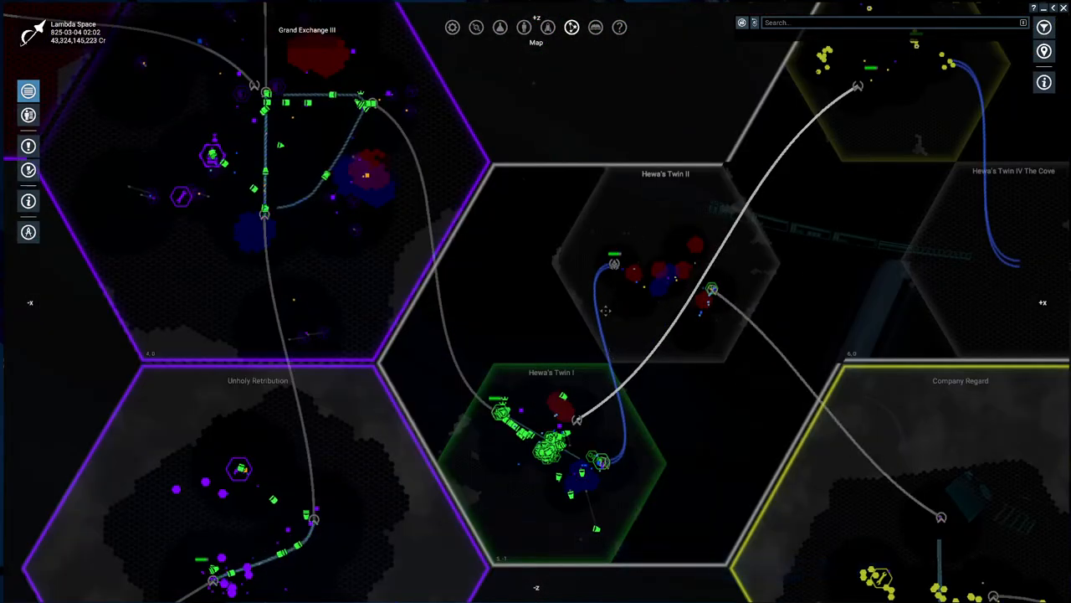
- Zoom the map from the multi-sector view into Grand Exchange III around the Asgard
scroll(down, 3)
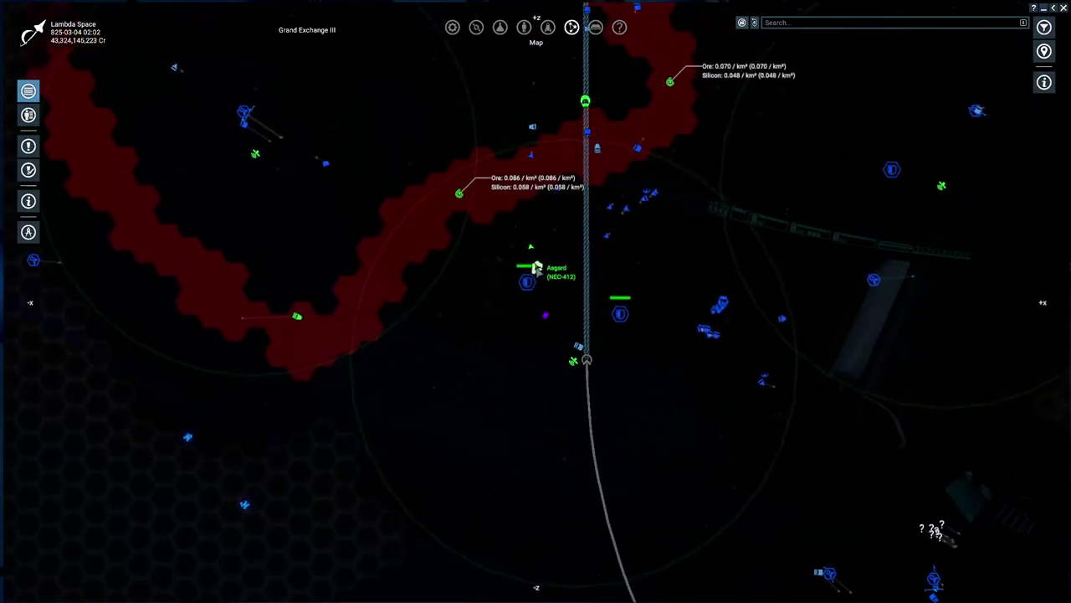
- Select the Asgard, zoom out to the galaxy view and back into Grand Exchange III
click(528, 266)
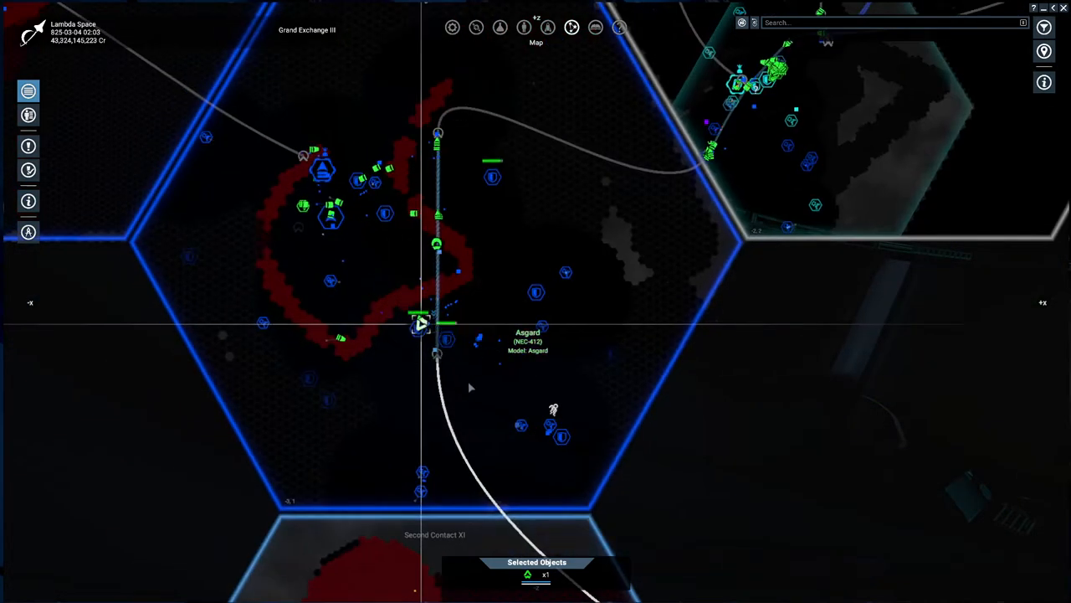
scroll(down, 3)
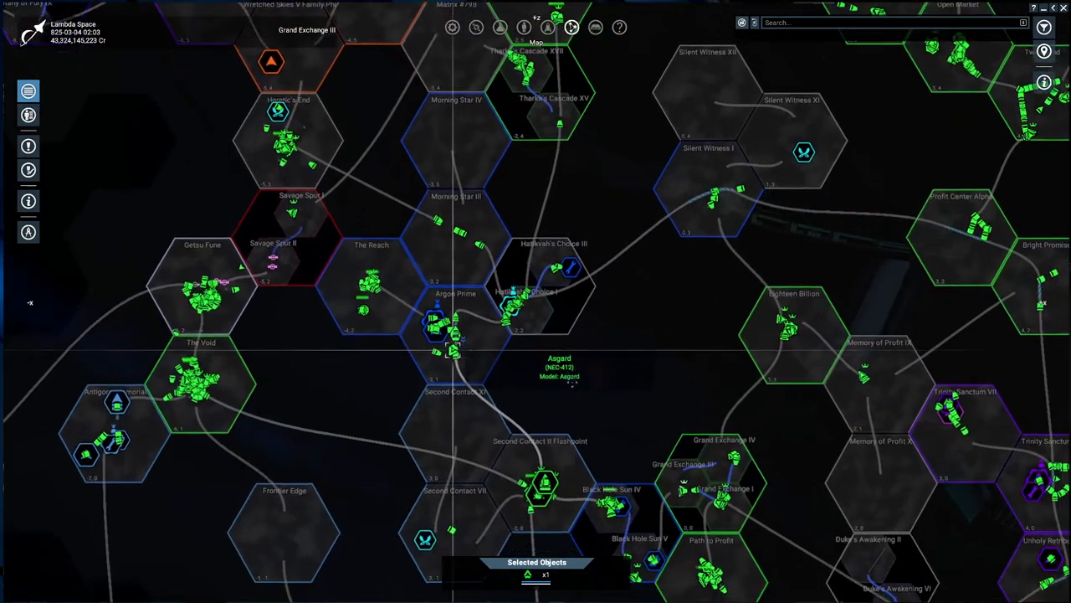
scroll(down, 3)
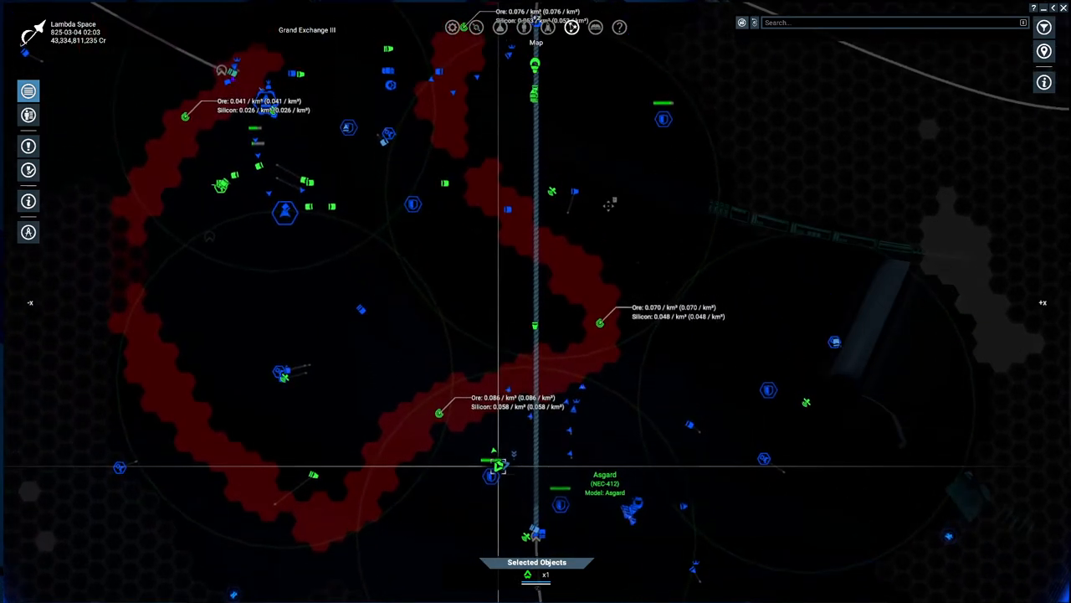
- Find the ANT Pillager Minotaur Raider via map search ('Pilla') and order the Asgard against it
click(890, 24)
text(Pilla)
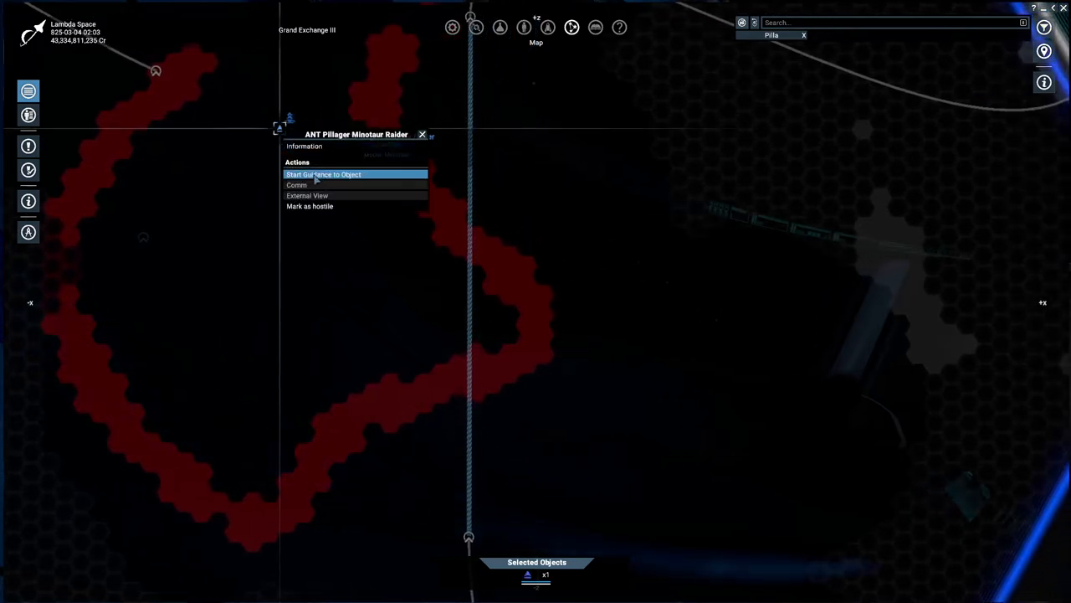
click(323, 174)
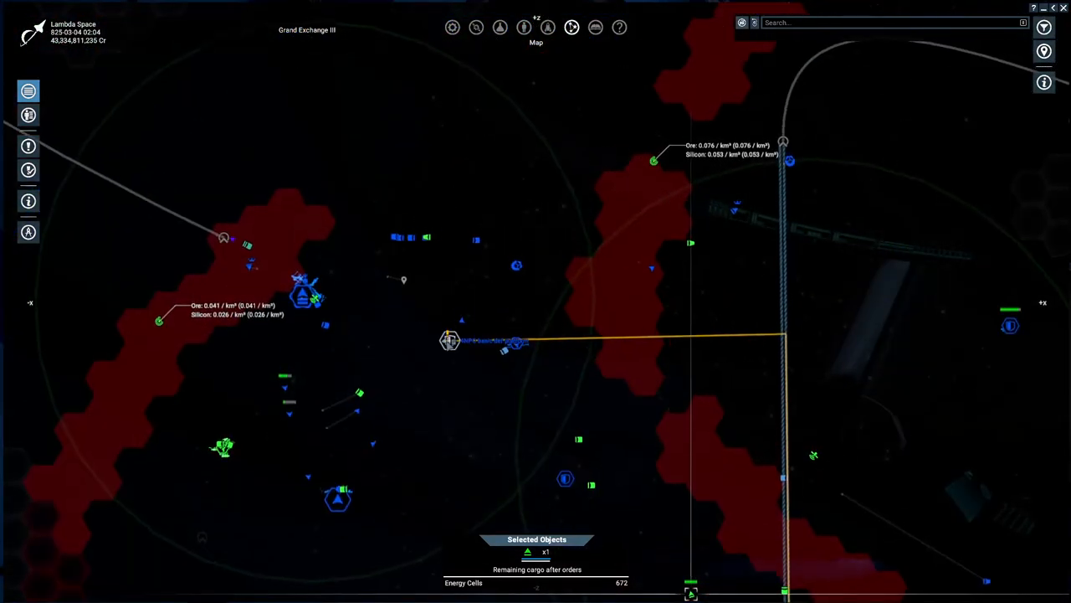
right_click(450, 342)
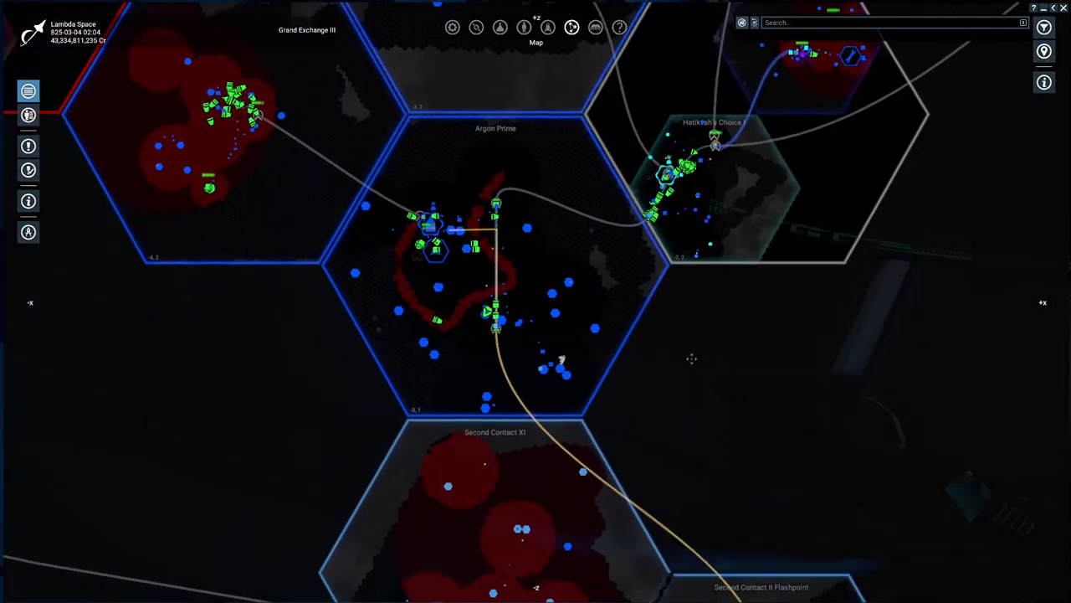
- Zoom out to the galaxy view and bring the Family Zhin and Zyarth's Dominion sectors into view
scroll(down, 3)
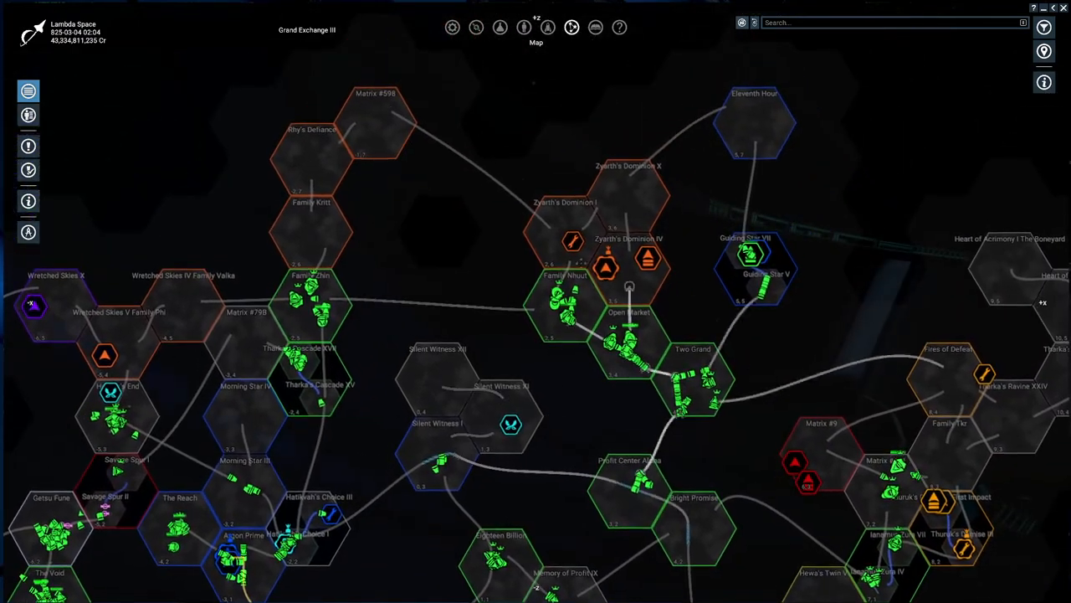
scroll(down, 3)
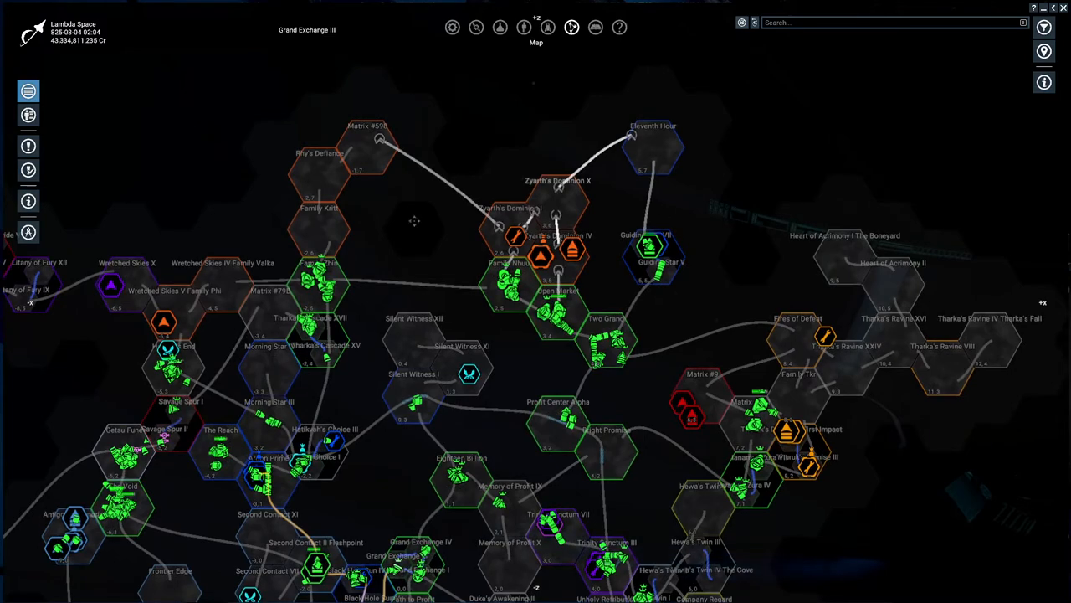
scroll(up, 3)
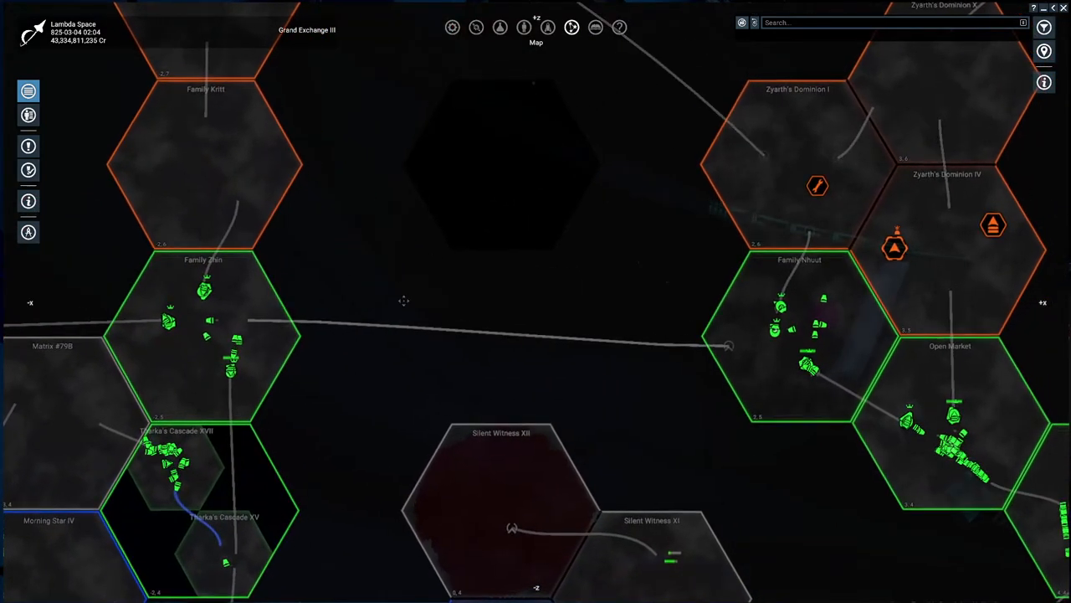
mouse_move(780, 304)
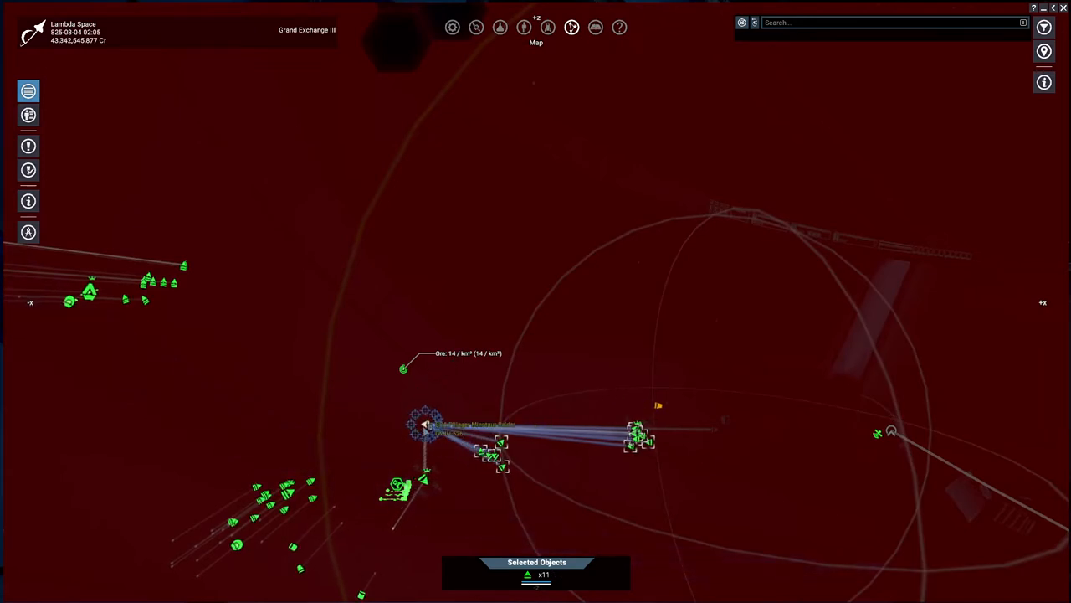
- Order the eleven-ship fleet and then the Katana to points inside the red gas sector
right_click(427, 427)
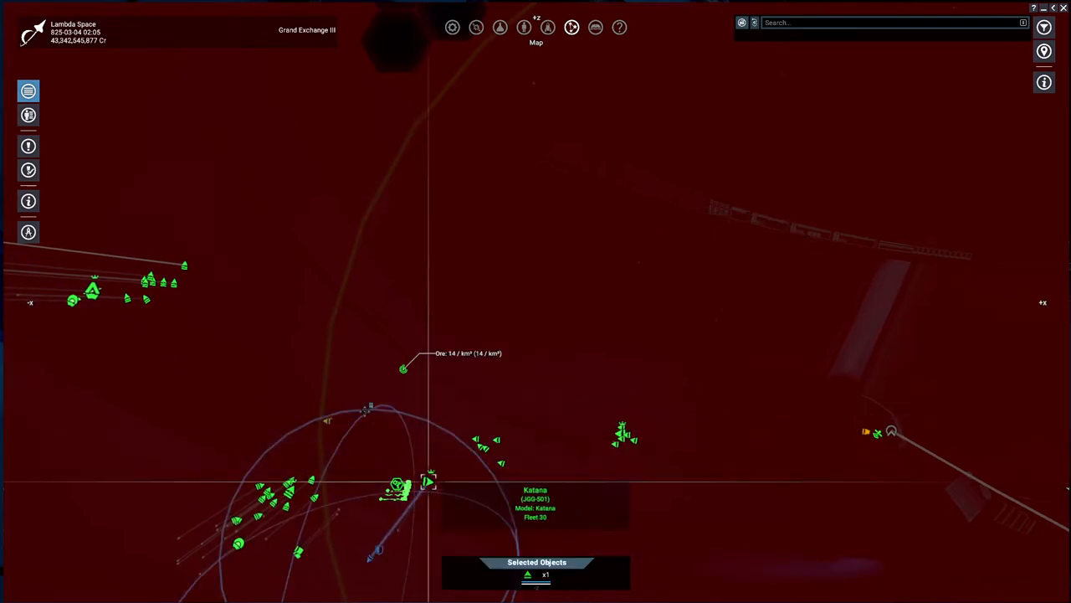
right_click(398, 485)
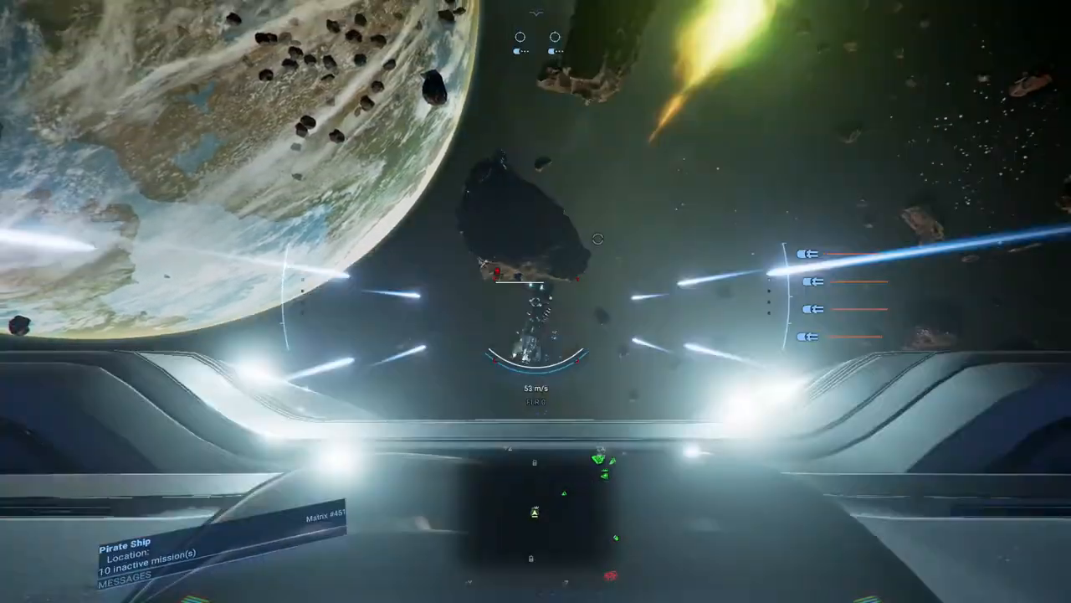
- Fly toward the targeted pirate ship among the asteroids to engage it
key(w)
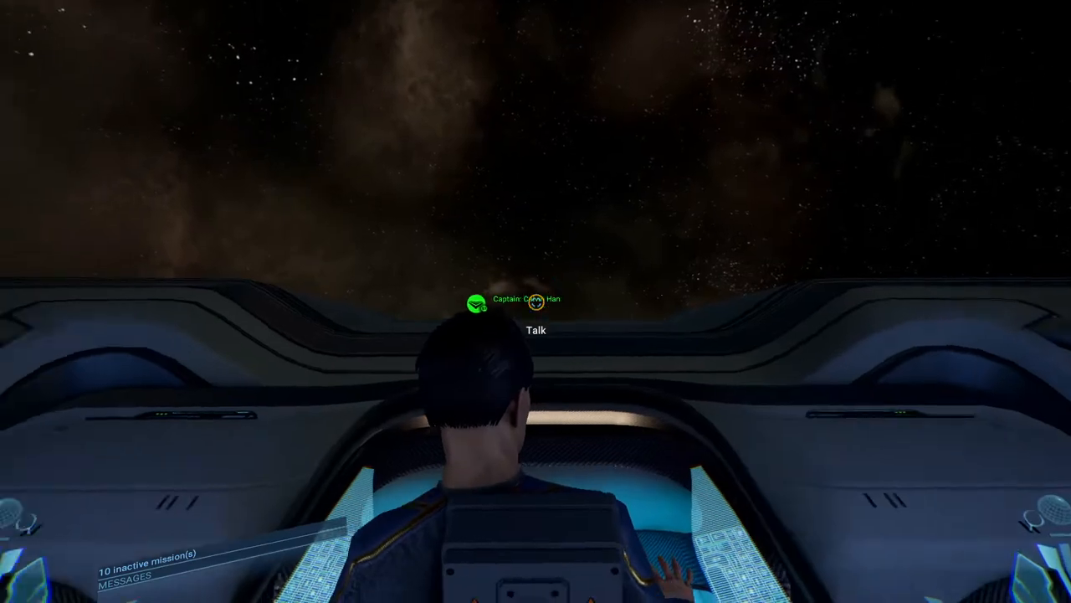
- Get up from the pilot seat and walk into the ship's corridor
click(536, 328)
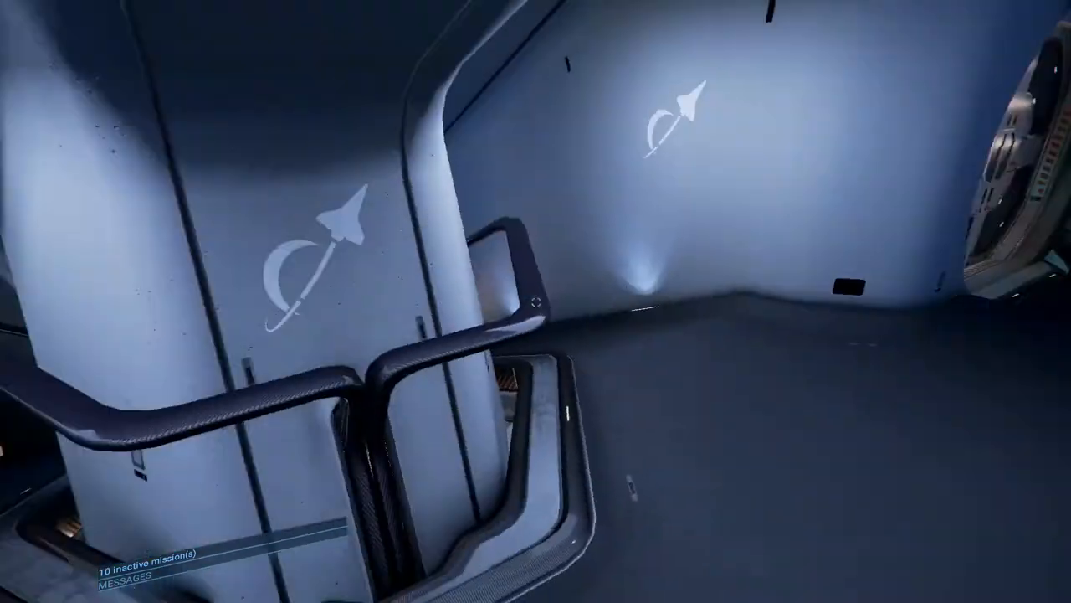
mouse_move(536, 301)
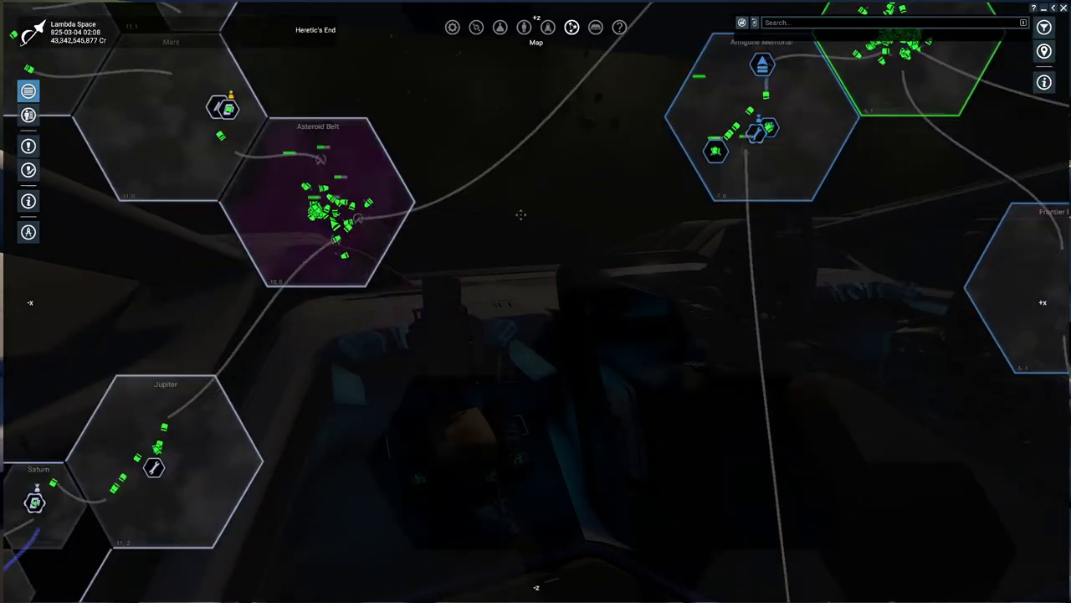
- Zoom the map across the sectors around the Asteroid Belt, Mars, Jupiter and Saturn
scroll(down, 3)
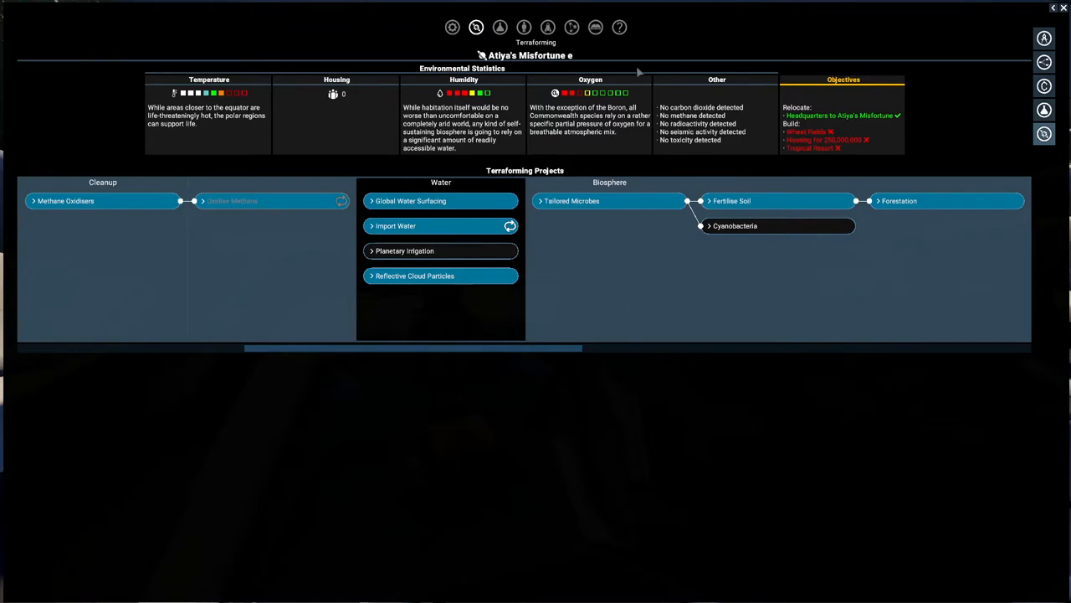
mouse_move(549, 348)
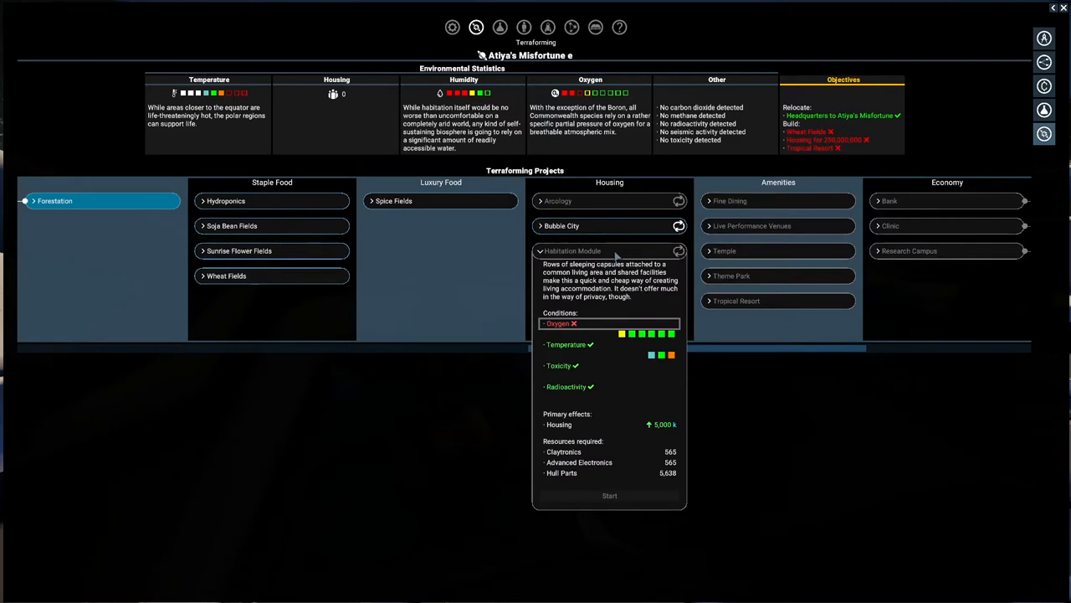
click(577, 275)
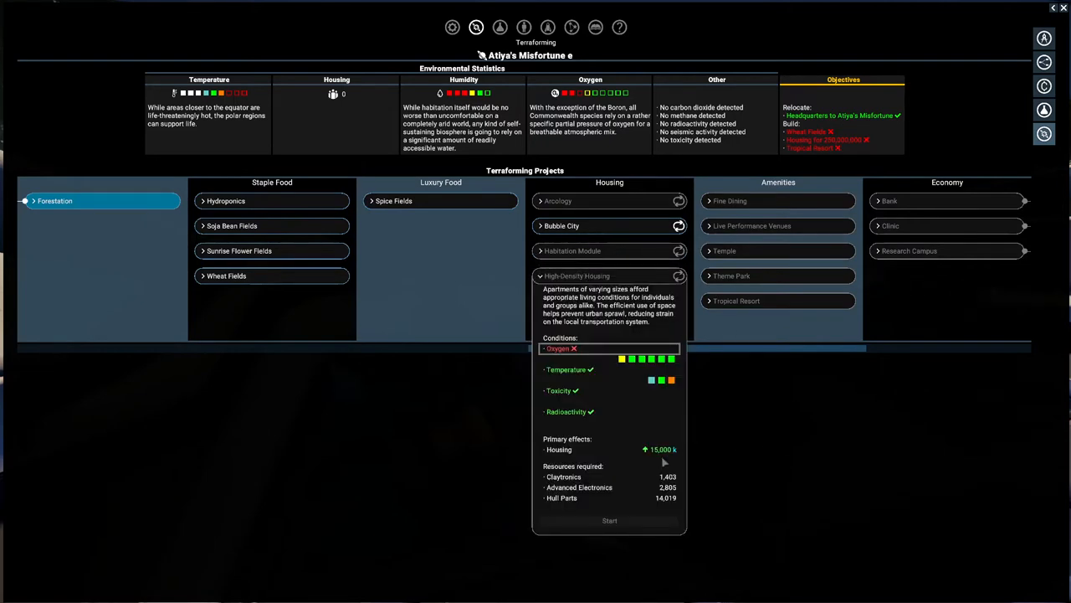
mouse_move(809, 428)
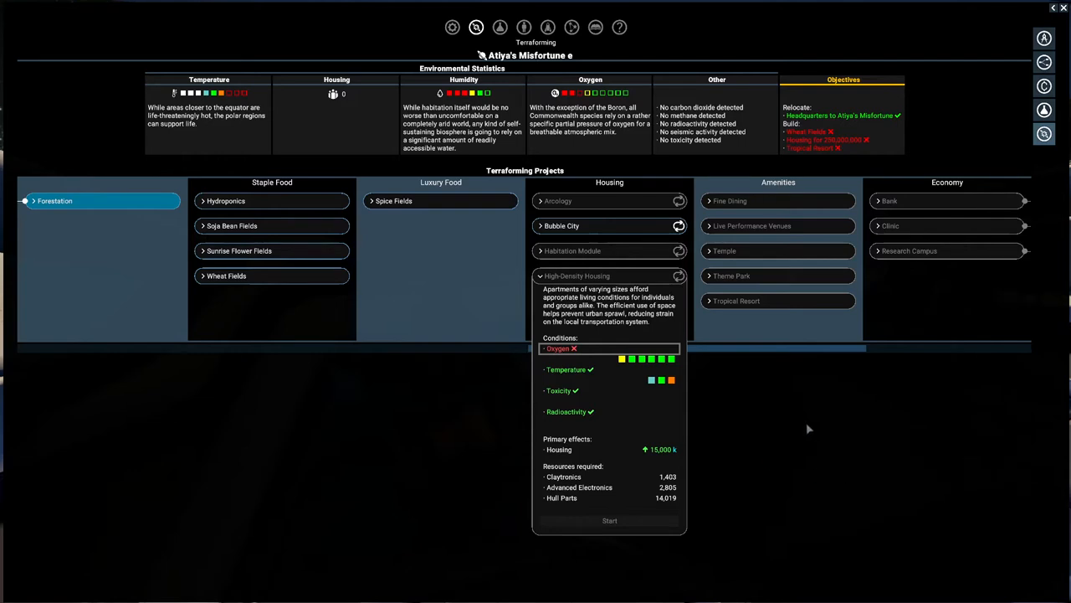
mouse_move(191, 268)
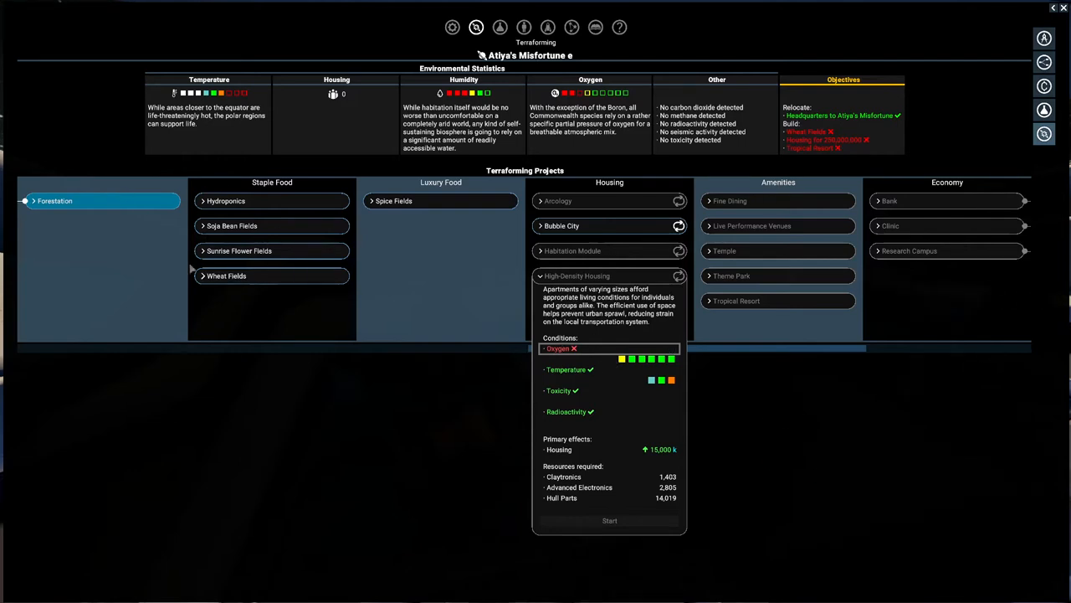
mouse_move(803, 383)
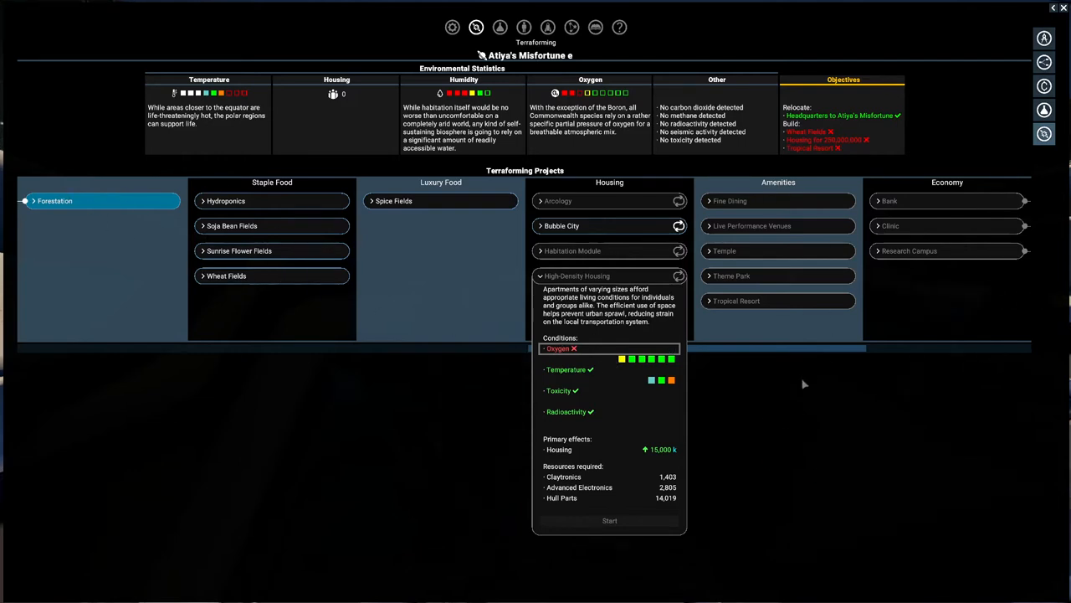
click(576, 274)
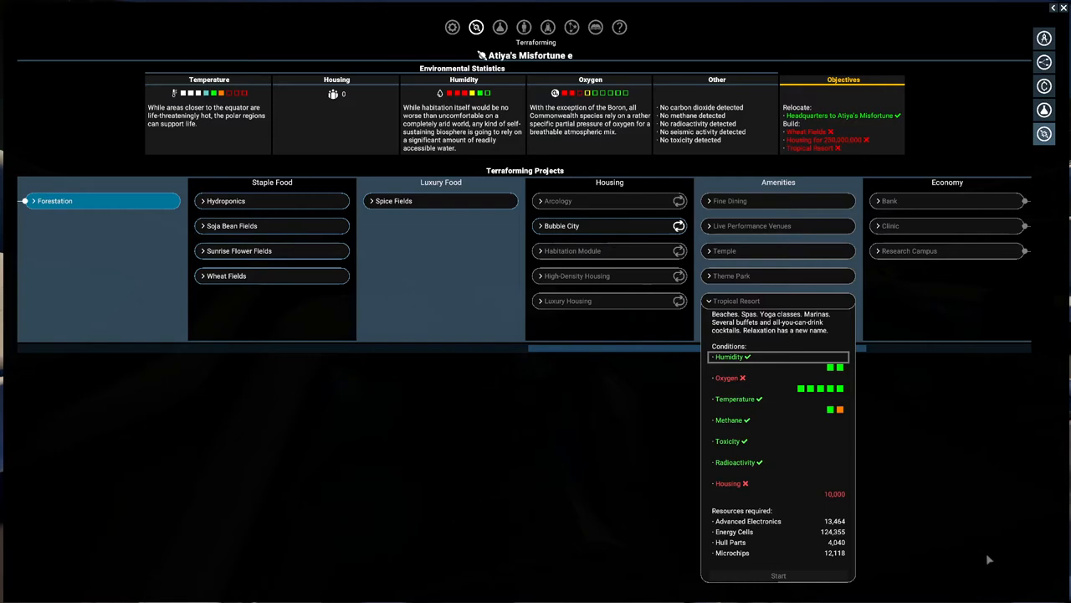
mouse_move(451, 432)
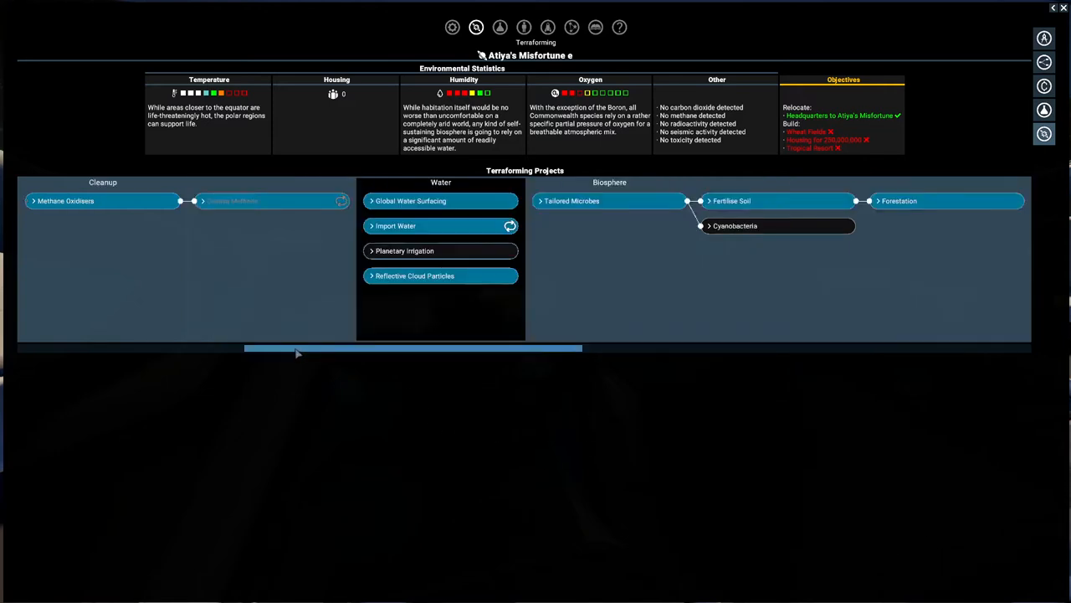
scroll(left, 3)
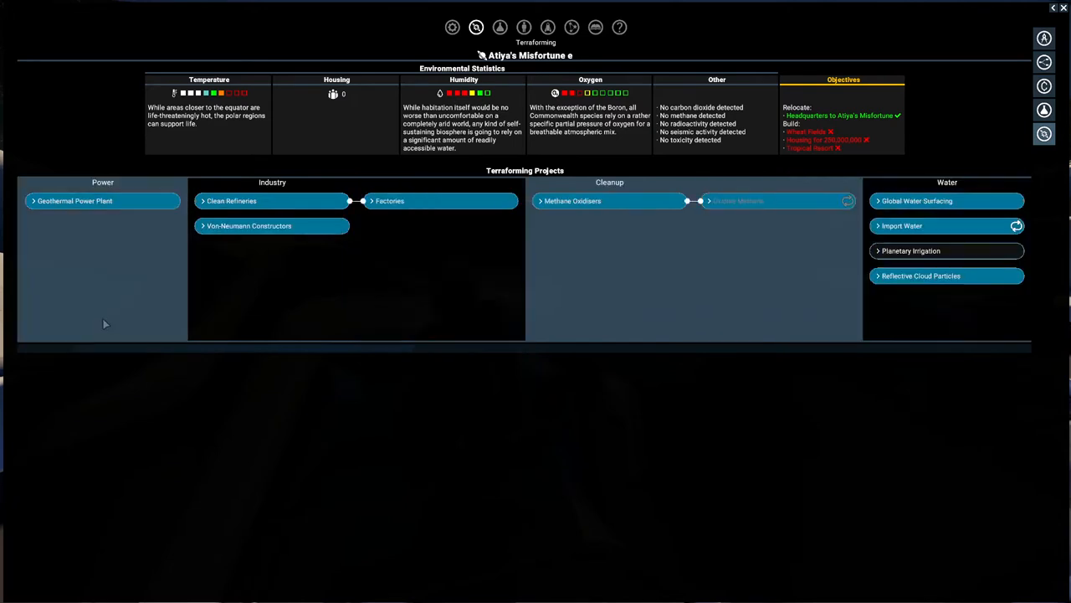
scroll(right, 3)
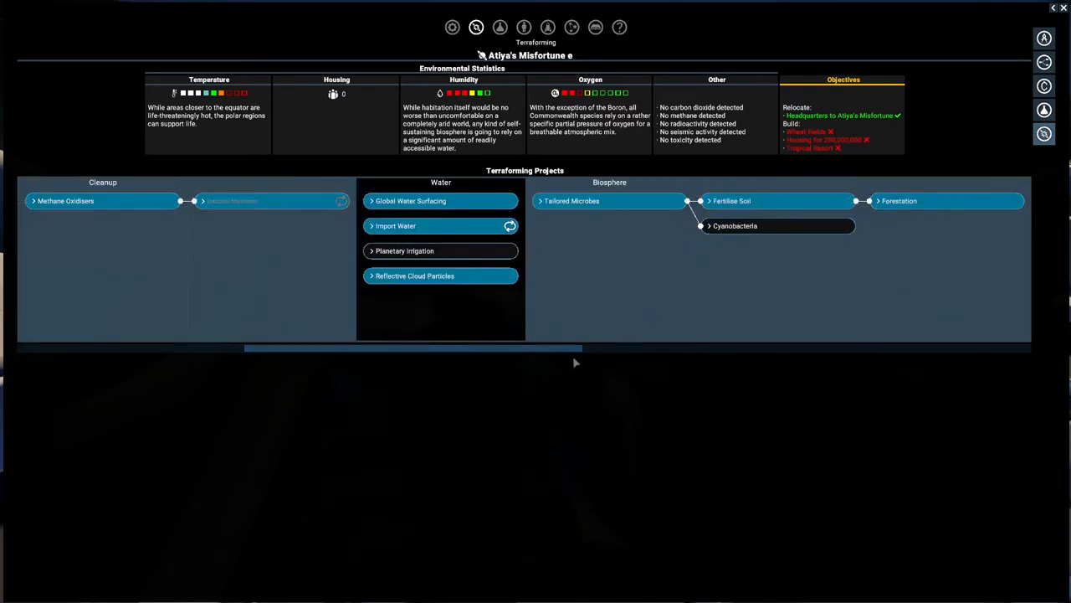
mouse_move(232, 81)
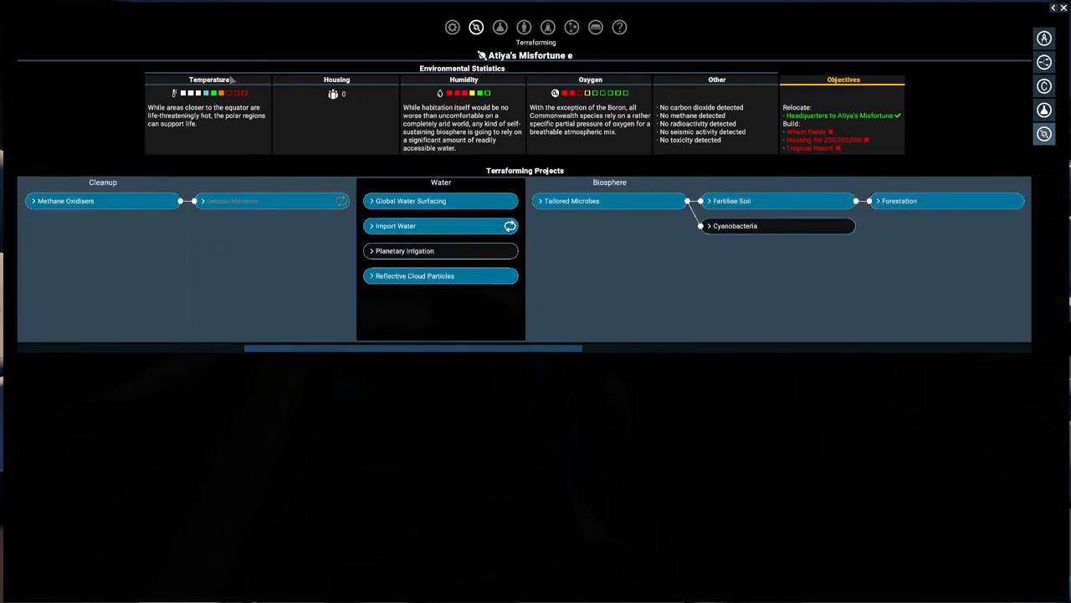
mouse_move(248, 120)
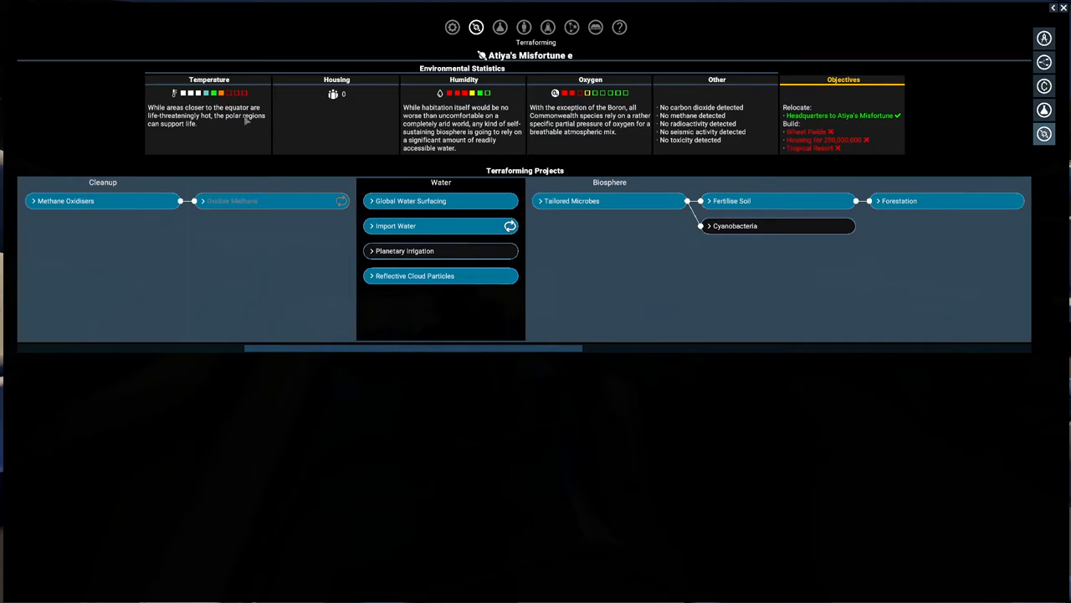
mouse_move(415, 286)
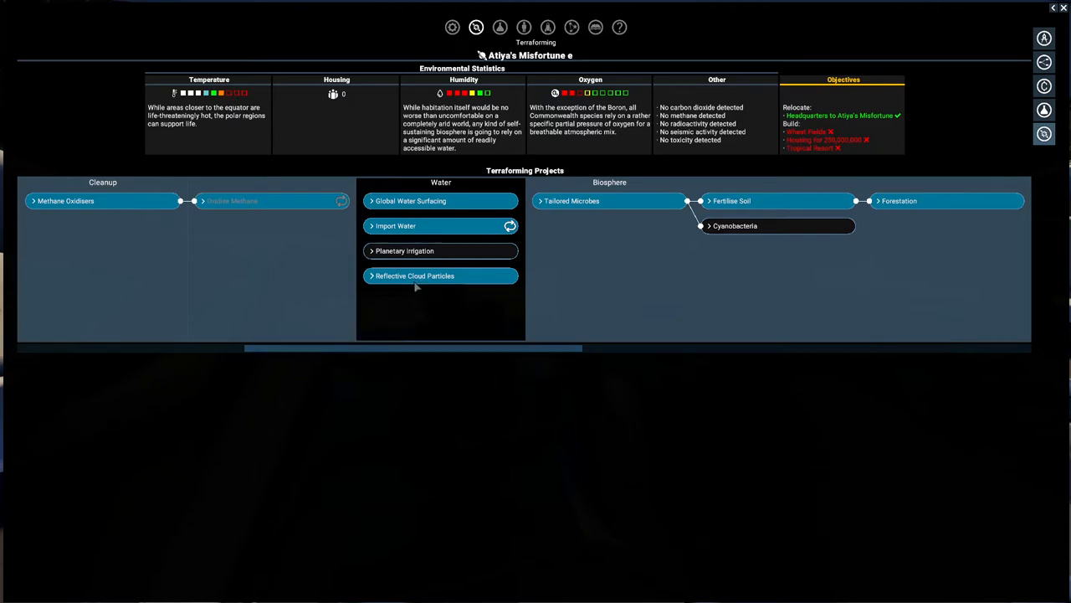
click(415, 275)
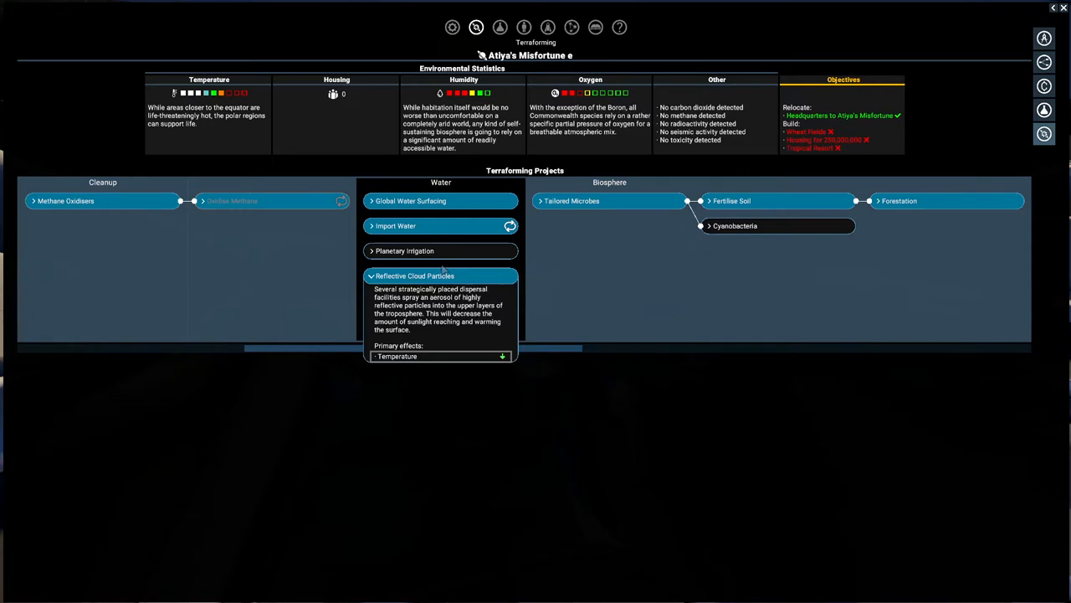
mouse_move(539, 328)
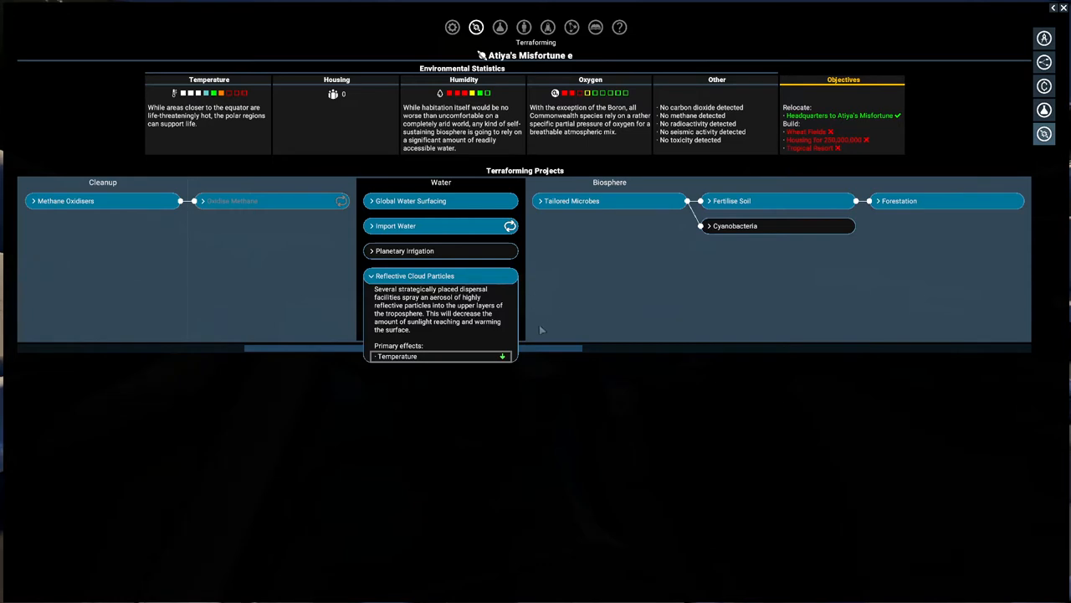
click(416, 274)
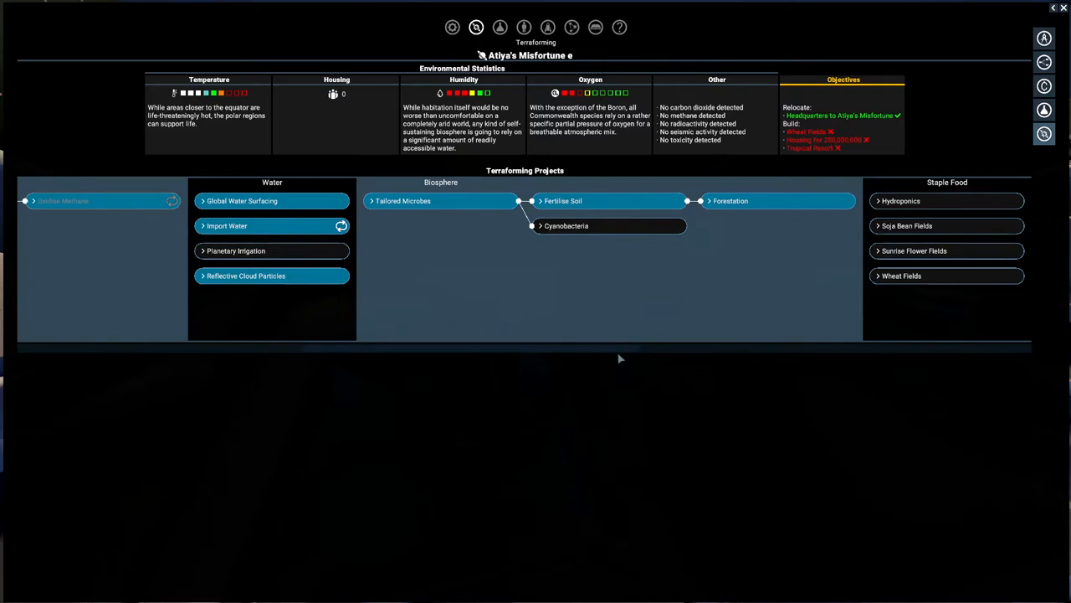
scroll(right, 3)
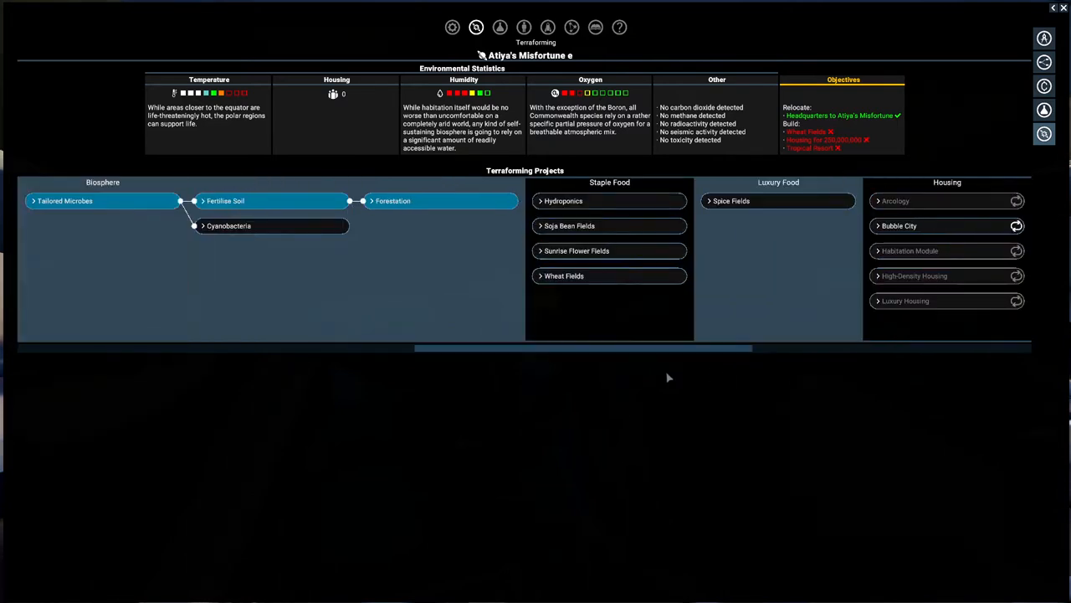
mouse_move(363, 357)
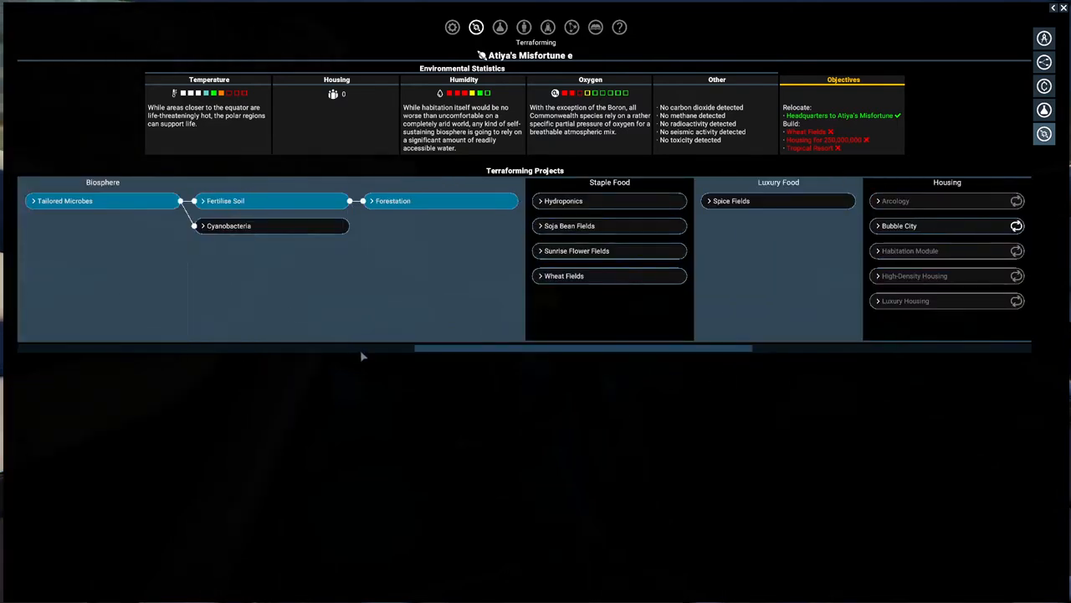
scroll(right, 3)
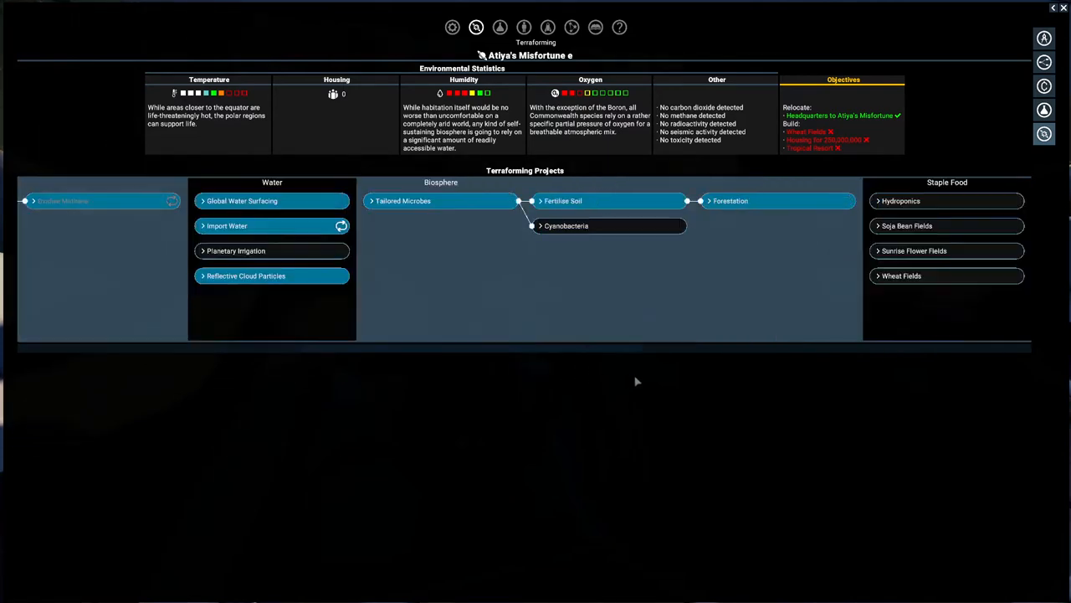
scroll(right, 3)
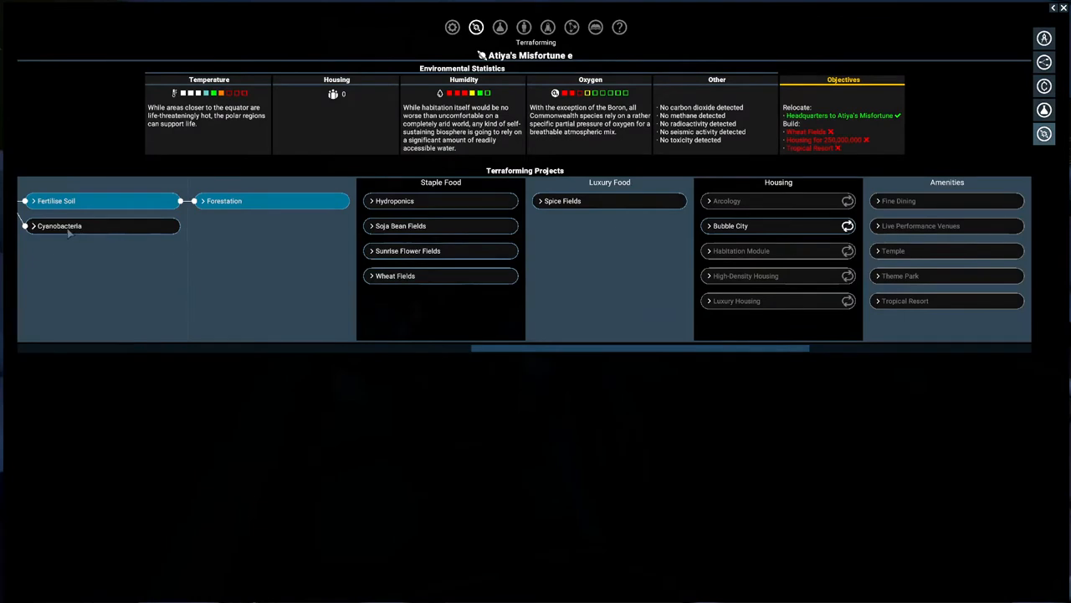
- Start the Cyanobacteria oxygen project under Biosphere on Atiya's Misfortune e and collapse its details
click(59, 224)
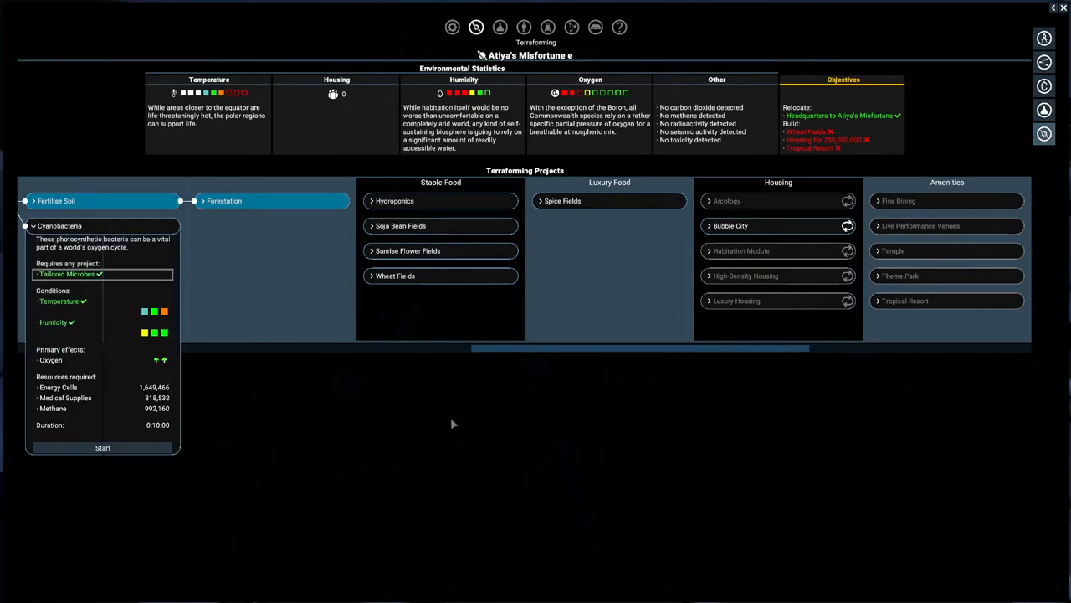
mouse_move(223, 439)
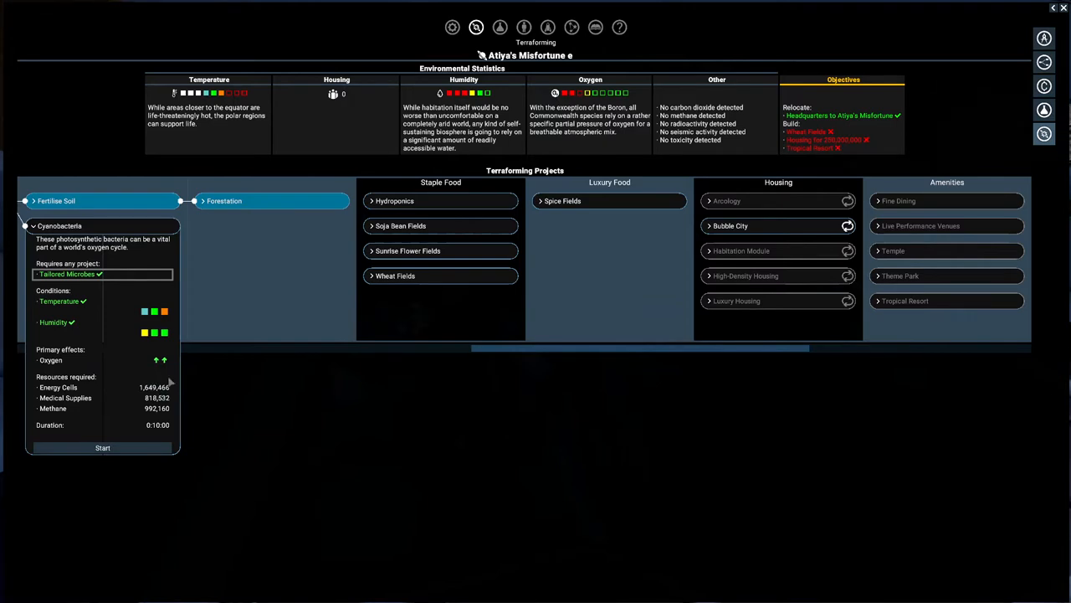
mouse_move(224, 435)
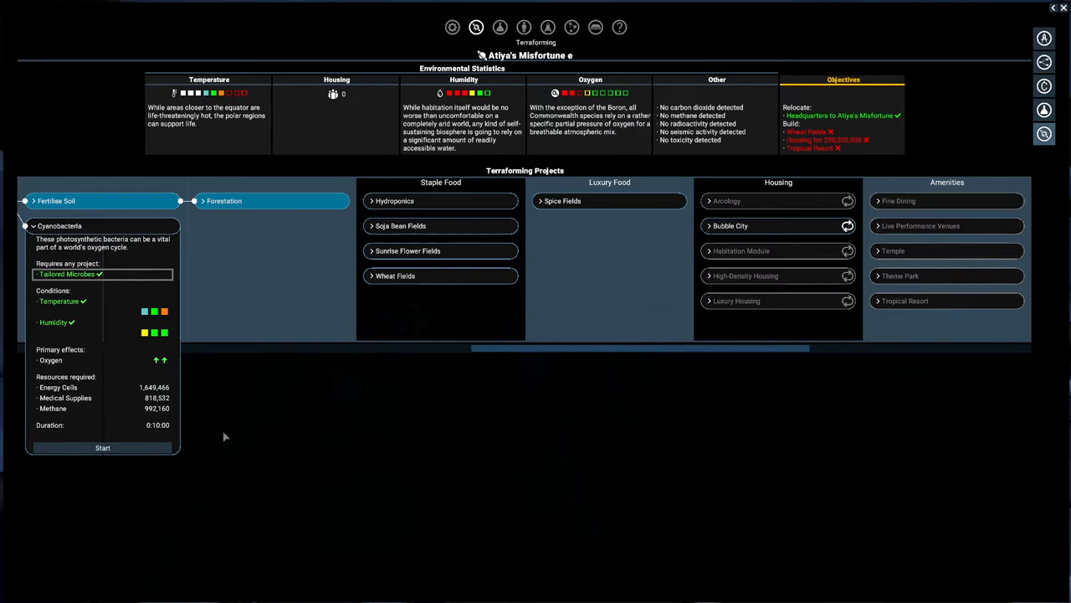
mouse_move(329, 427)
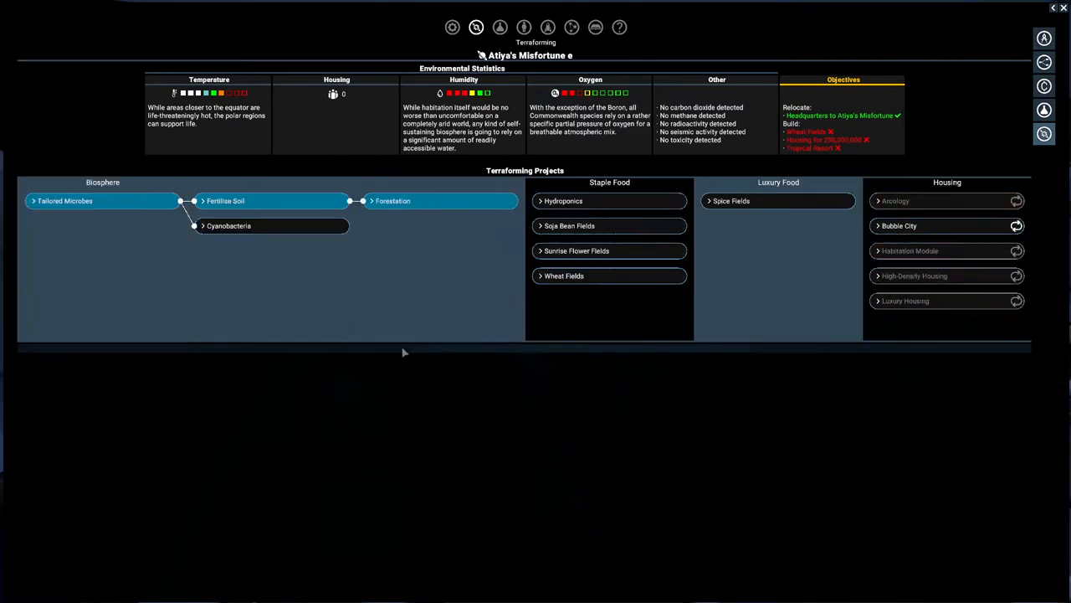
click(227, 224)
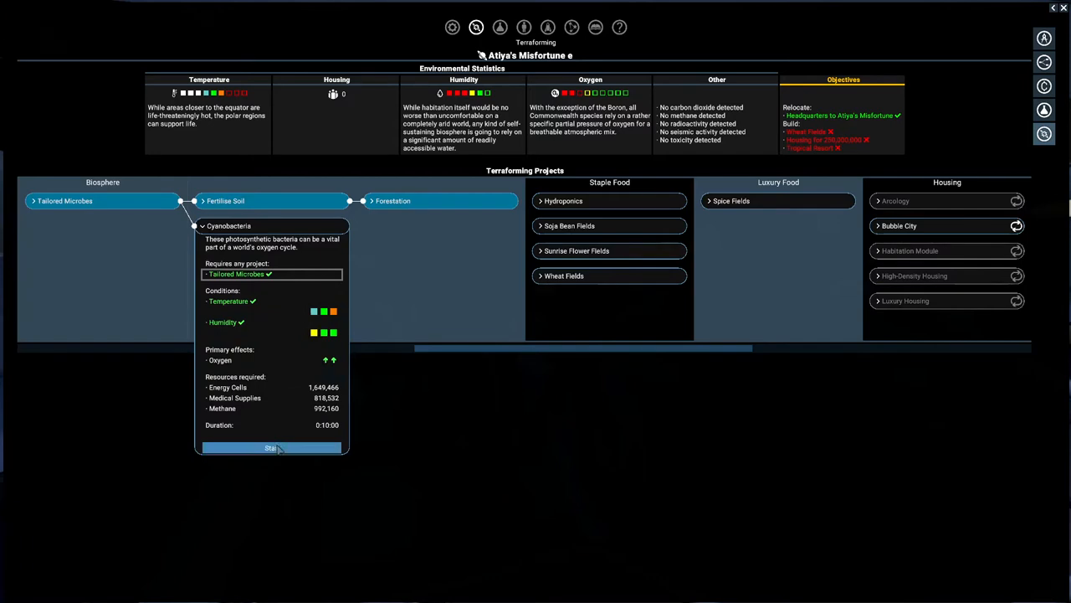
click(271, 449)
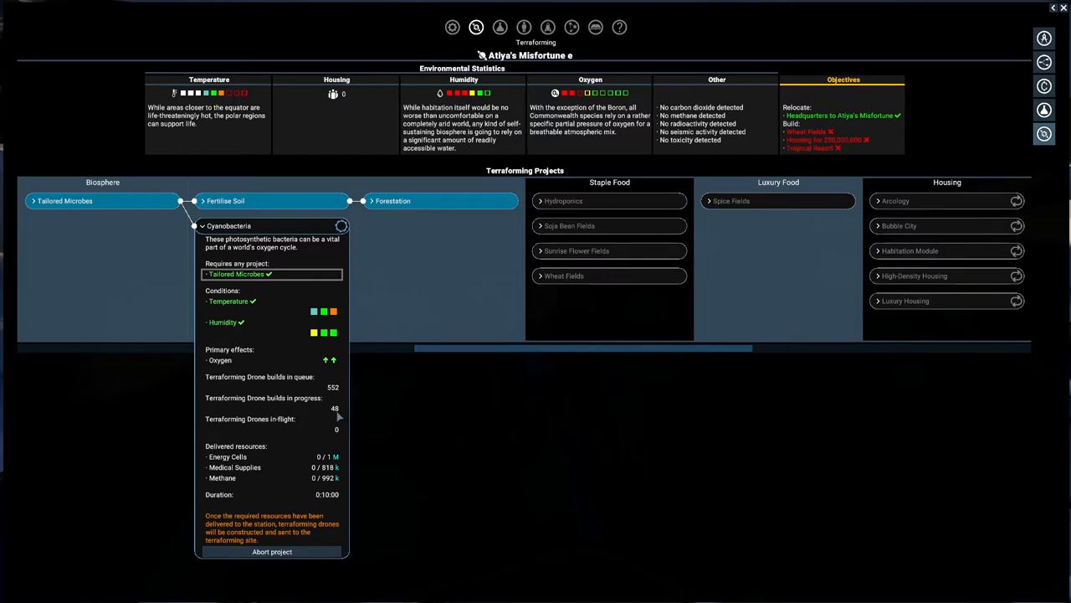
mouse_move(372, 417)
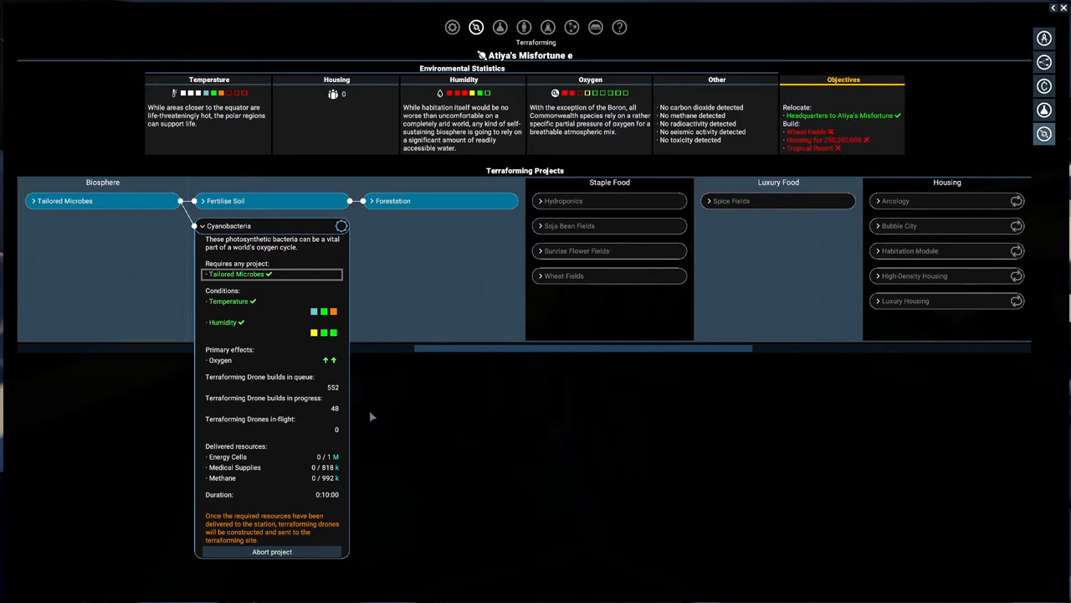
mouse_move(292, 450)
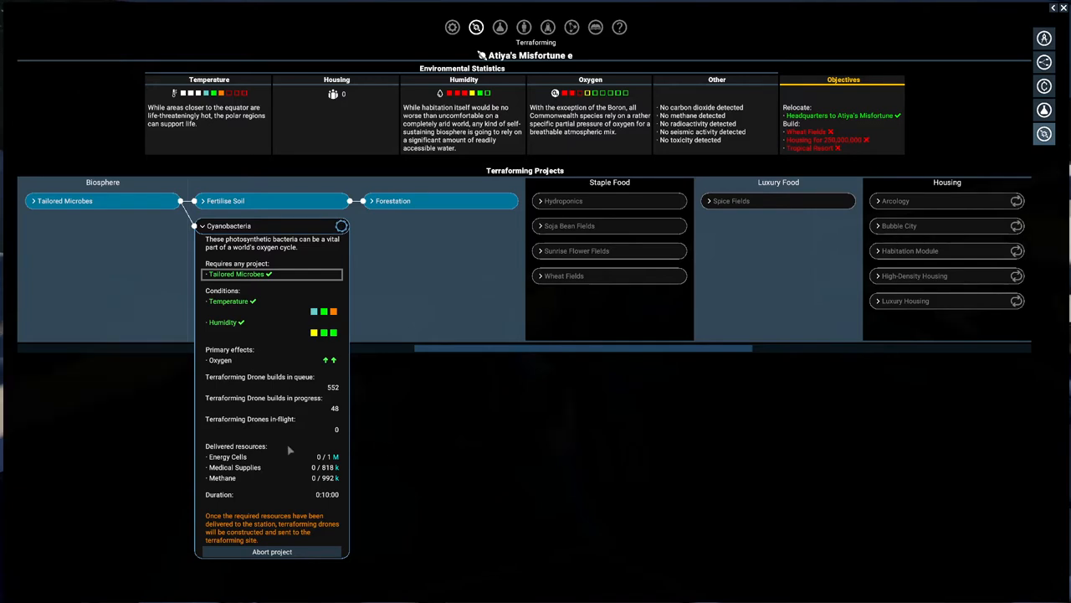
mouse_move(522, 508)
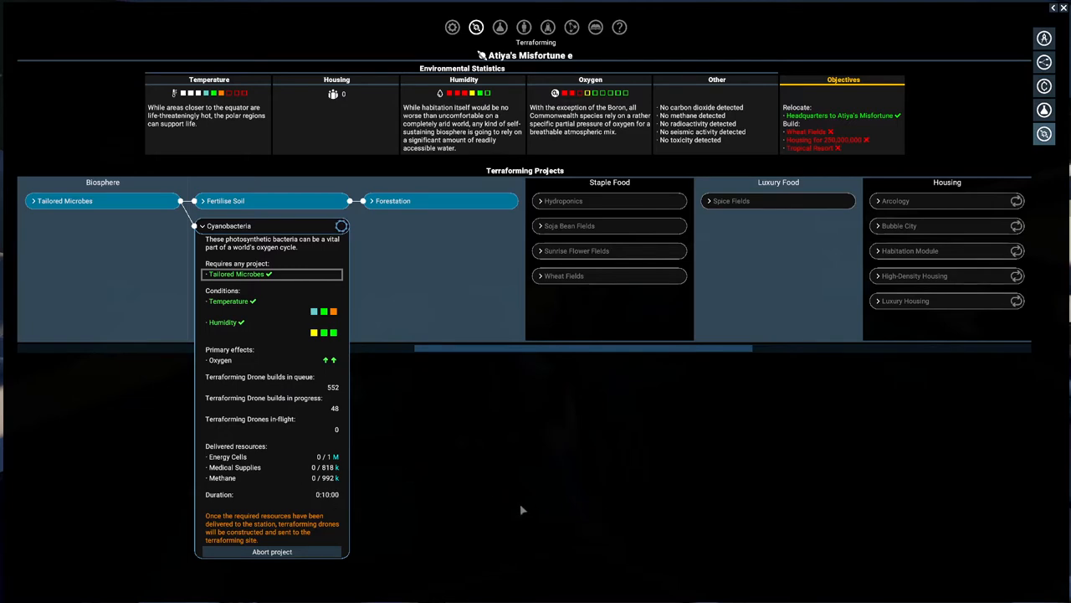
mouse_move(529, 502)
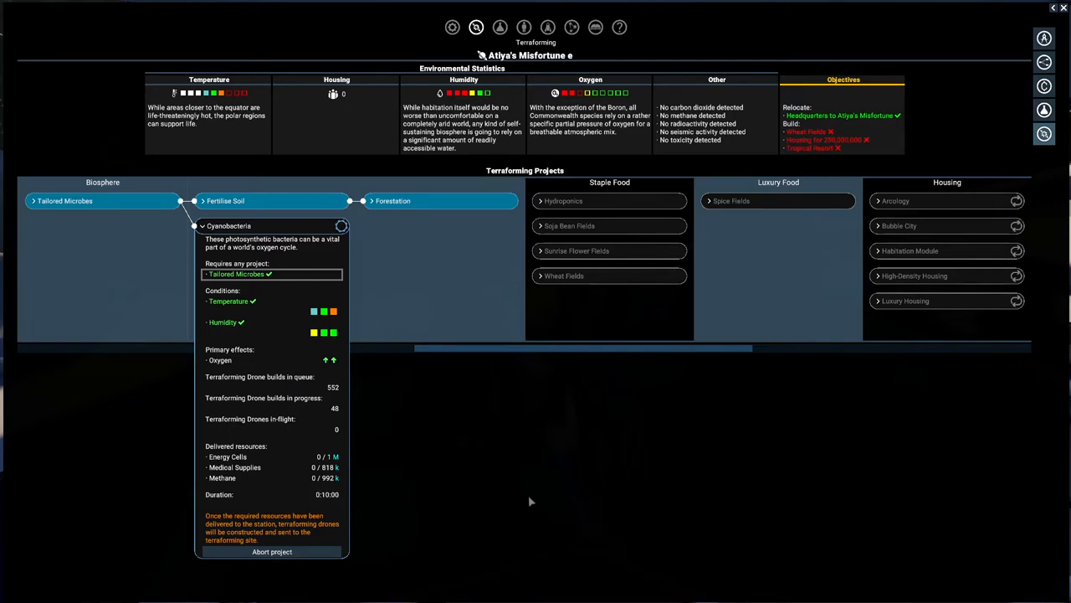
mouse_move(458, 516)
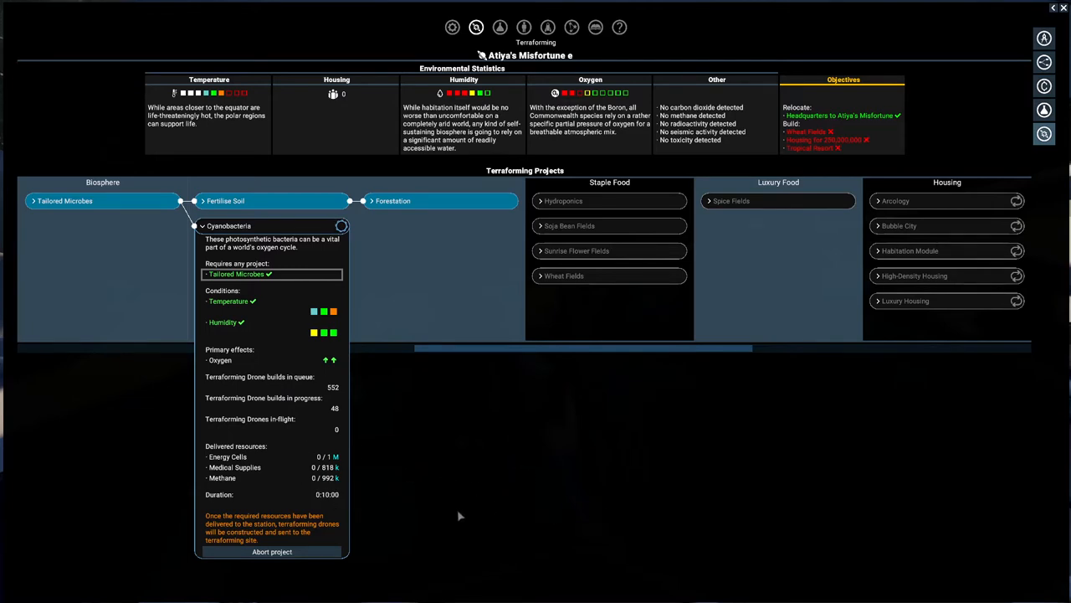
click(227, 224)
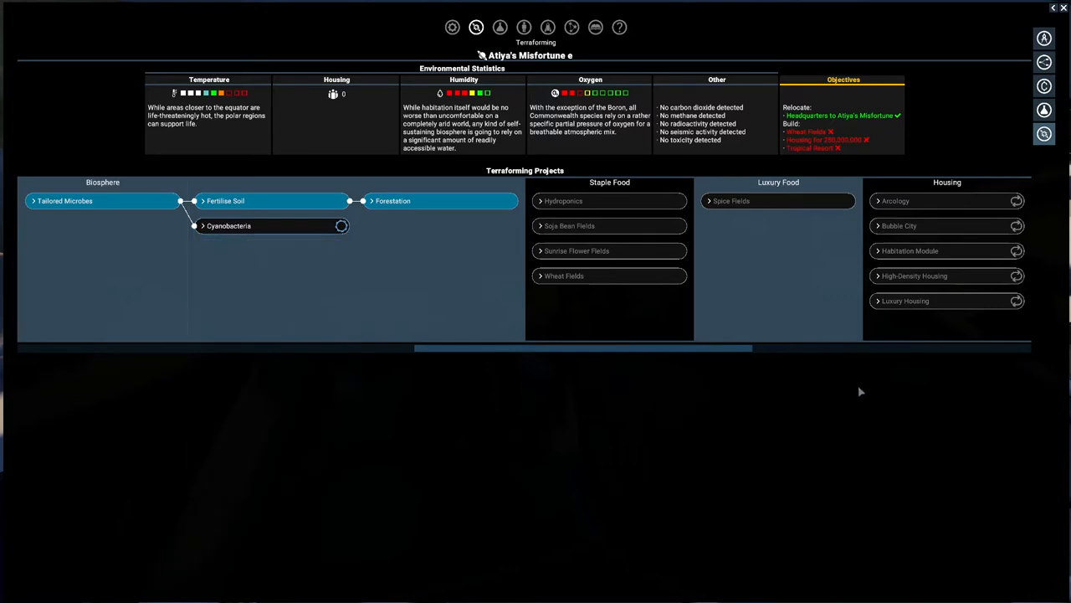
- Leave the terraforming overview and close the map to return to the cockpit
click(572, 26)
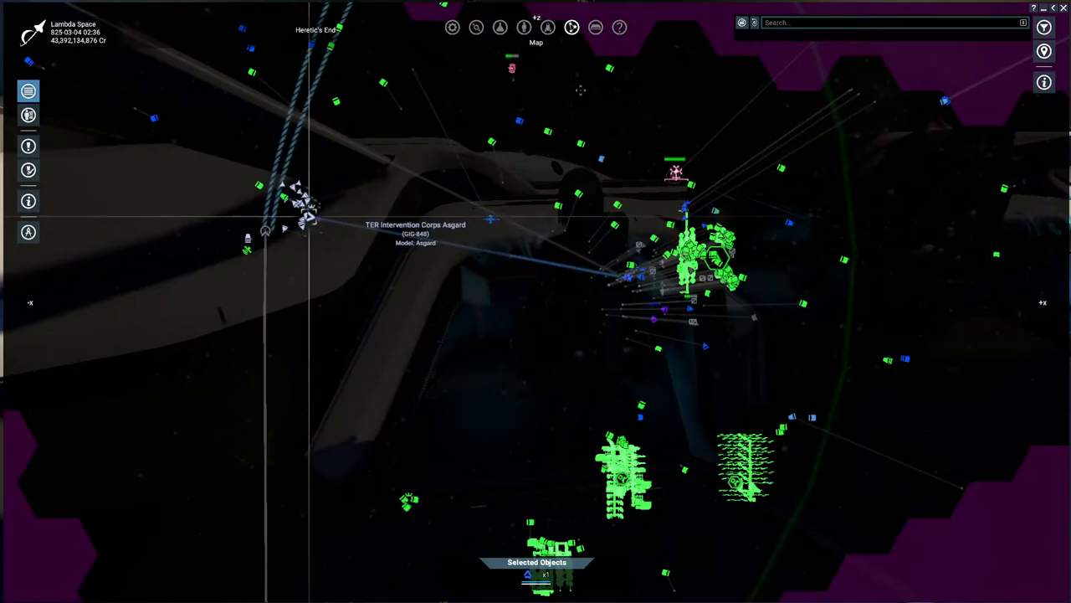
click(475, 26)
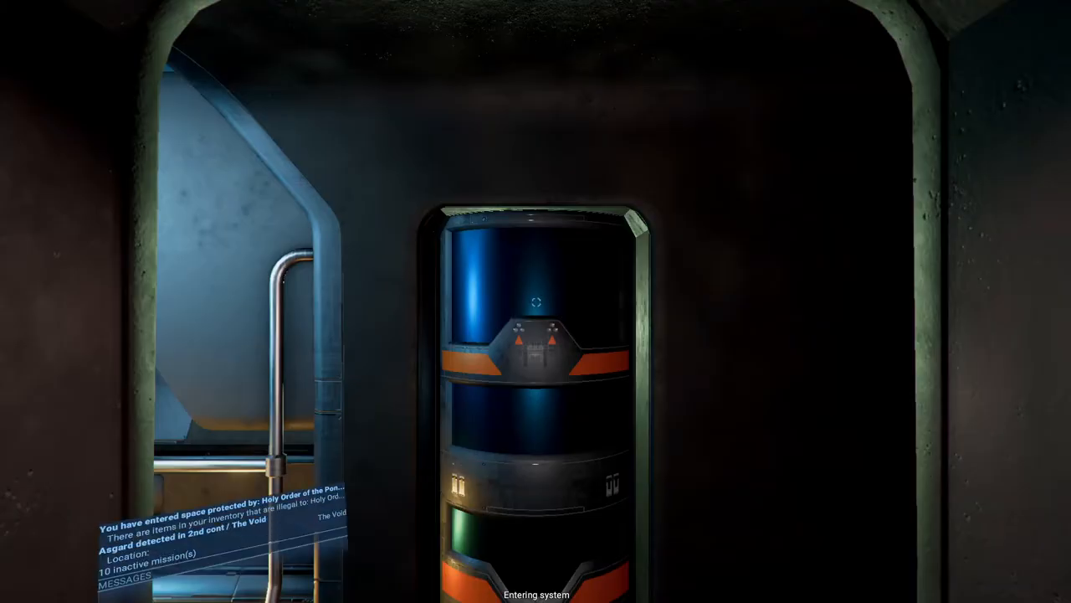
mouse_move(536, 301)
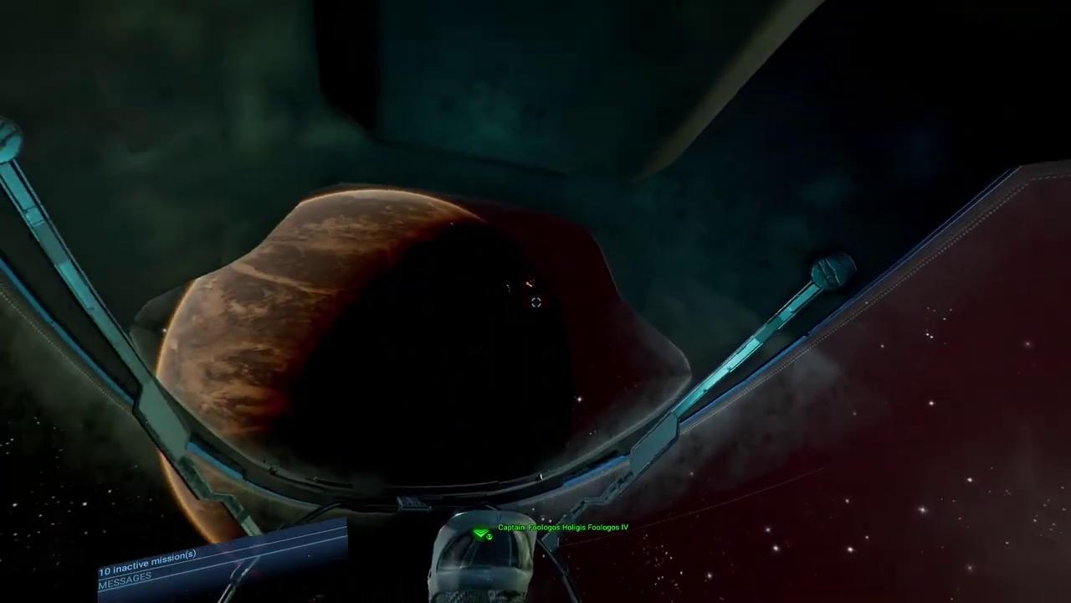
mouse_move(536, 301)
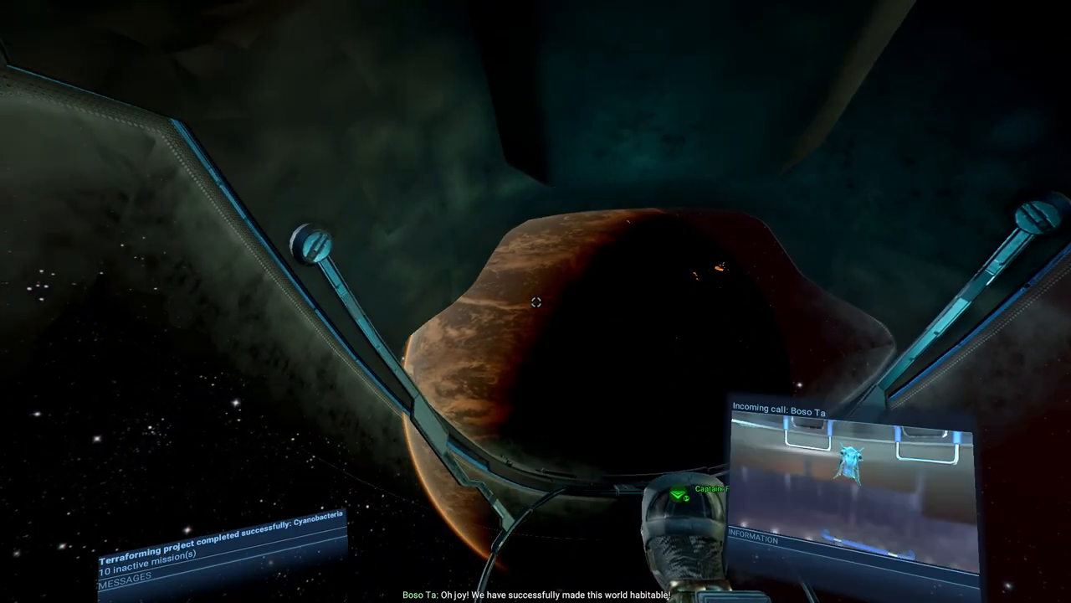
mouse_move(535, 301)
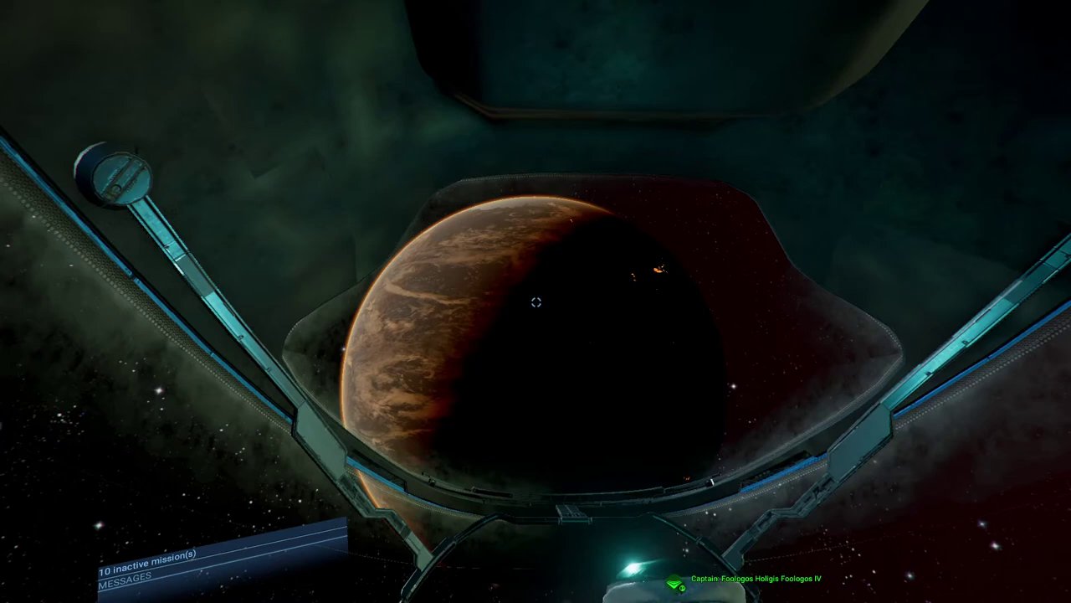
click(476, 27)
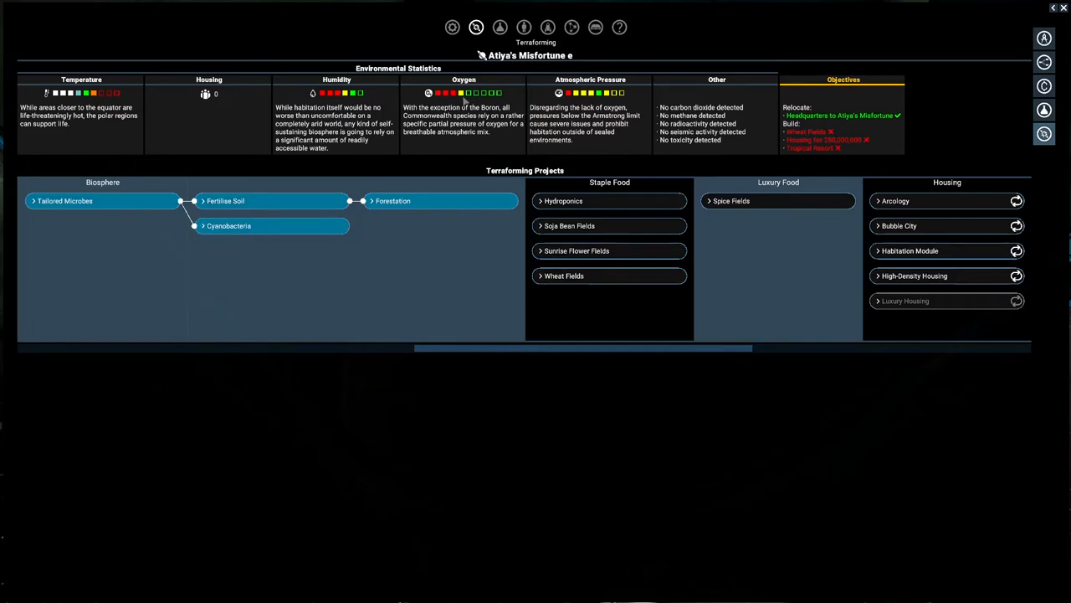
mouse_move(422, 285)
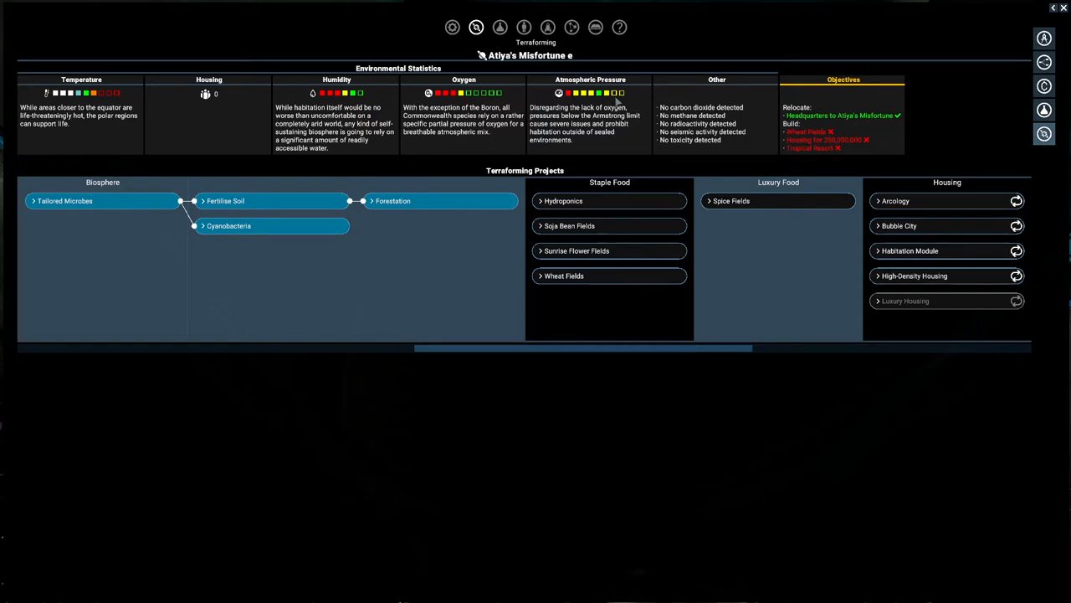
mouse_move(569, 120)
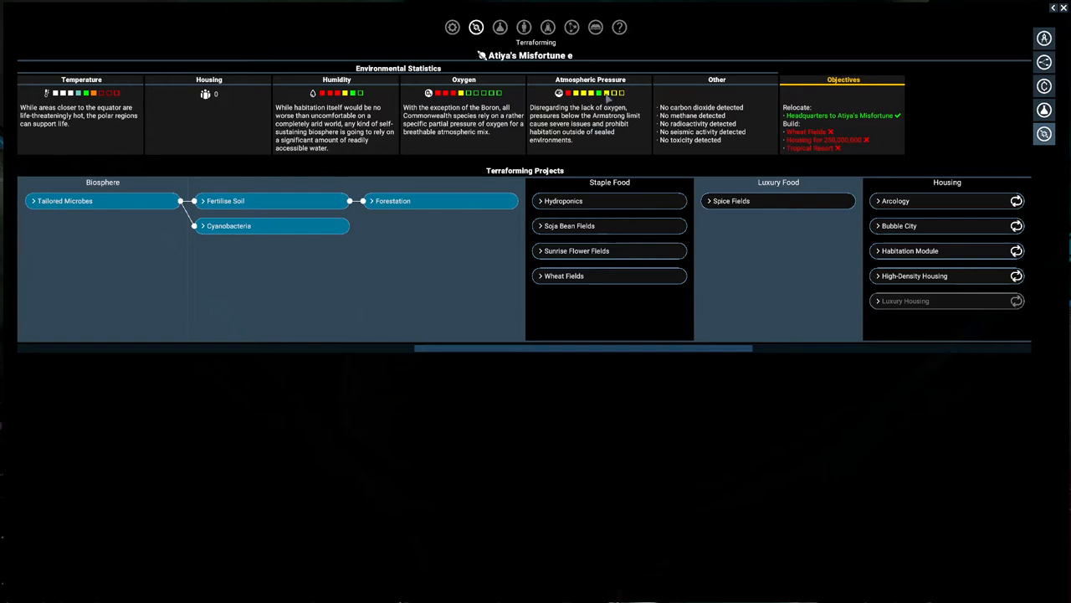
mouse_move(609, 99)
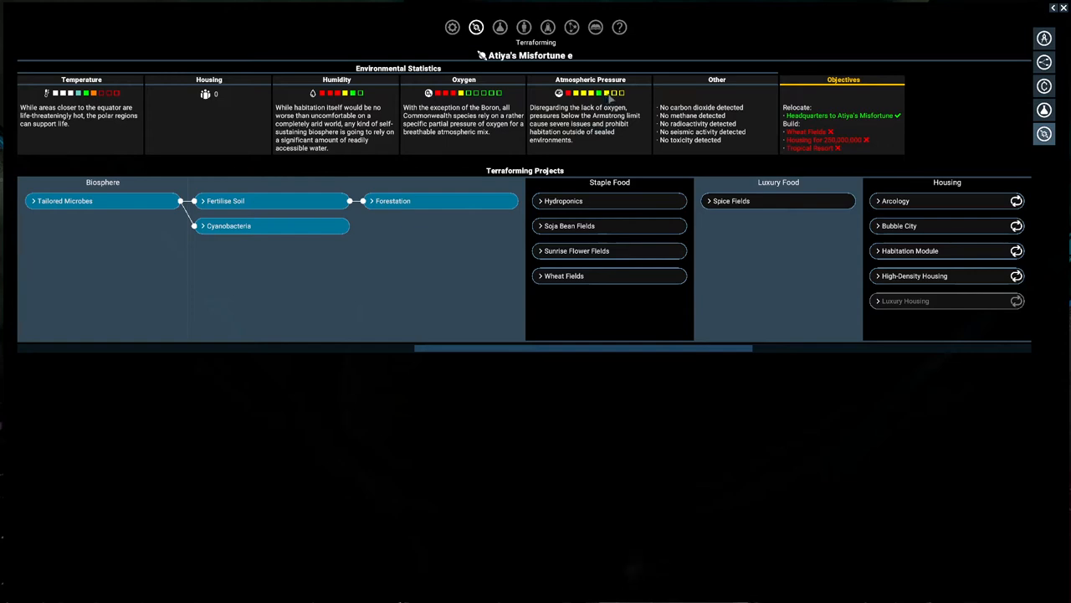
mouse_move(590, 129)
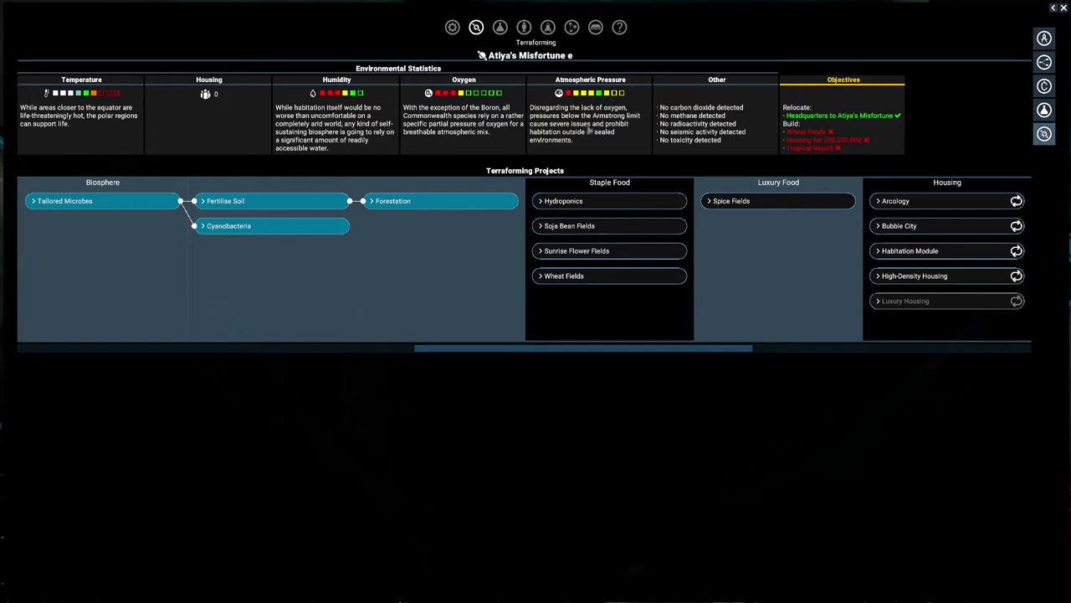
mouse_move(594, 141)
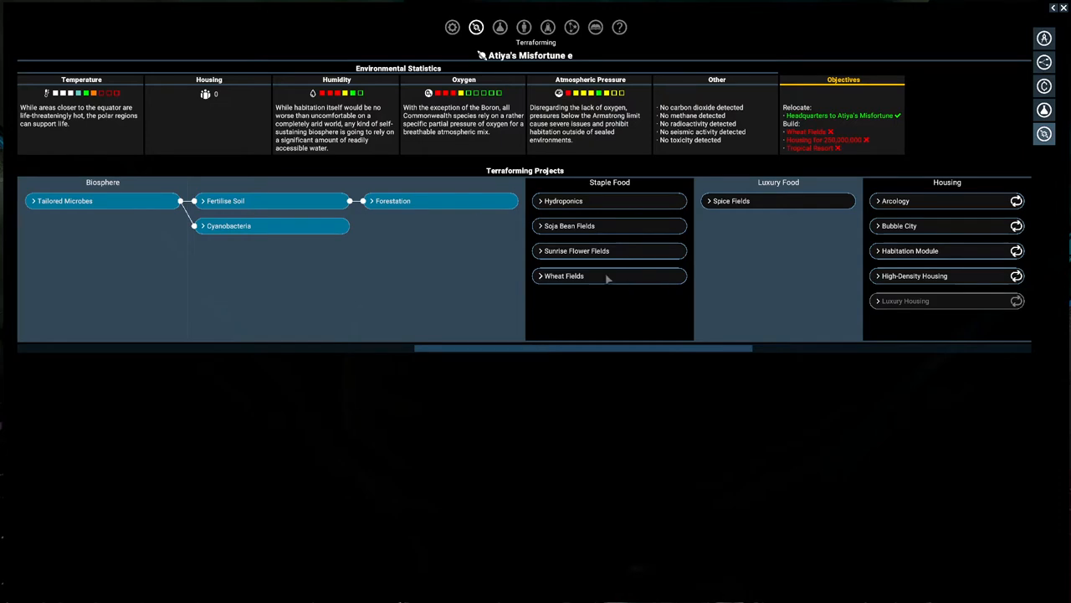
- Start the Wheat Fields project under Staple Food, queuing drones and resource deliveries
click(562, 275)
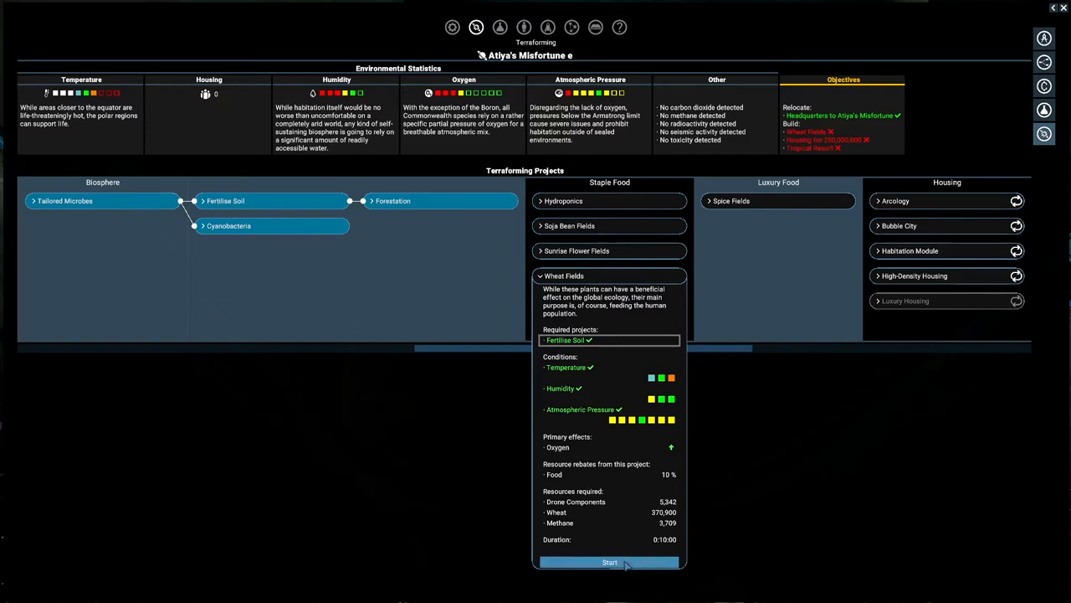
mouse_move(663, 529)
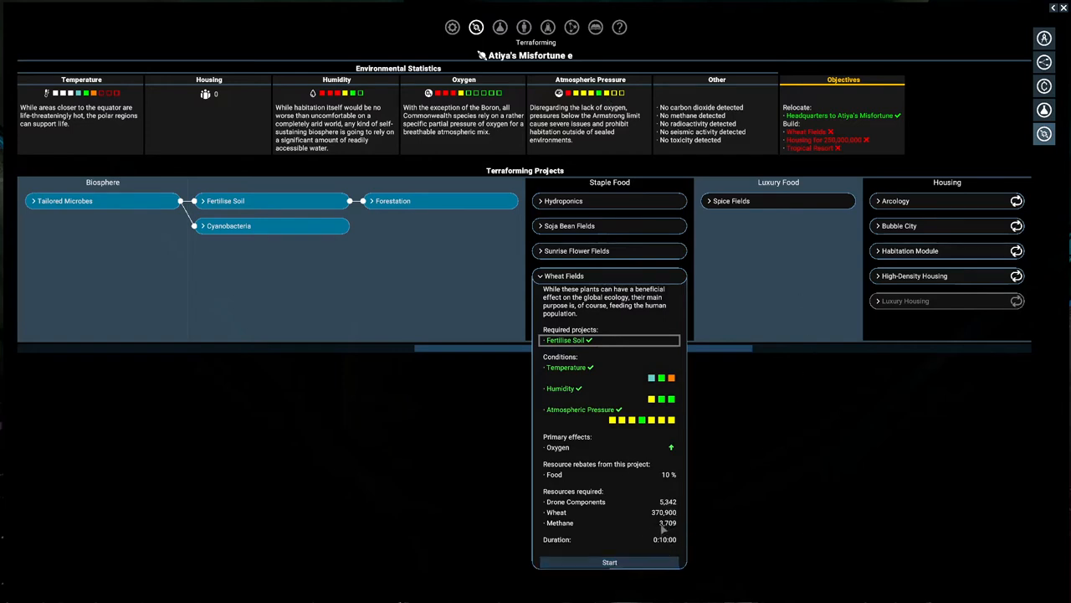
mouse_move(609, 562)
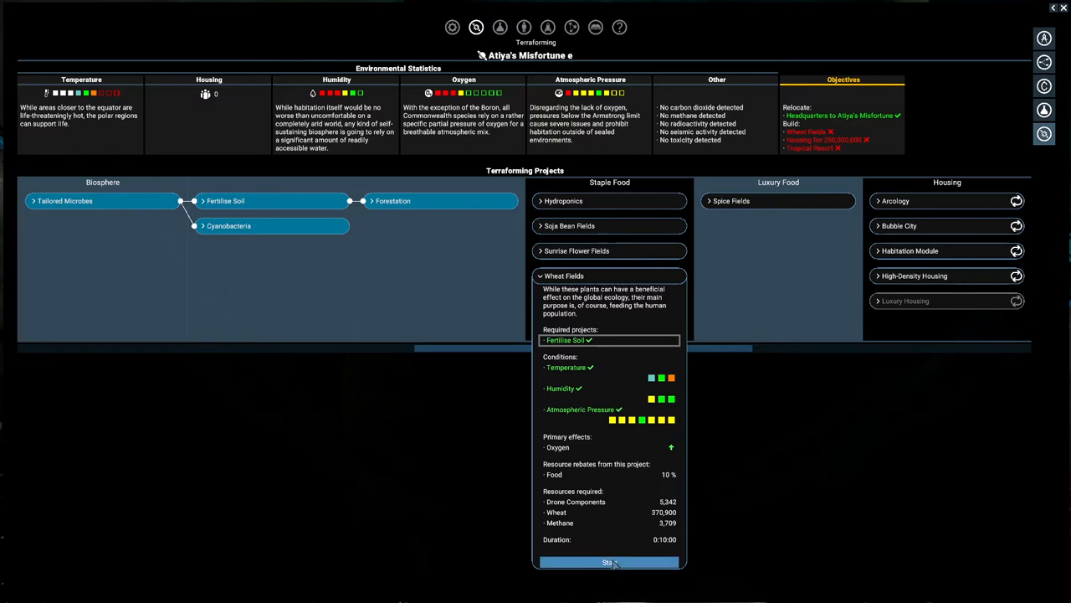
click(609, 563)
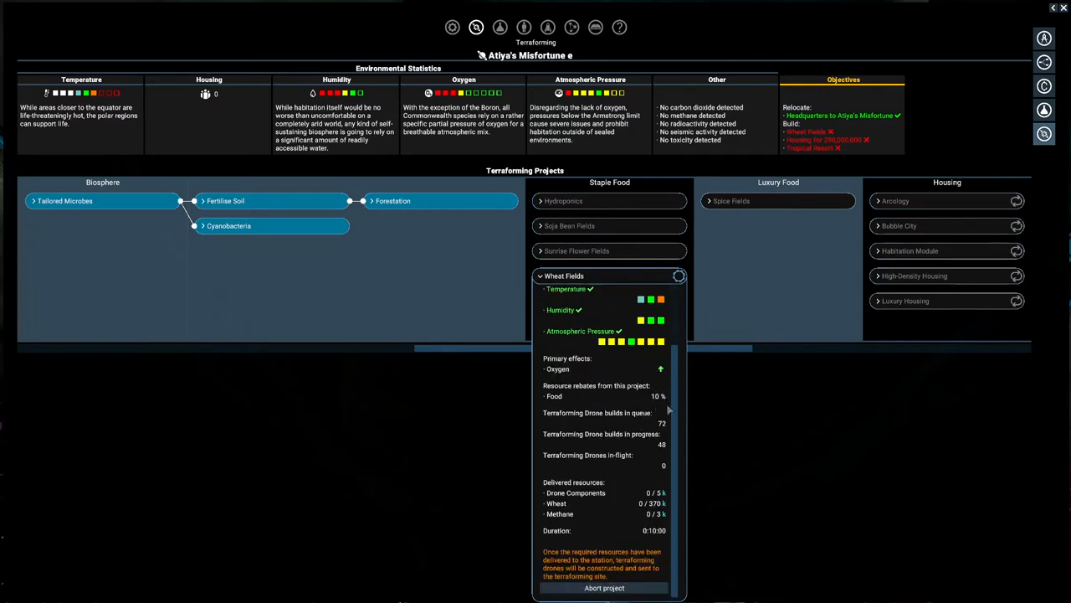
mouse_move(662, 434)
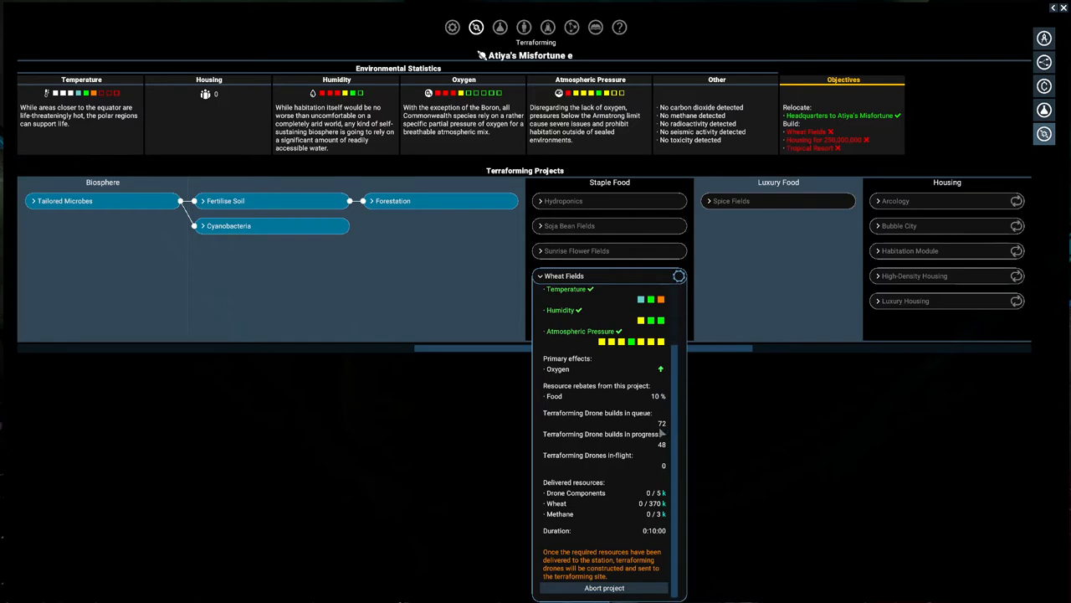
mouse_move(695, 445)
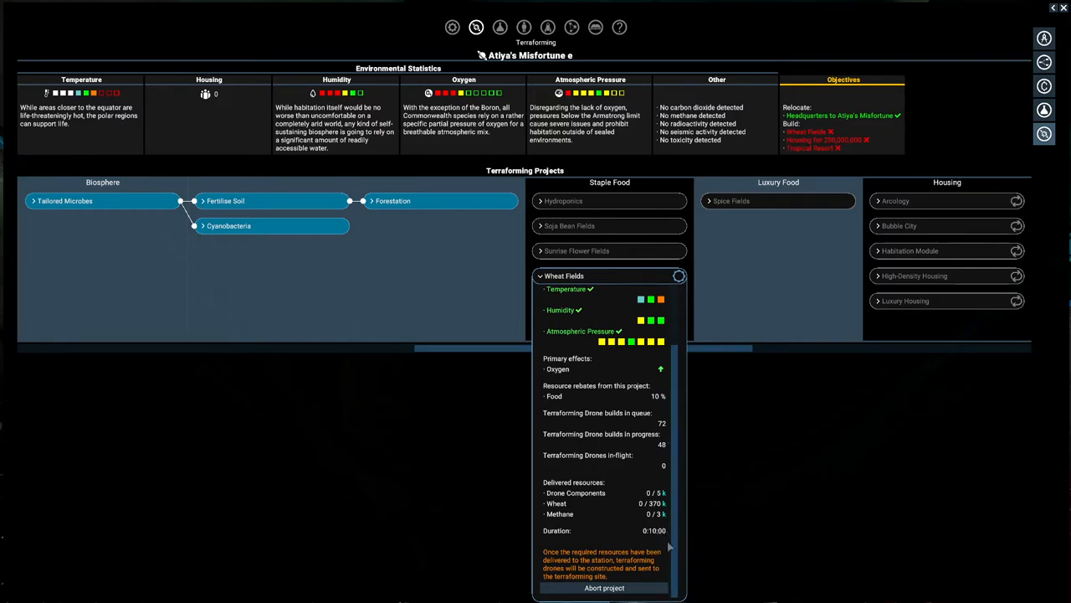
mouse_move(662, 462)
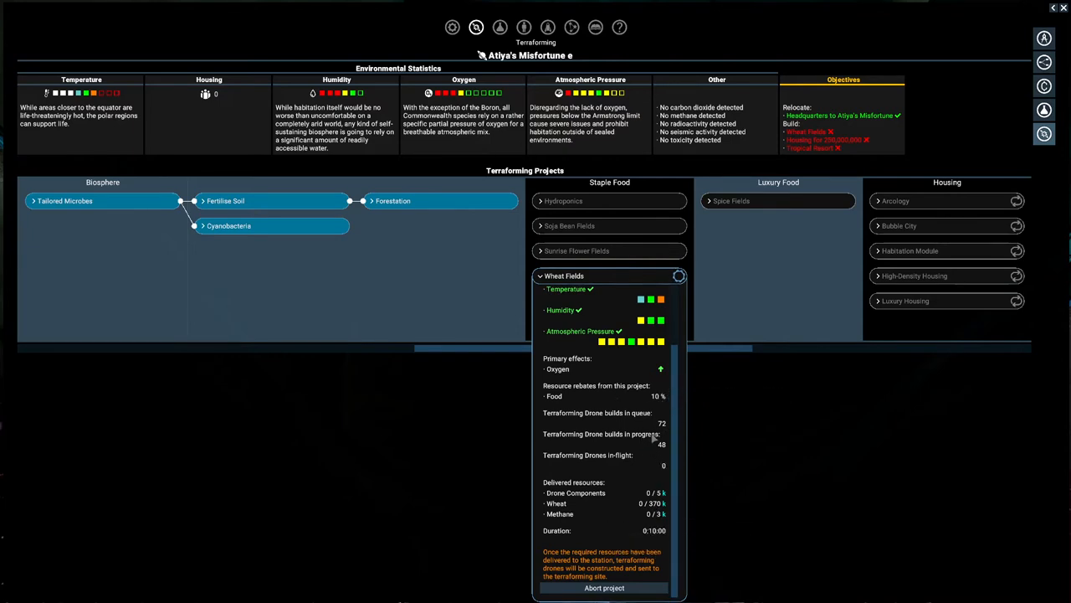
mouse_move(629, 462)
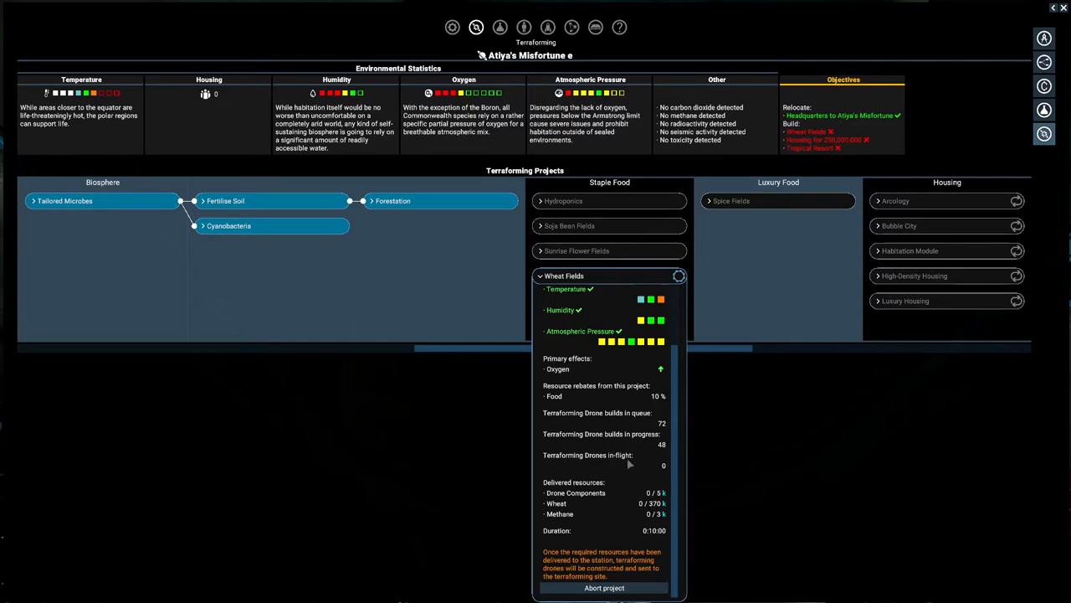
mouse_move(563, 452)
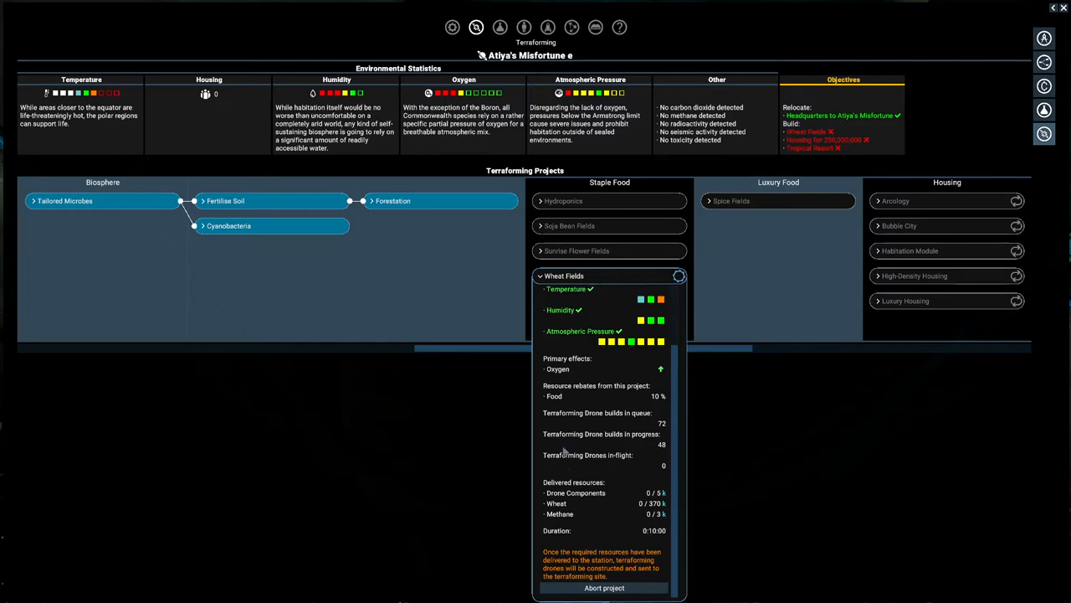
mouse_move(560, 448)
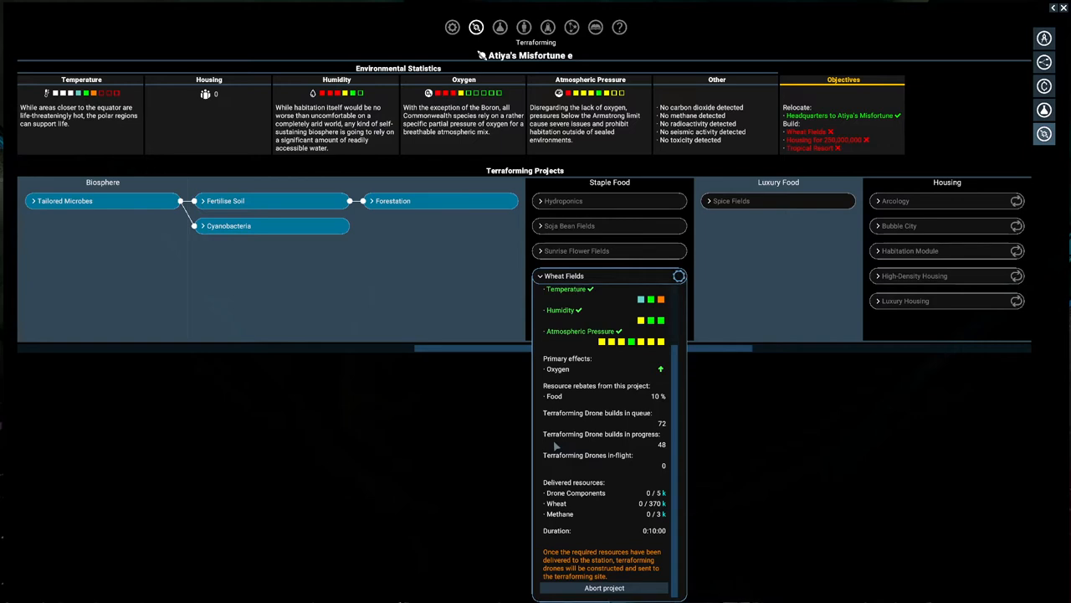
mouse_move(586, 544)
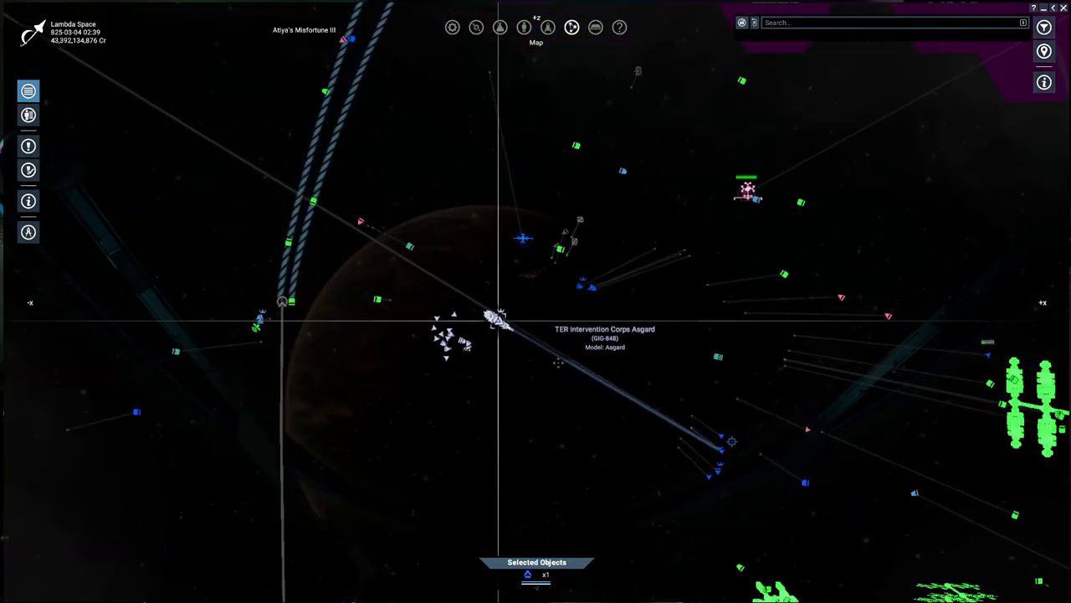
- Close the terraforming overview to survey the sector map around Atiya's Misfortune III
click(549, 26)
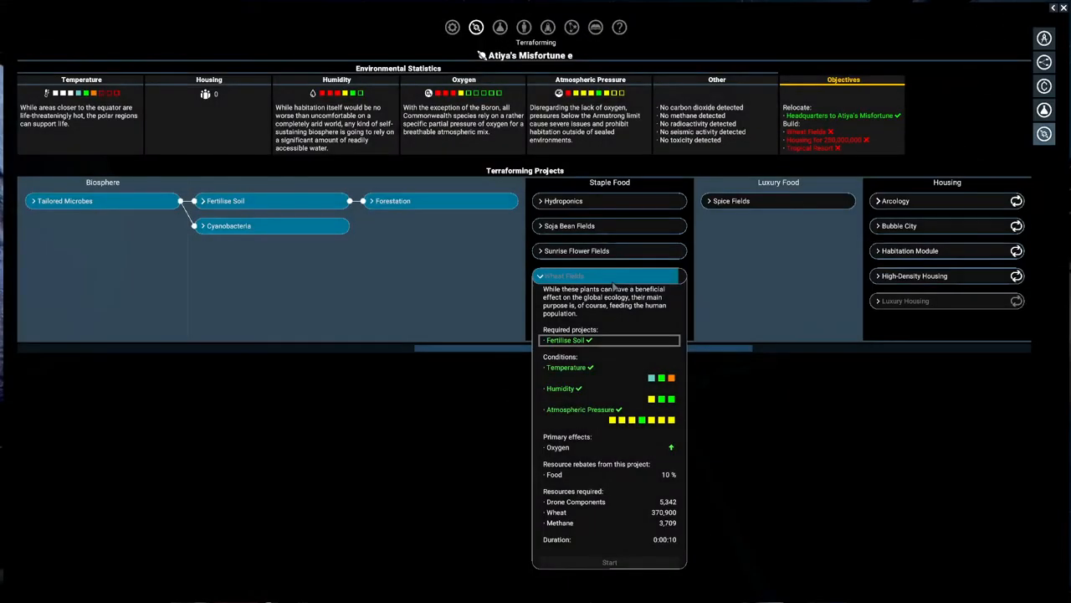
mouse_move(902, 385)
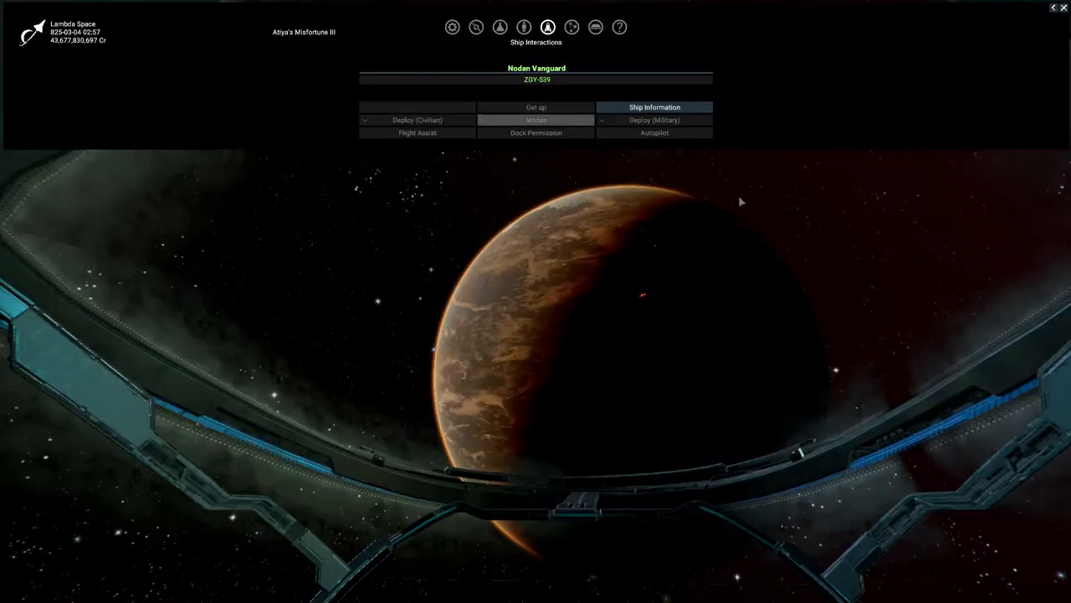
- Return to the Atiya's Misfortune e terraforming overview showing Wheat Fields finished
click(475, 27)
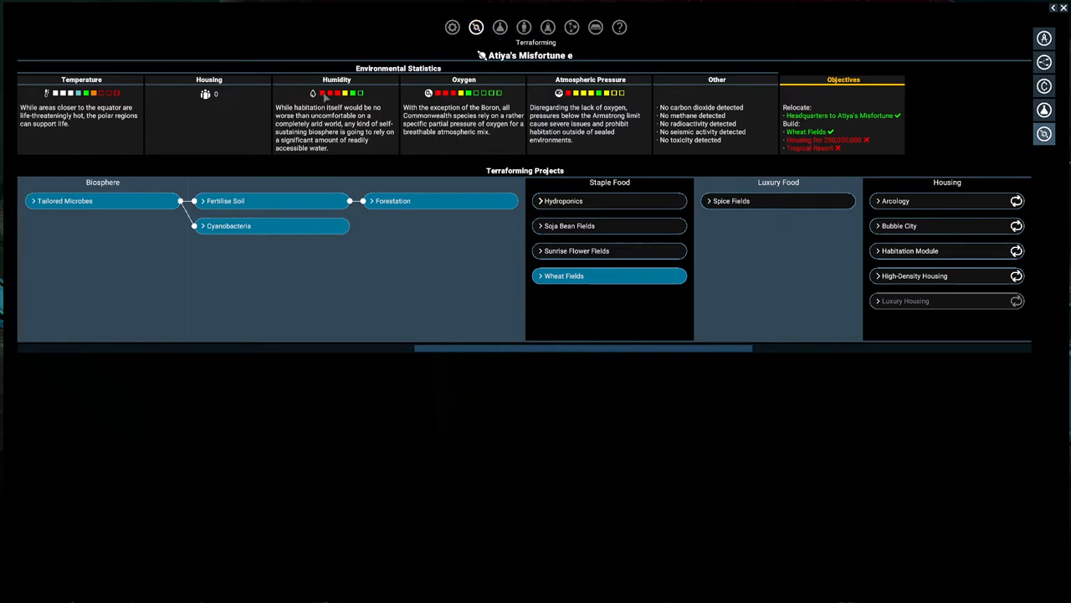
mouse_move(492, 125)
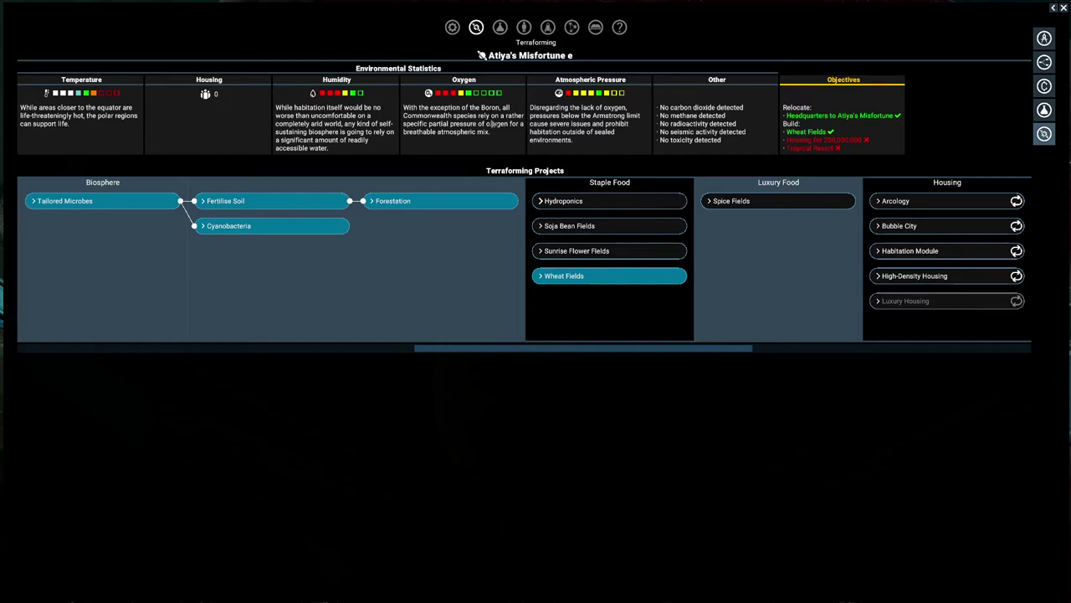
mouse_move(492, 124)
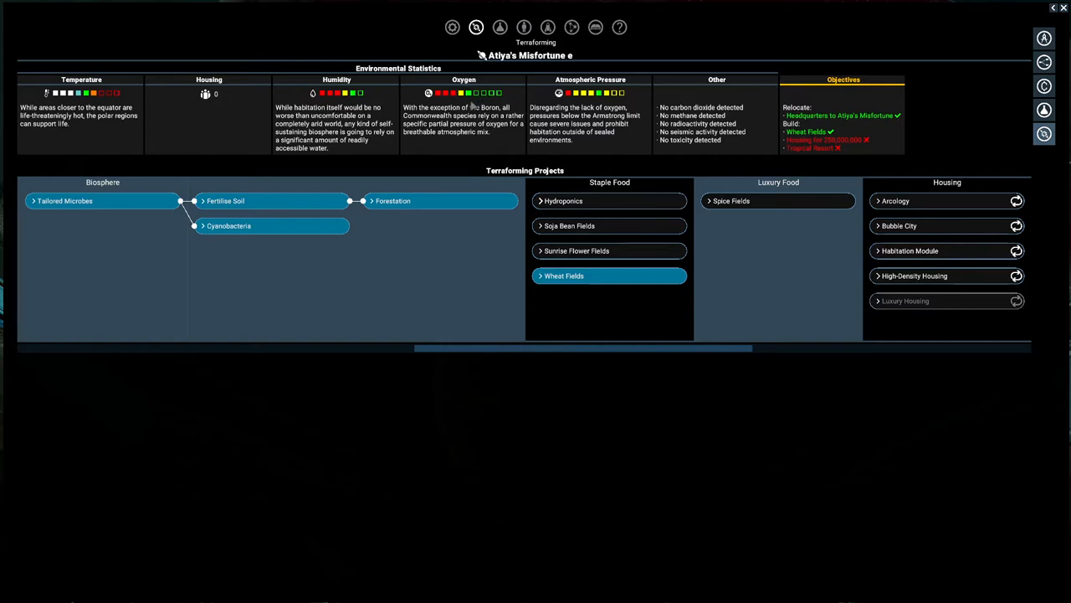
mouse_move(612, 98)
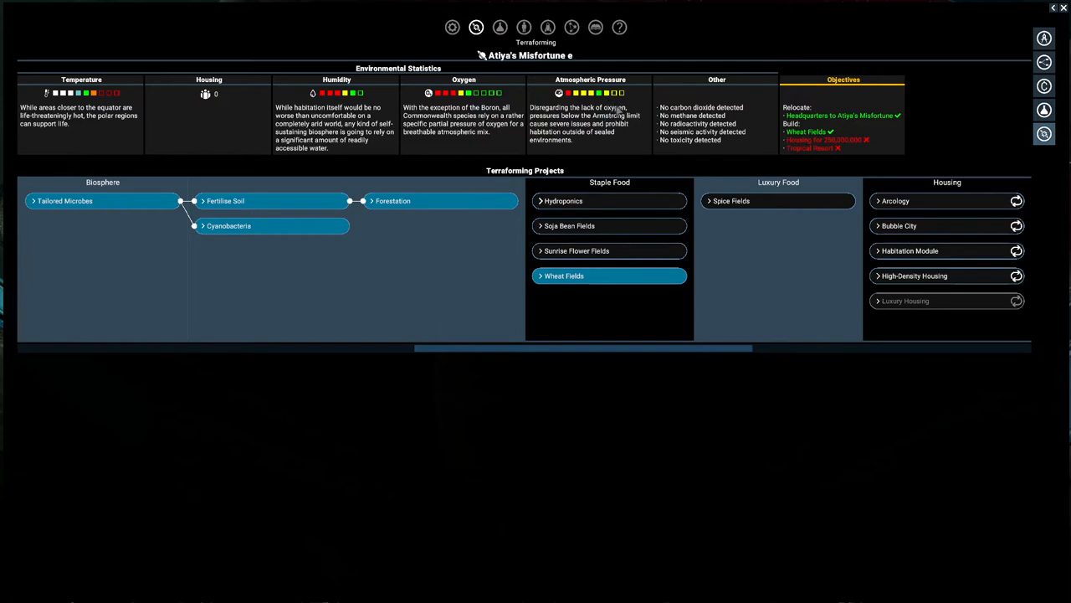
mouse_move(652, 147)
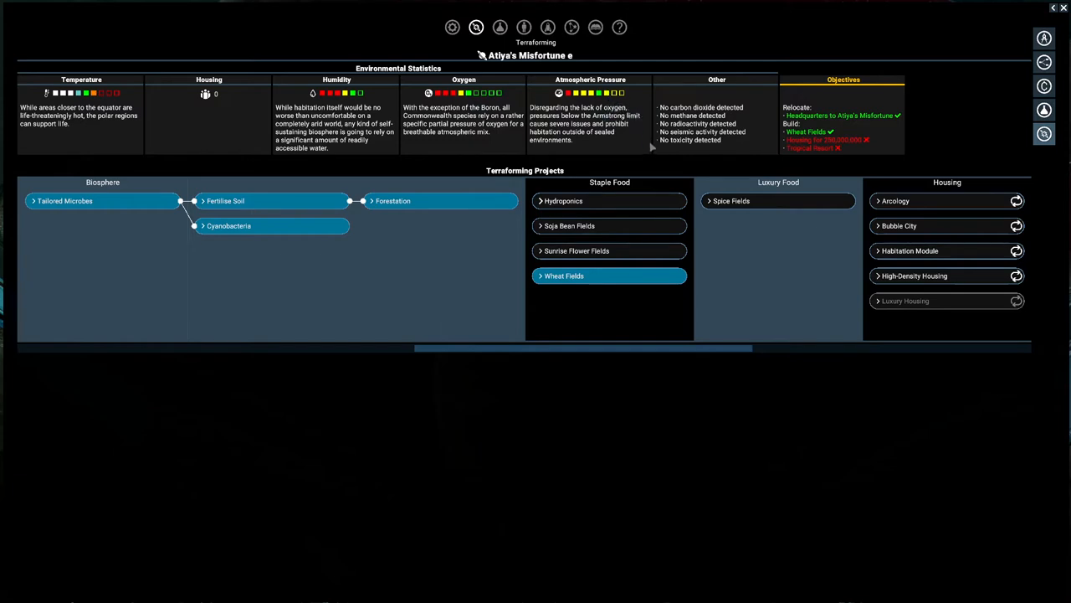
mouse_move(628, 128)
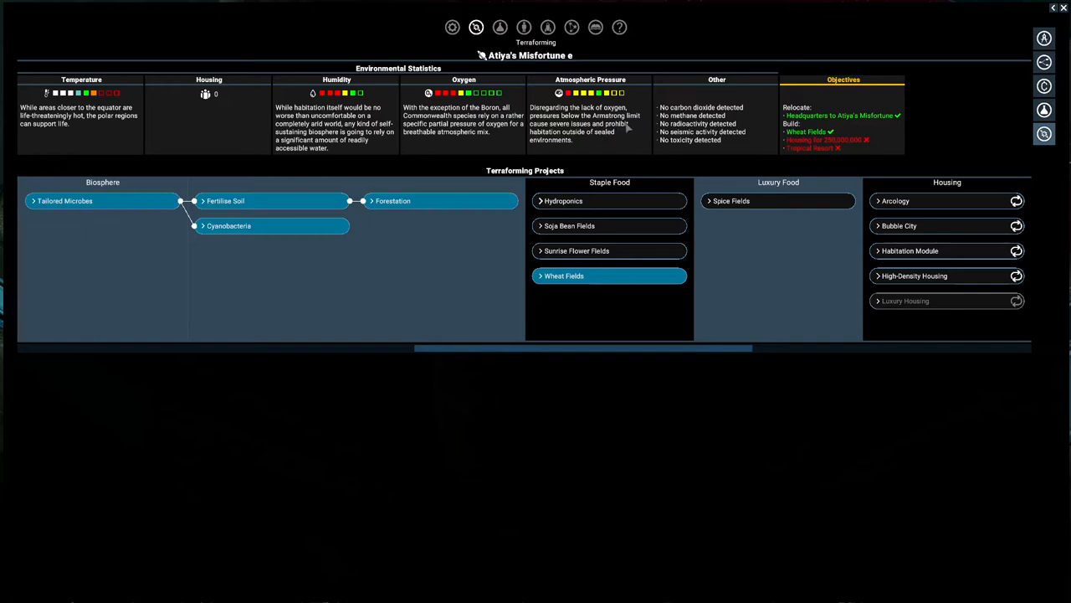
mouse_move(639, 139)
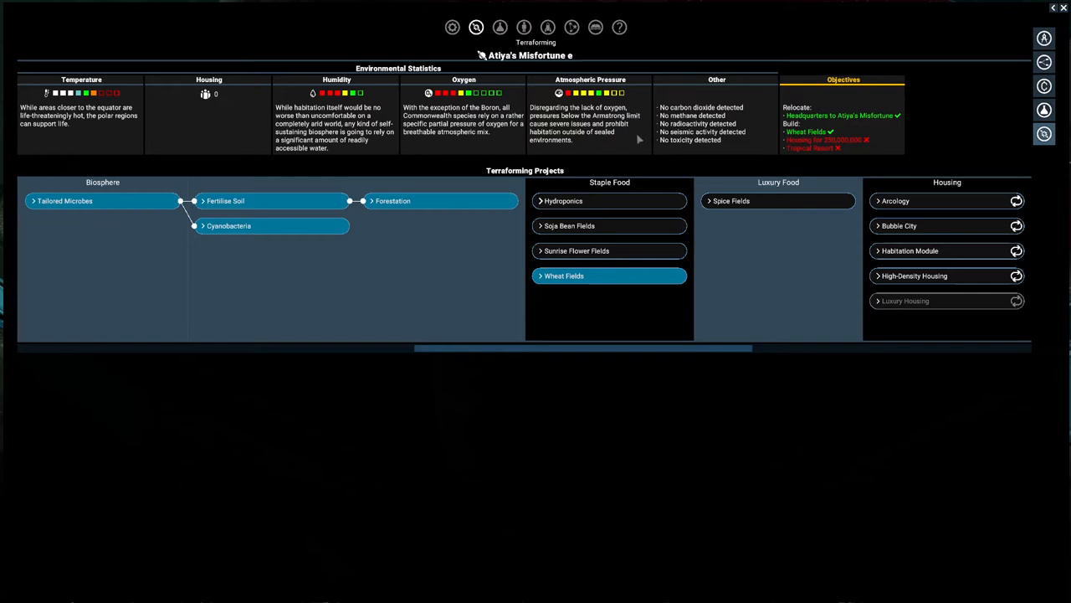
mouse_move(723, 309)
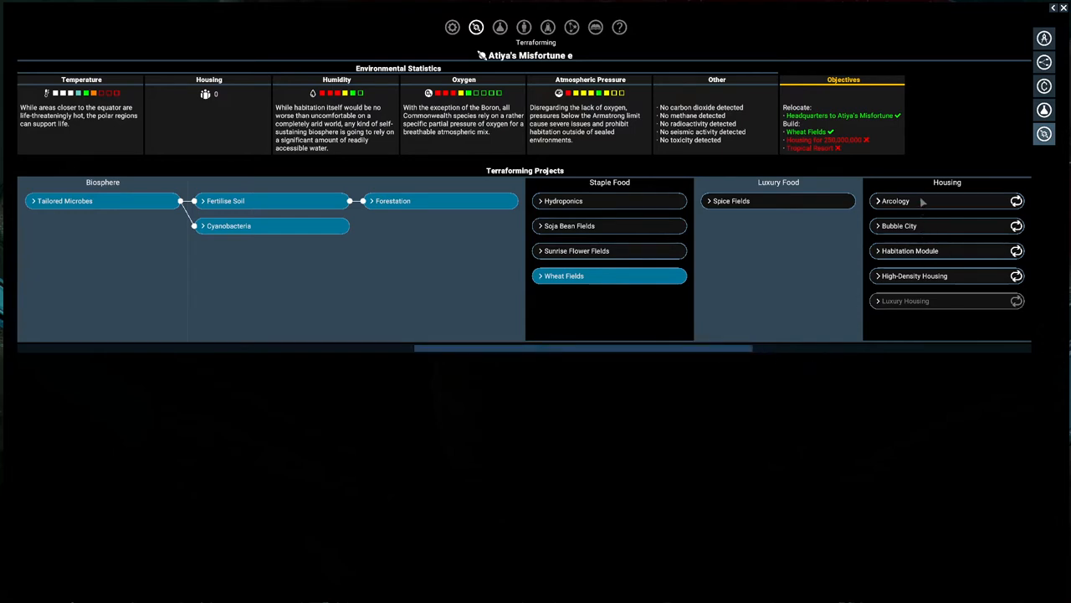
- Browse housing, amenities and economy projects, then show the Arcology project's requirements
click(895, 201)
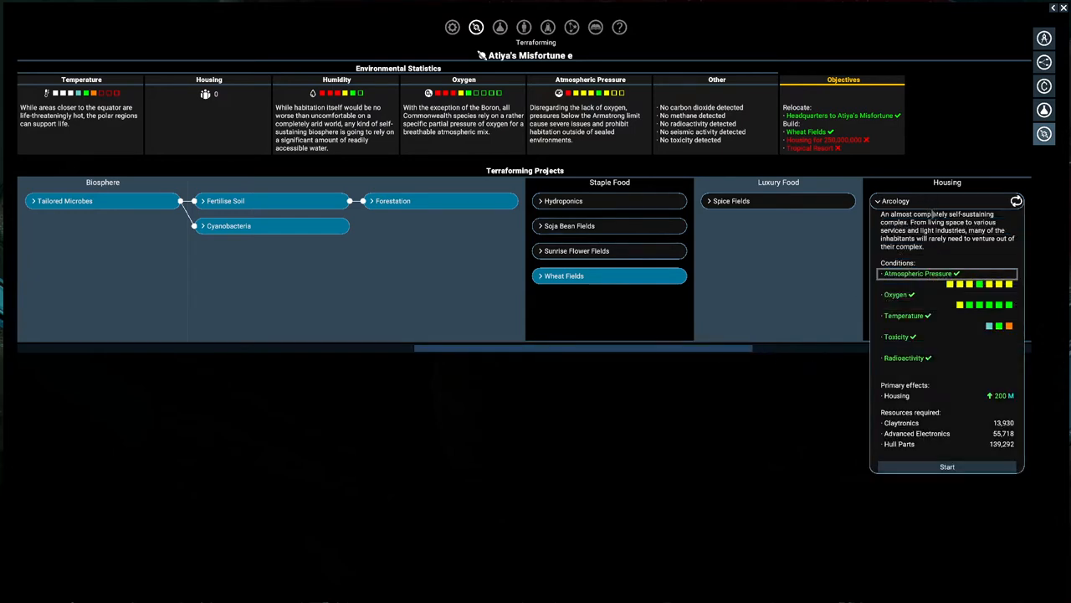
mouse_move(996, 291)
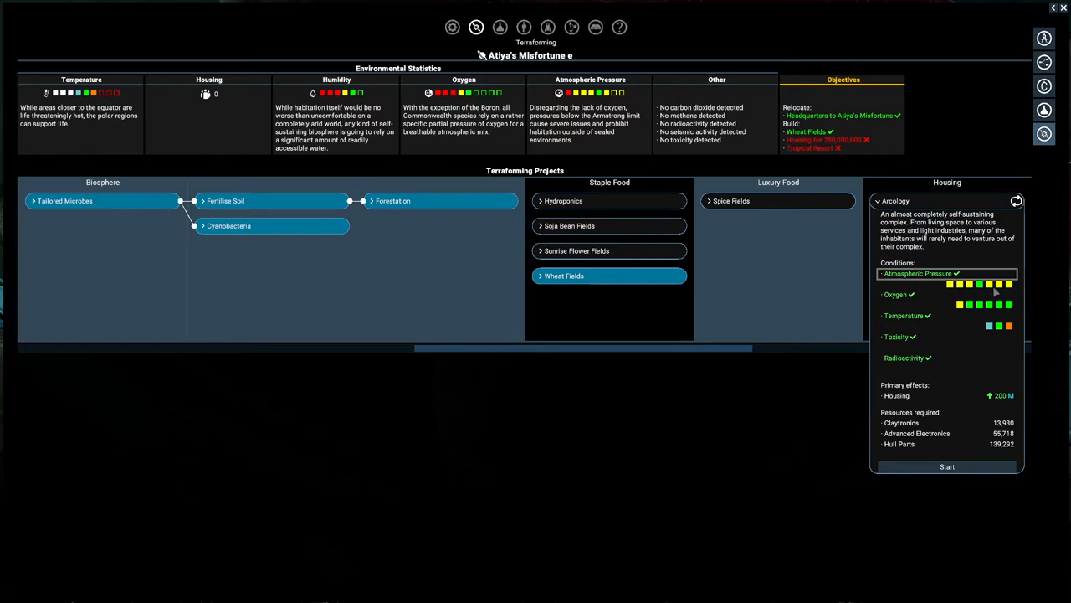
mouse_move(984, 331)
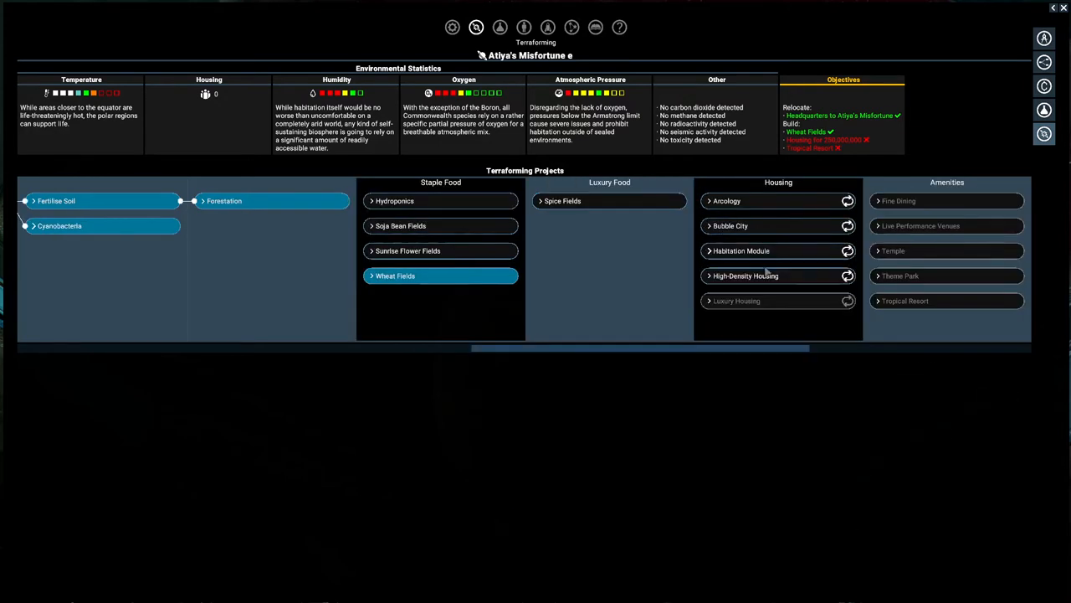
mouse_move(743, 308)
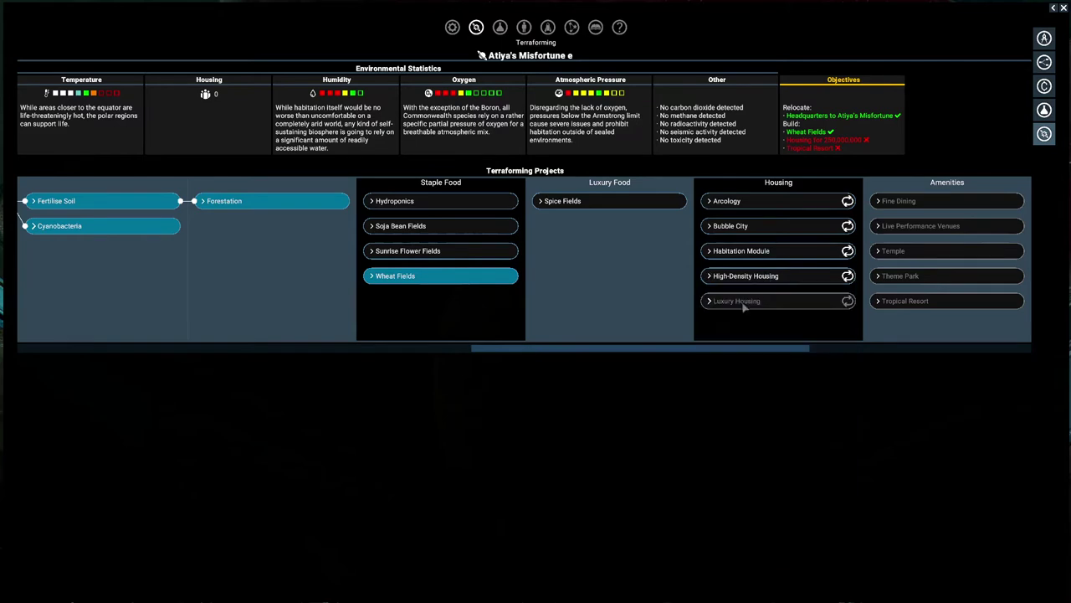
mouse_move(678, 333)
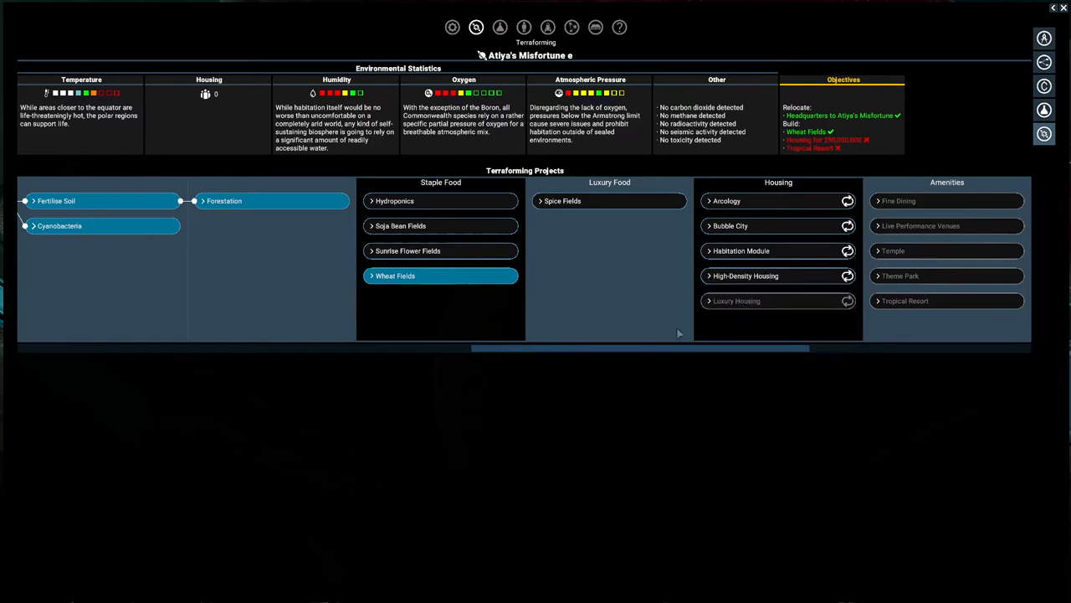
scroll(right, 3)
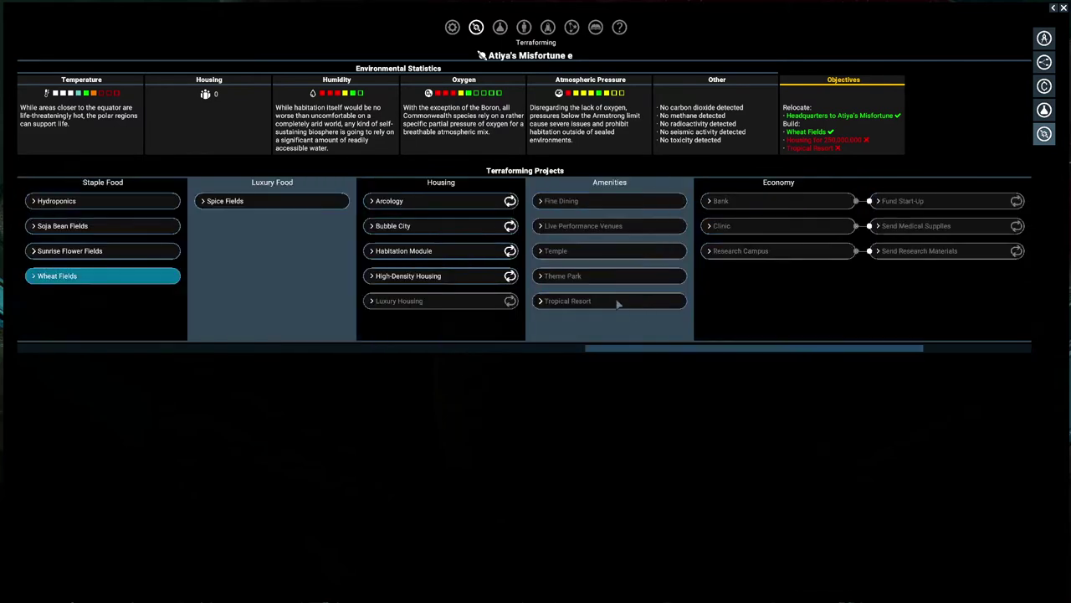
click(567, 301)
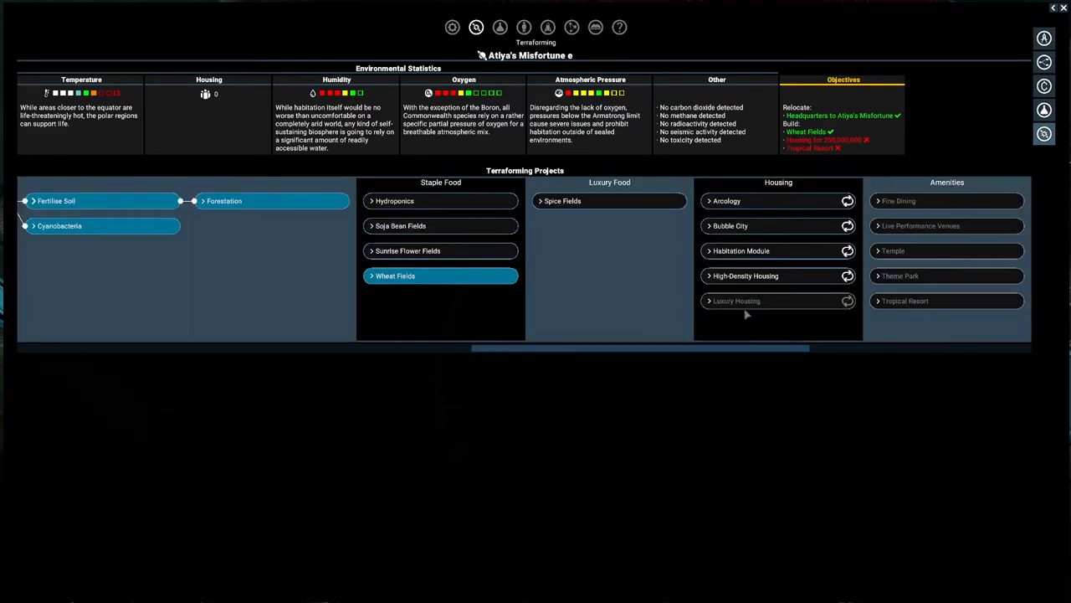
click(726, 201)
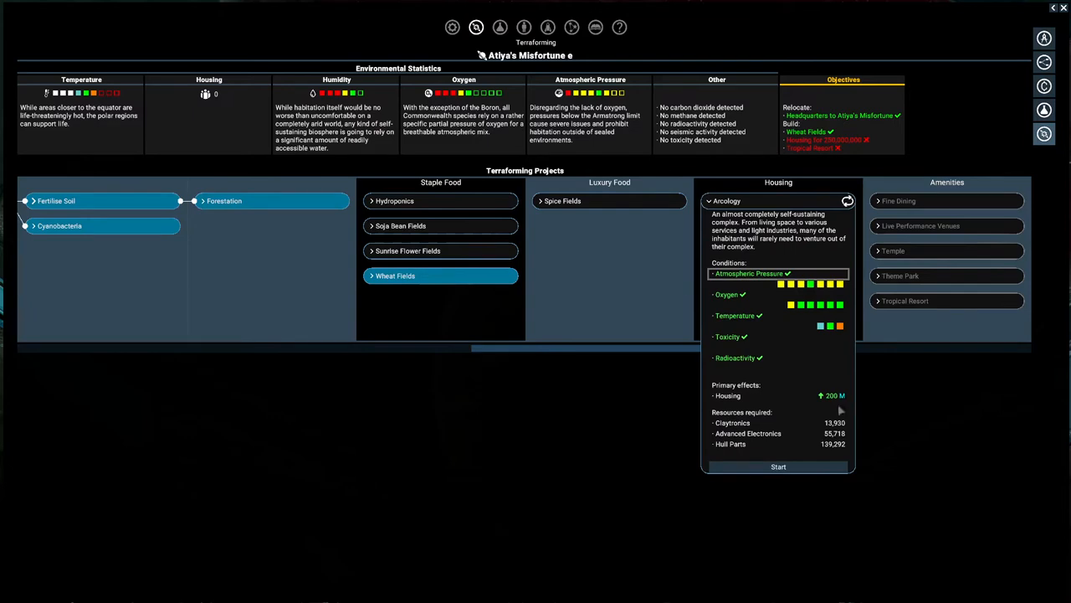
mouse_move(700, 281)
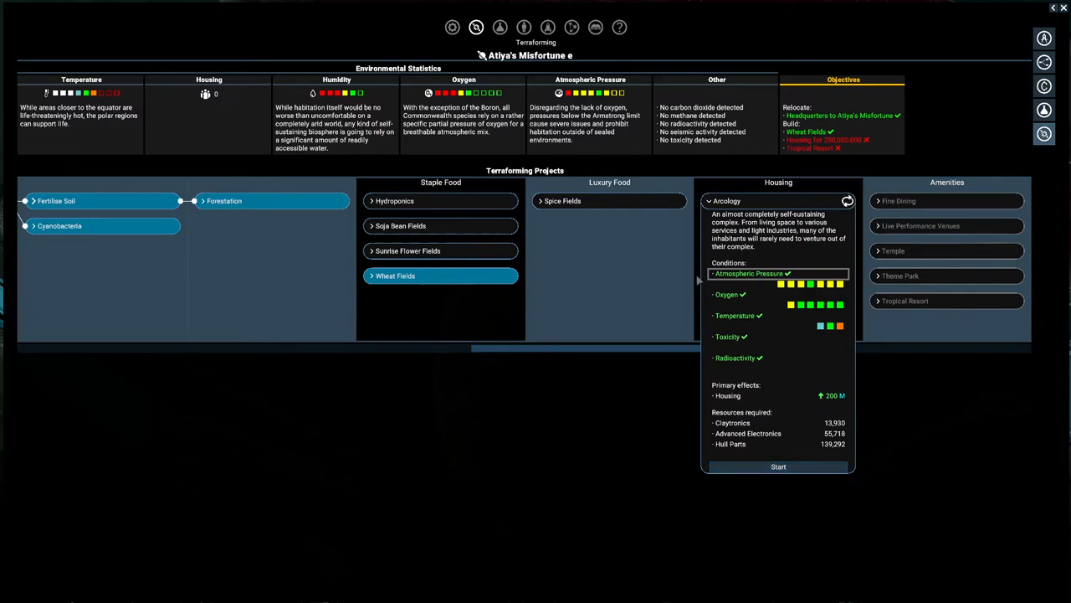
mouse_move(1029, 460)
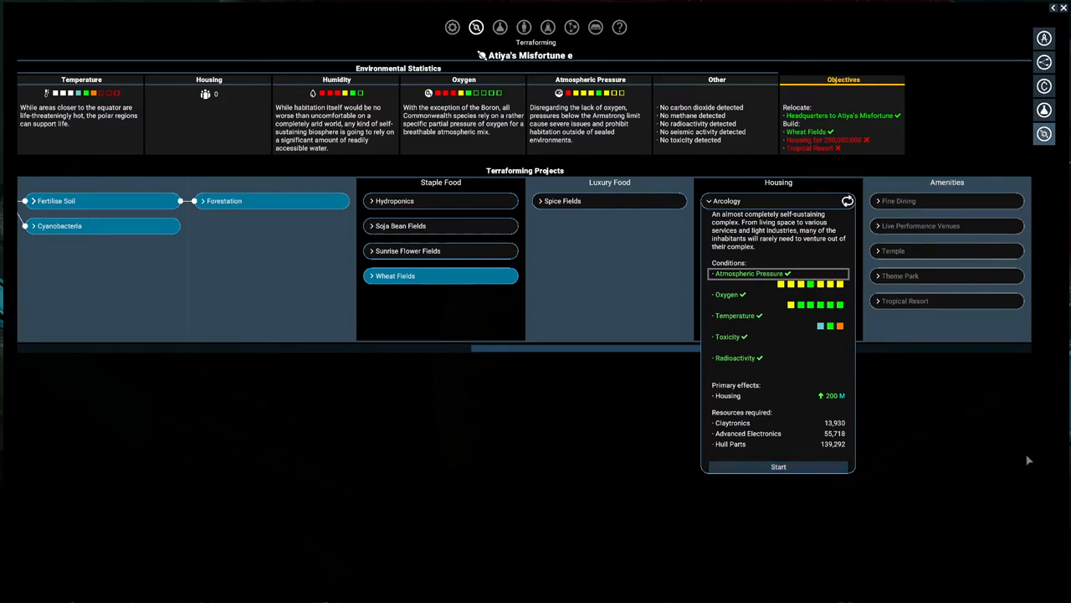
mouse_move(1027, 183)
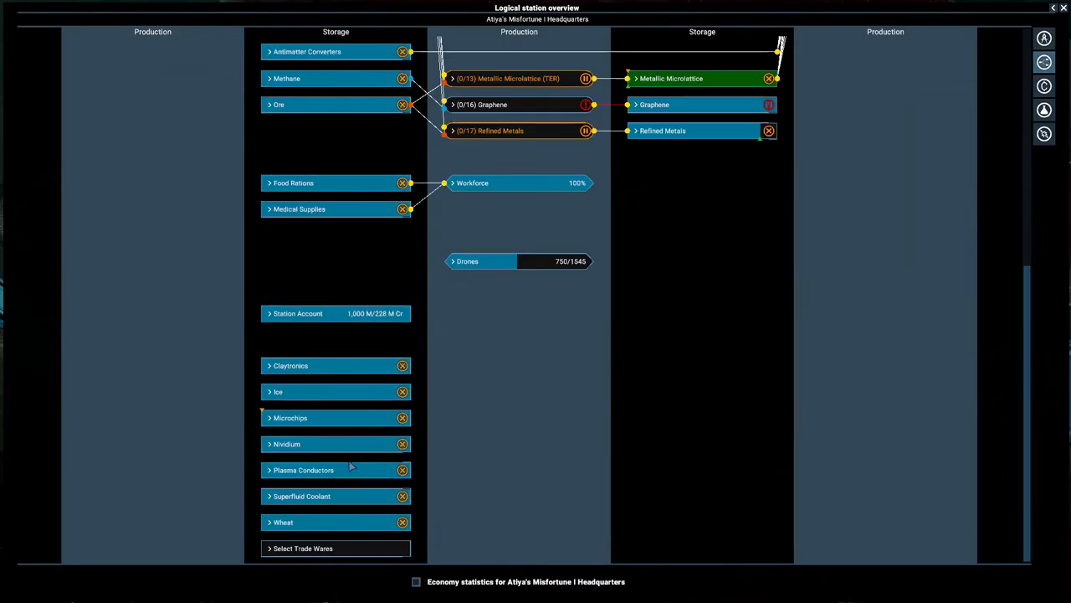
- Check the headquarters' Claytronics storage, then return to the terraforming overview
click(292, 365)
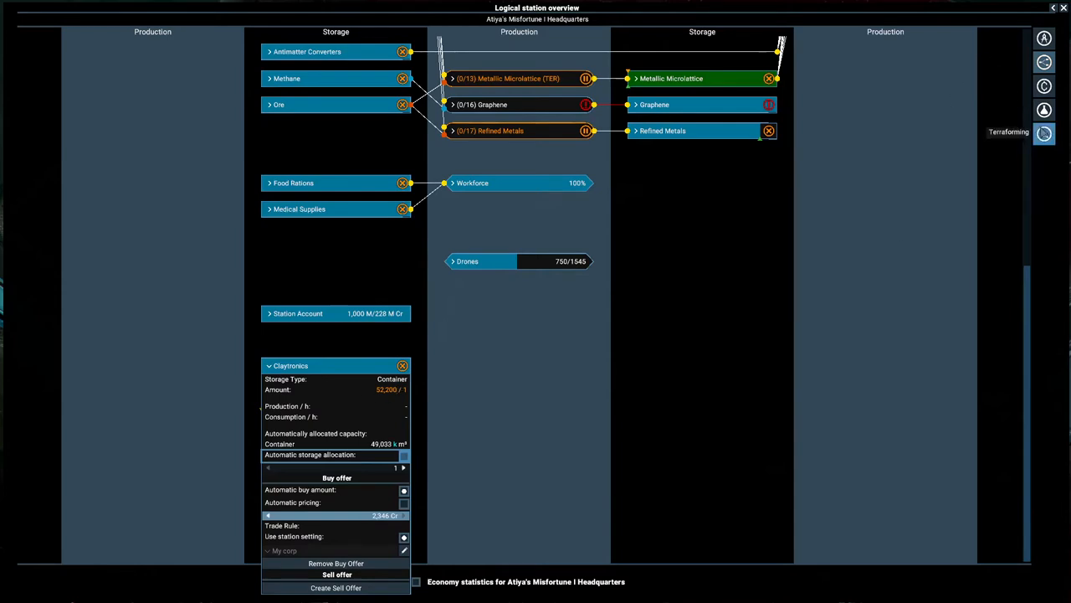
click(1044, 133)
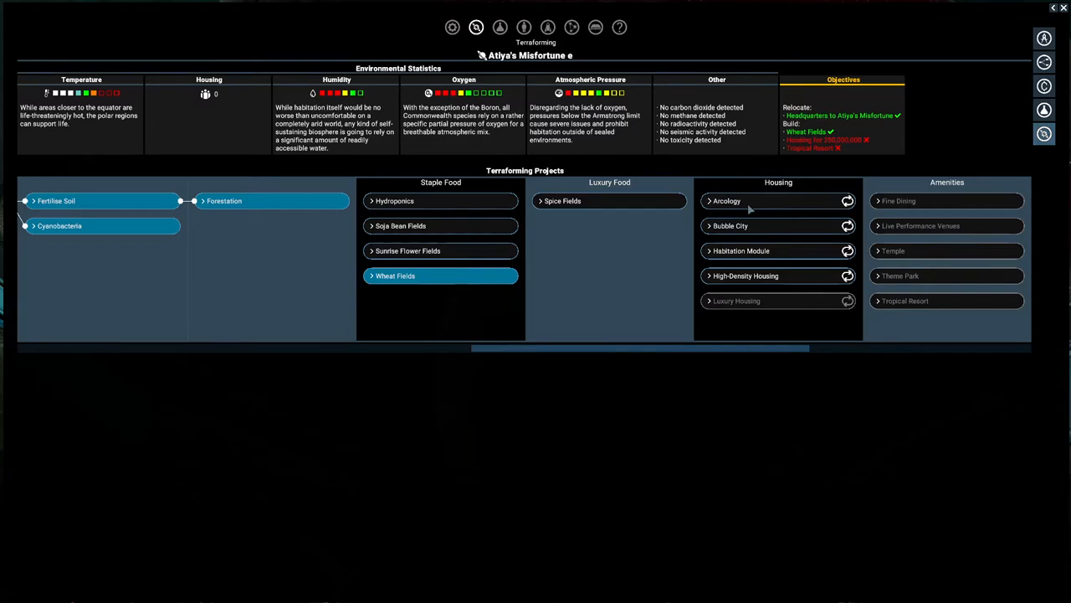
- Start the Arcology housing project, then leave terraforming to the Nodan Vanguard interactions
click(727, 201)
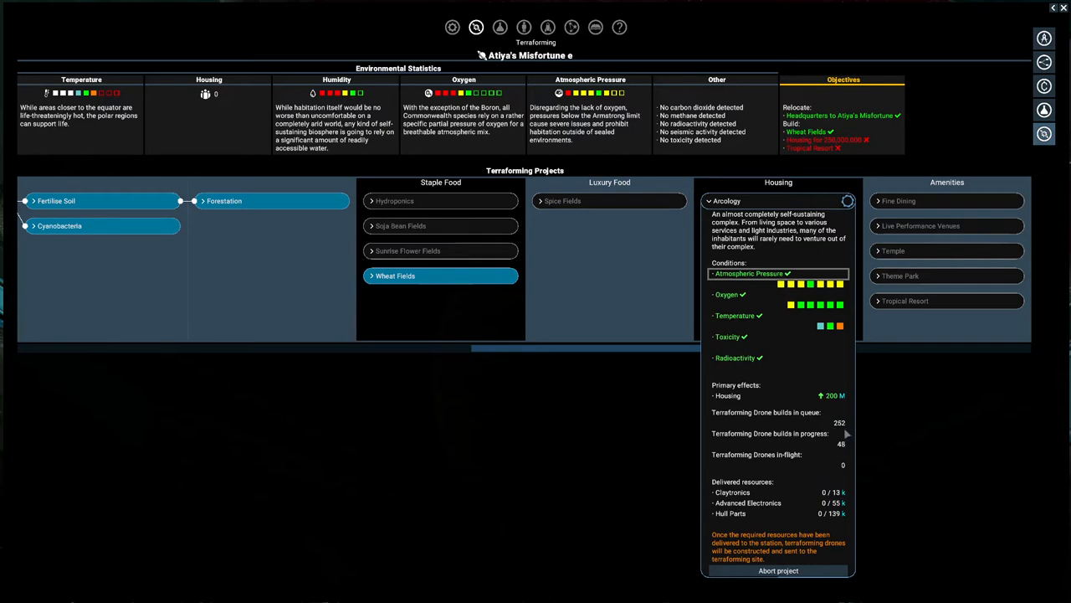
mouse_move(840, 432)
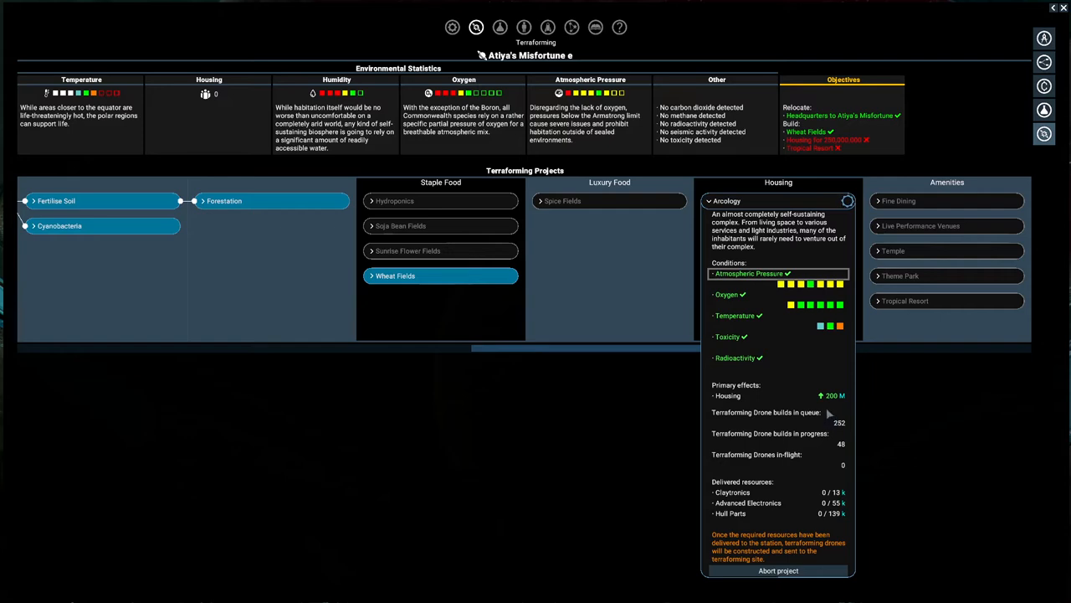
mouse_move(780, 566)
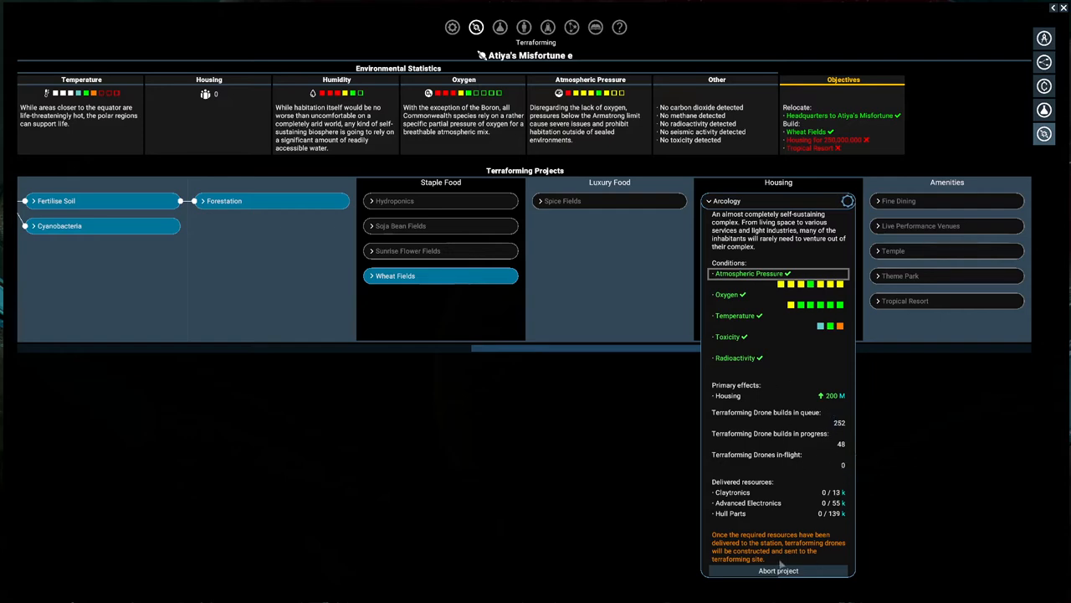
mouse_move(840, 475)
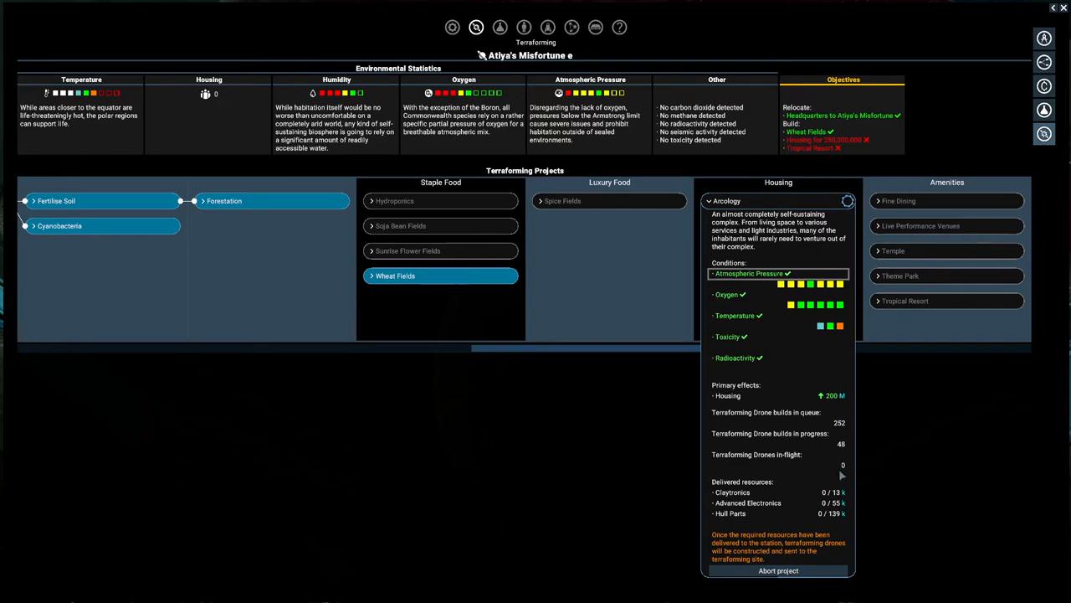
mouse_move(726, 407)
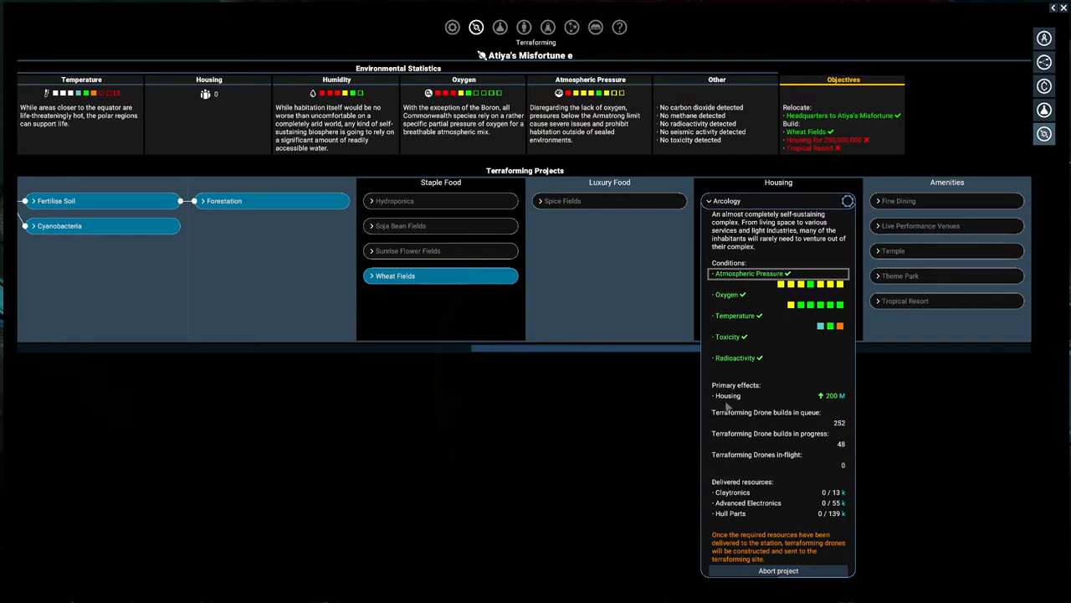
mouse_move(953, 445)
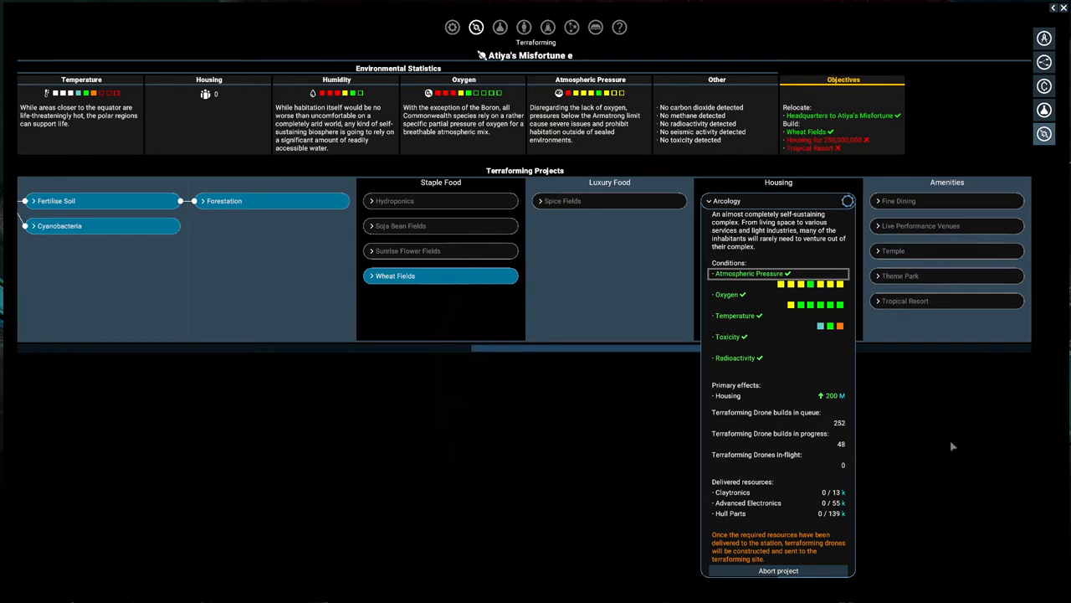
mouse_move(981, 454)
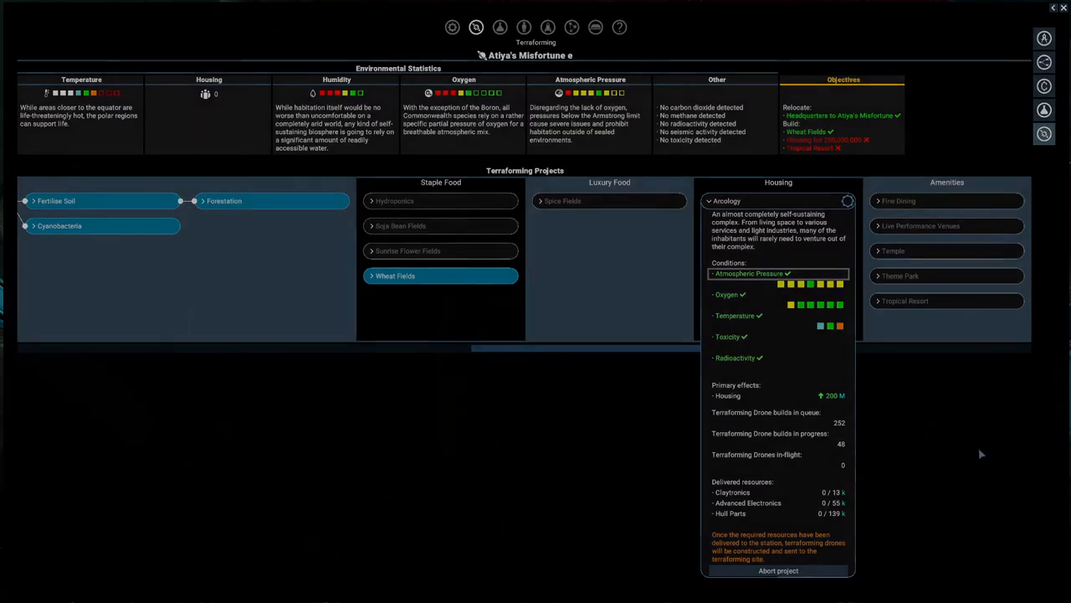
click(572, 27)
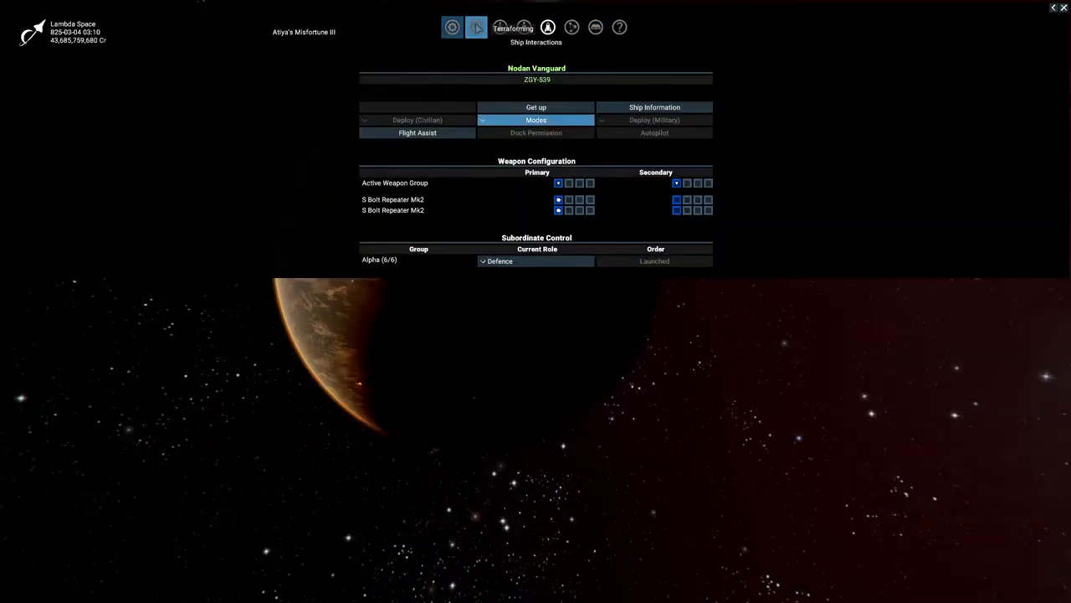
- Start the High-Density Housing project on Atiya's Misfortune, then show Habitation Module's requirements
click(476, 27)
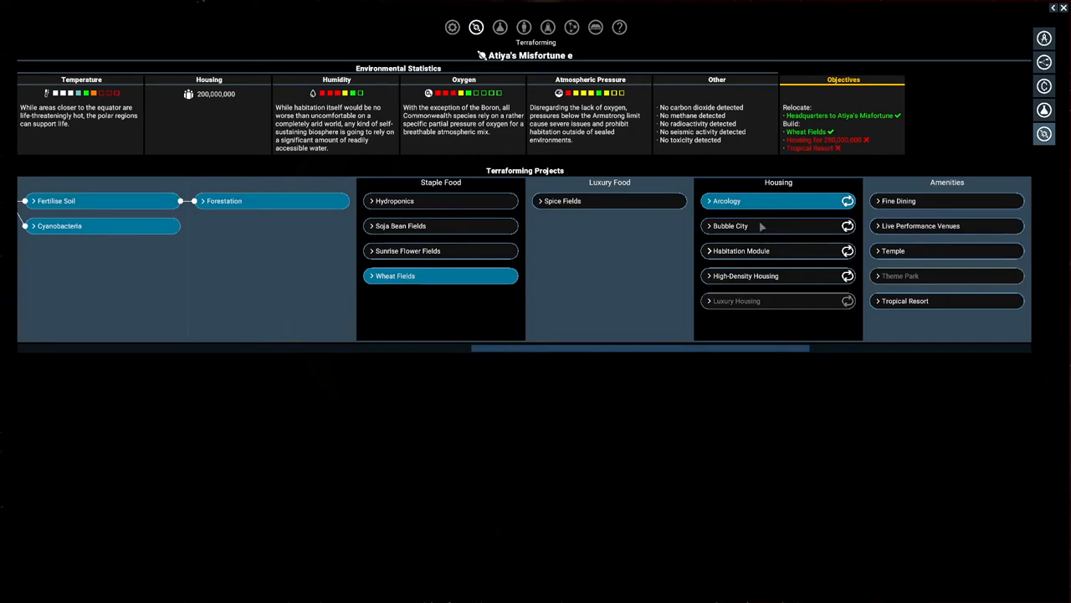
click(745, 274)
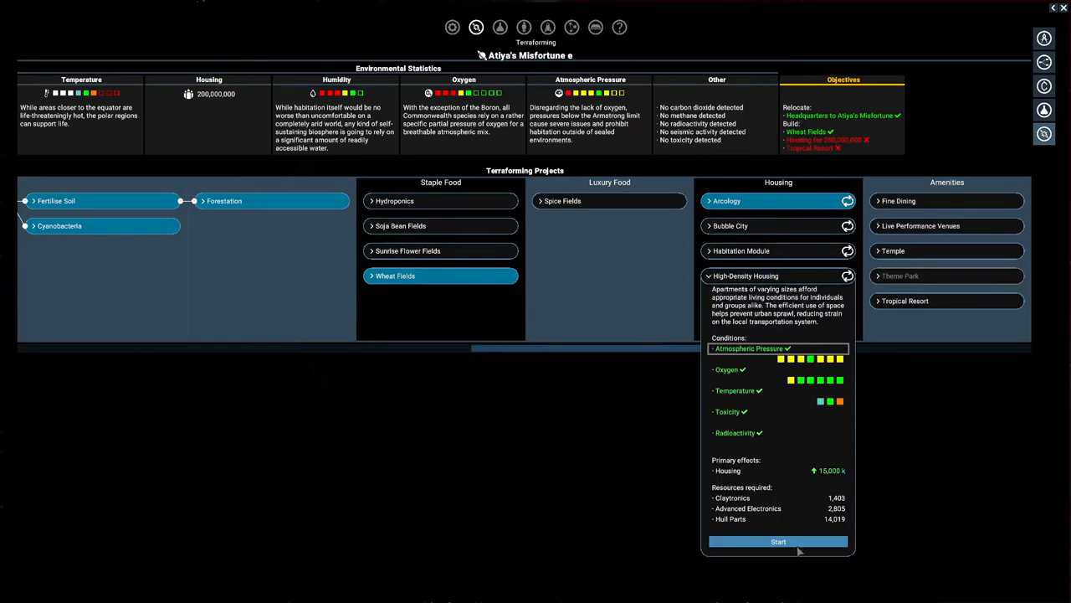
mouse_move(834, 484)
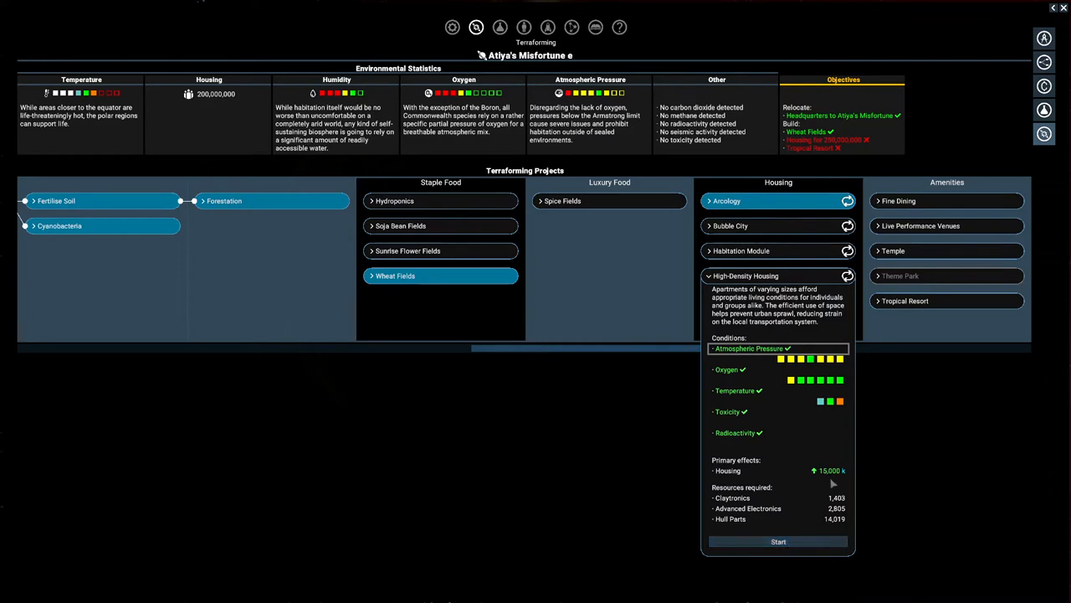
click(776, 542)
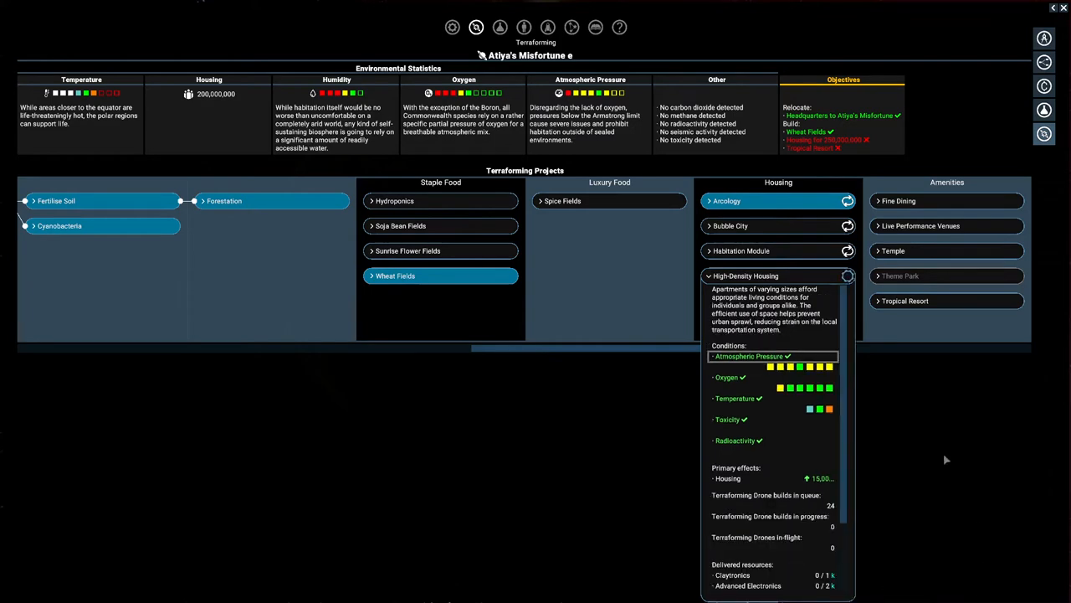
click(740, 251)
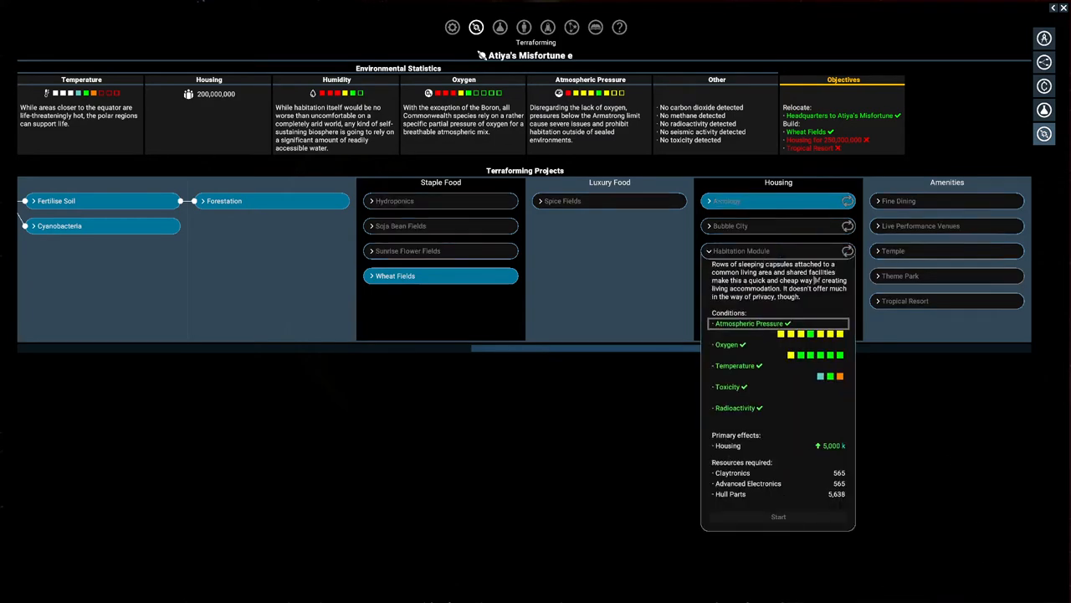
mouse_move(639, 298)
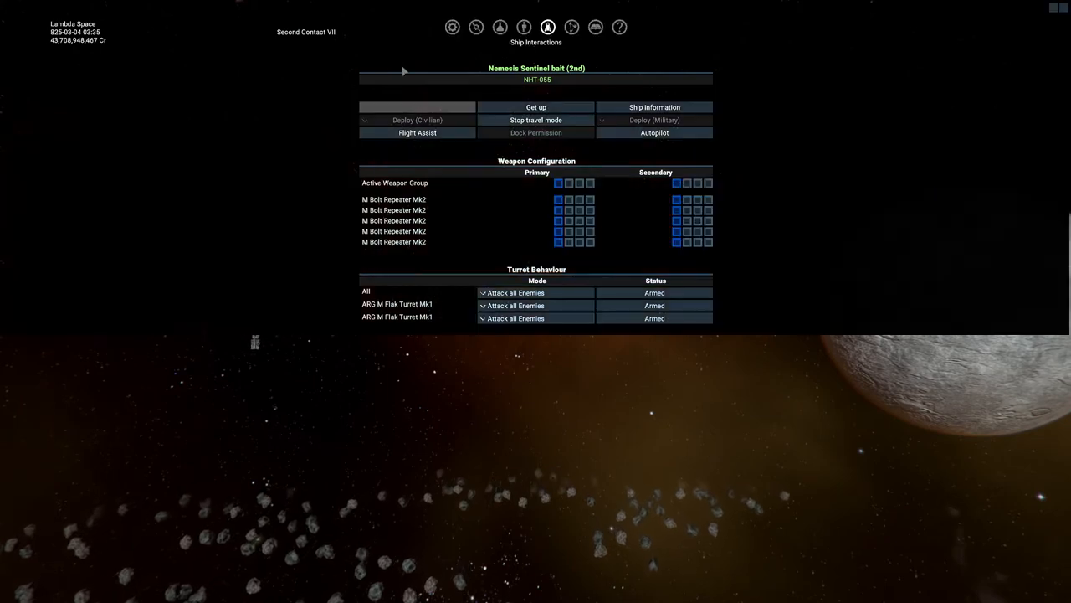
- Show the player's inventory listing crafting wares, paint modifications and general wares
click(476, 27)
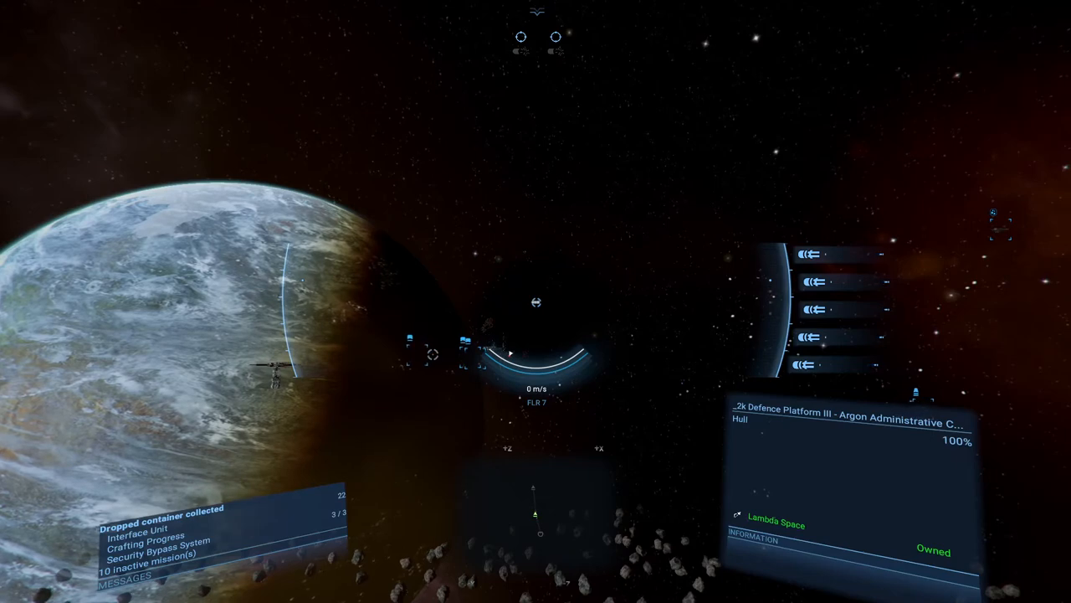
mouse_move(536, 301)
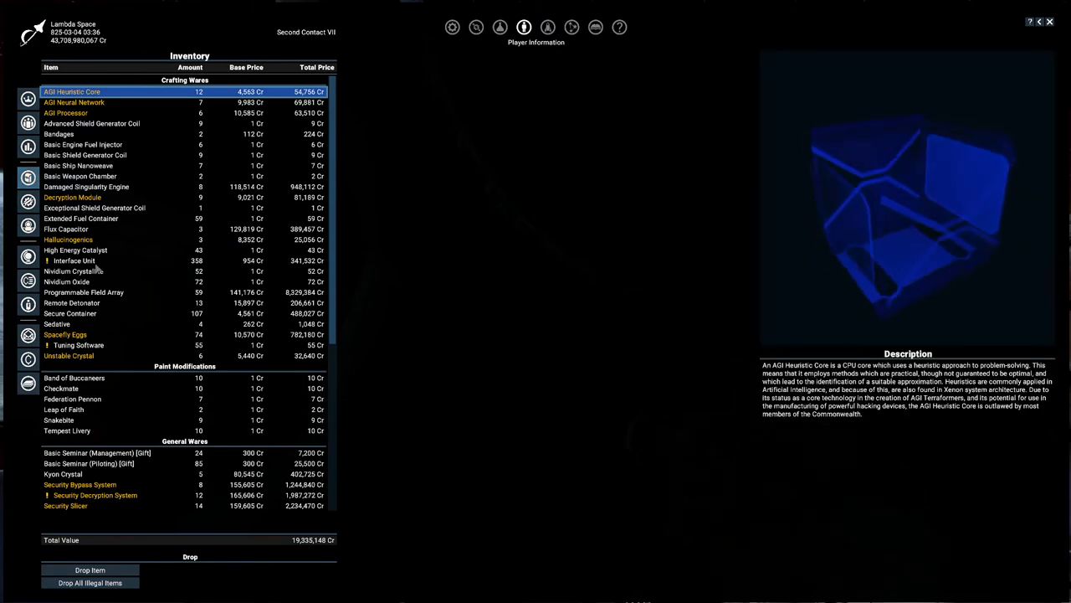
- Show the Interface Unit's description, then look through the rest of the inventory wares
click(74, 261)
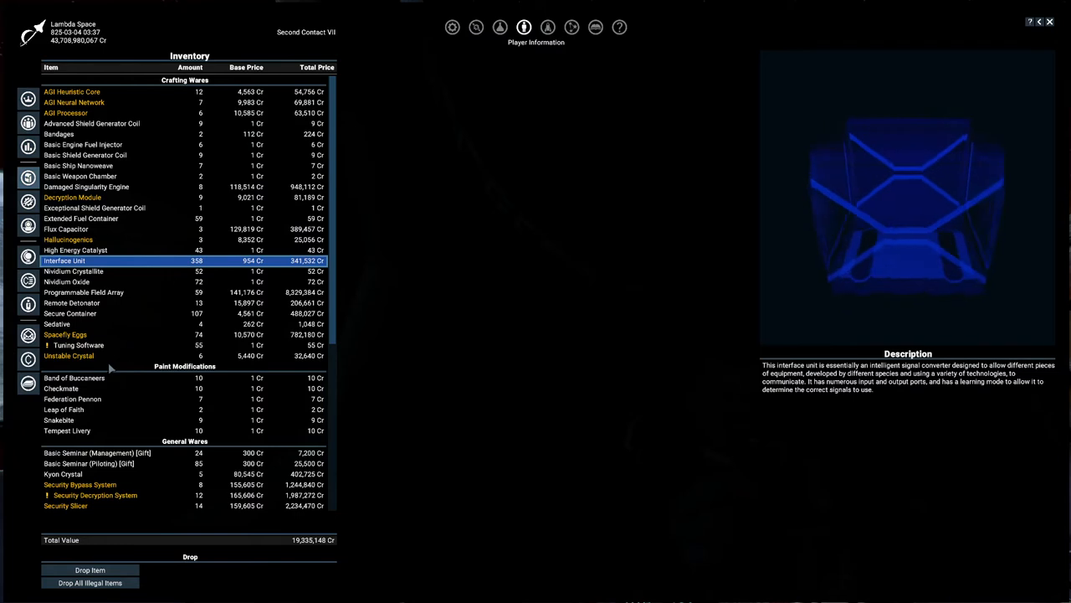
scroll(down, 3)
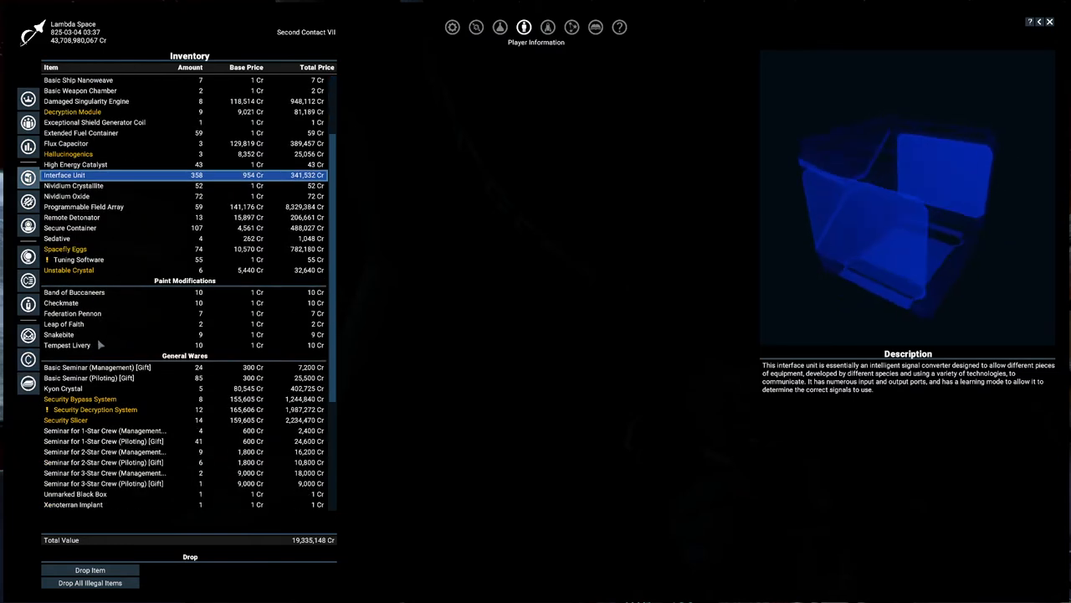
scroll(up, 3)
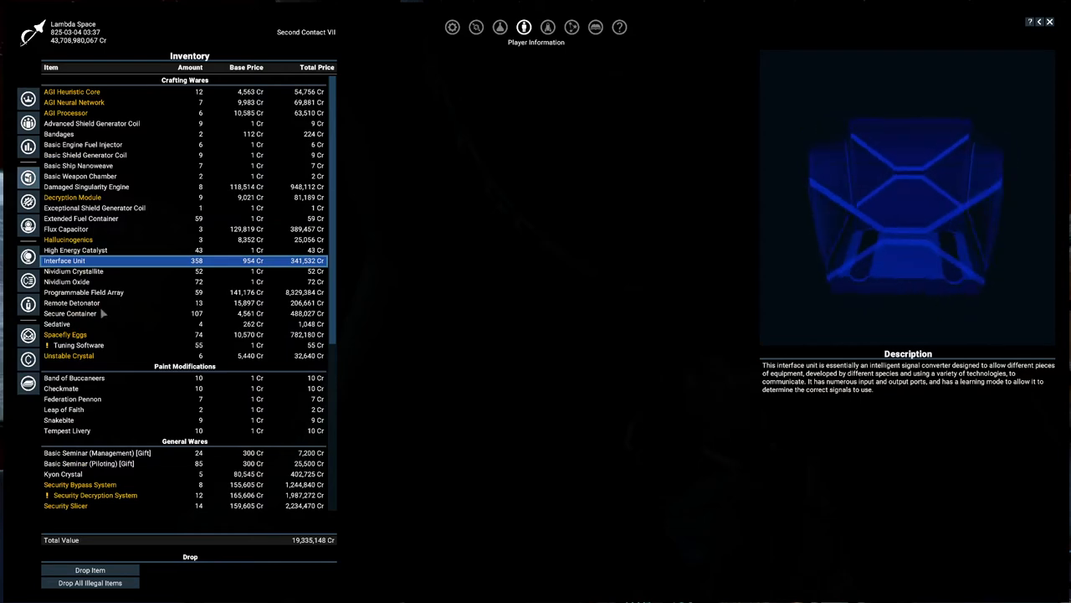
scroll(down, 3)
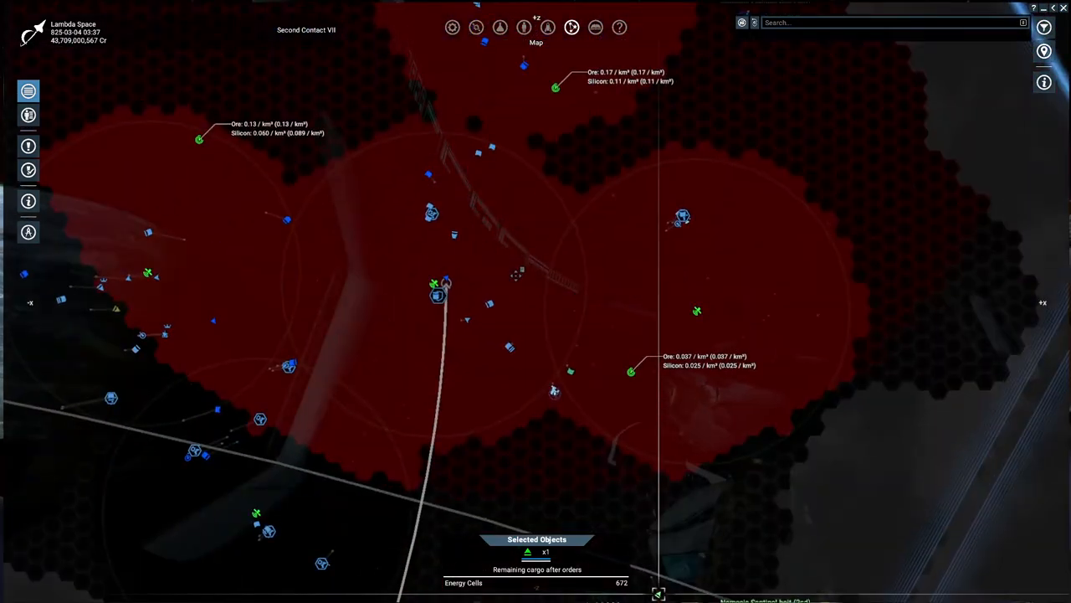
mouse_move(117, 309)
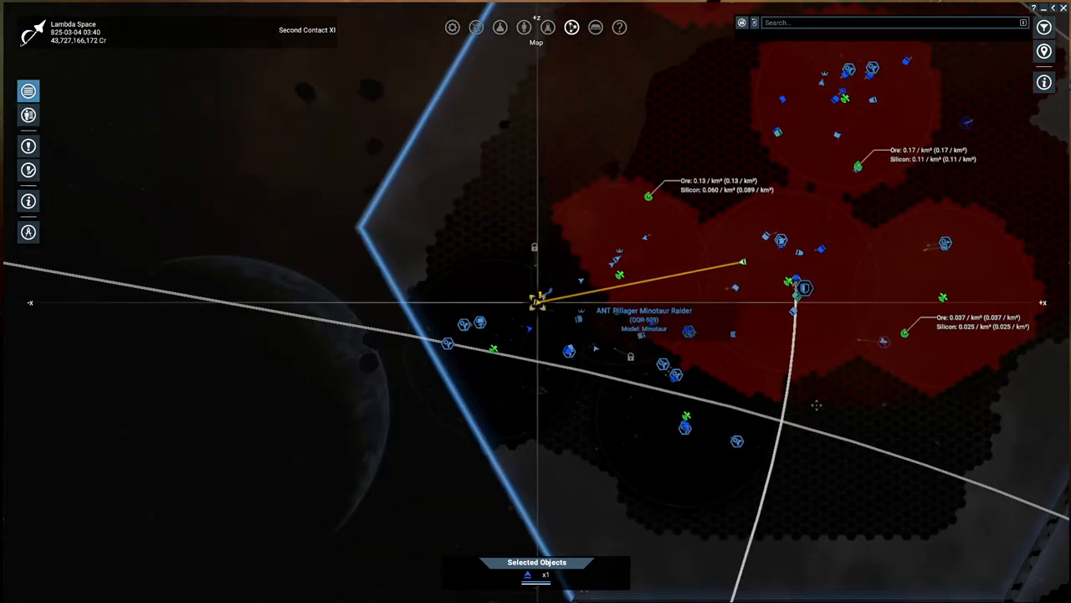
mouse_move(879, 341)
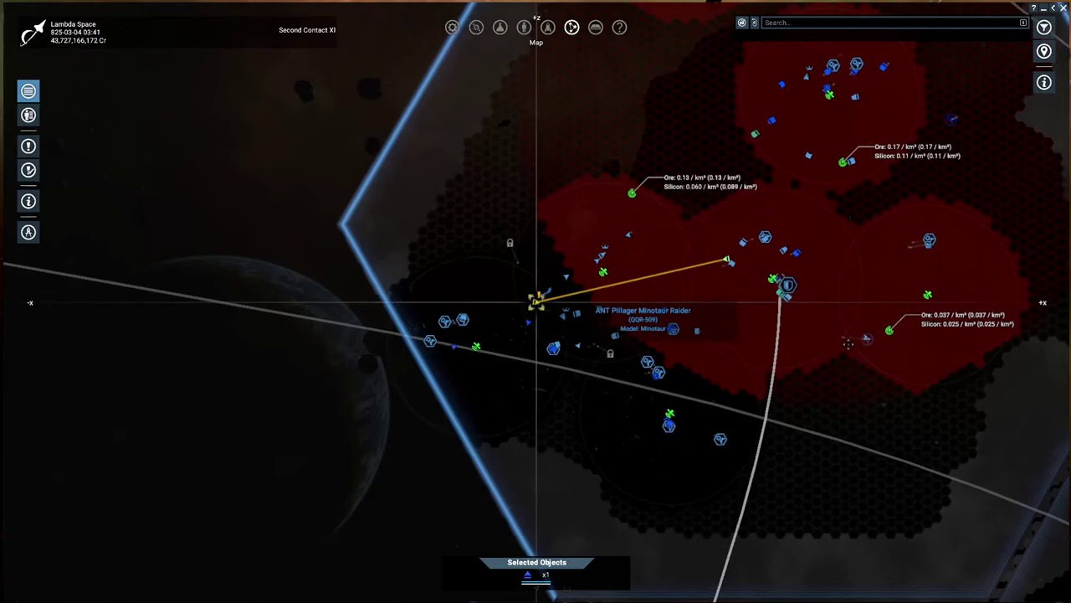
- Survey the sector map's resource regions, then return to terraforming with housing at 250,000,000
click(596, 26)
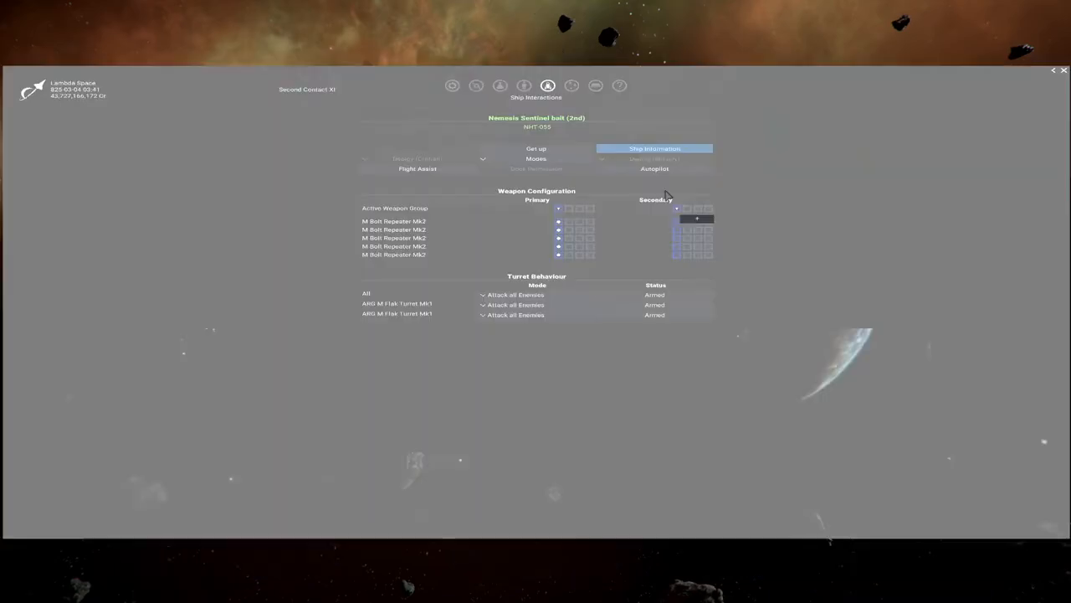
click(475, 26)
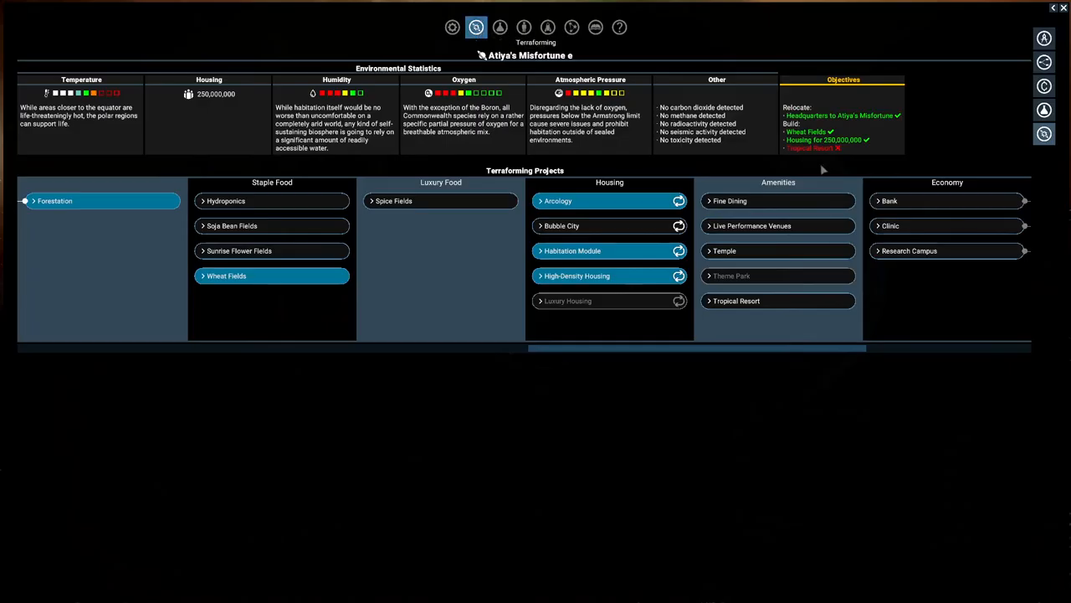
mouse_move(857, 167)
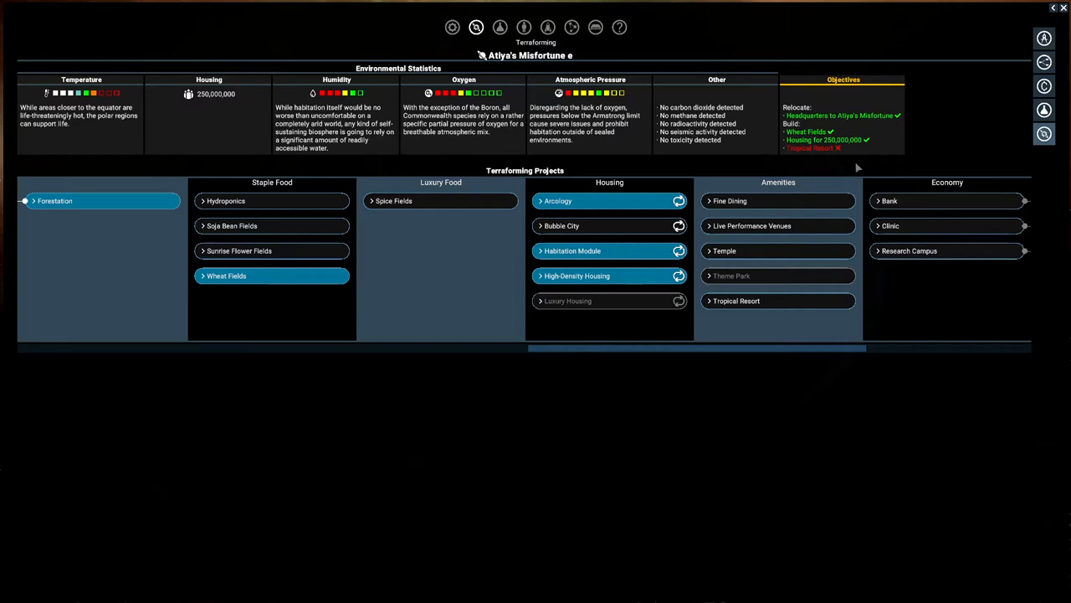
- Expand Tropical Resort under Amenities to show its conditions, housing requirement and resources
click(737, 301)
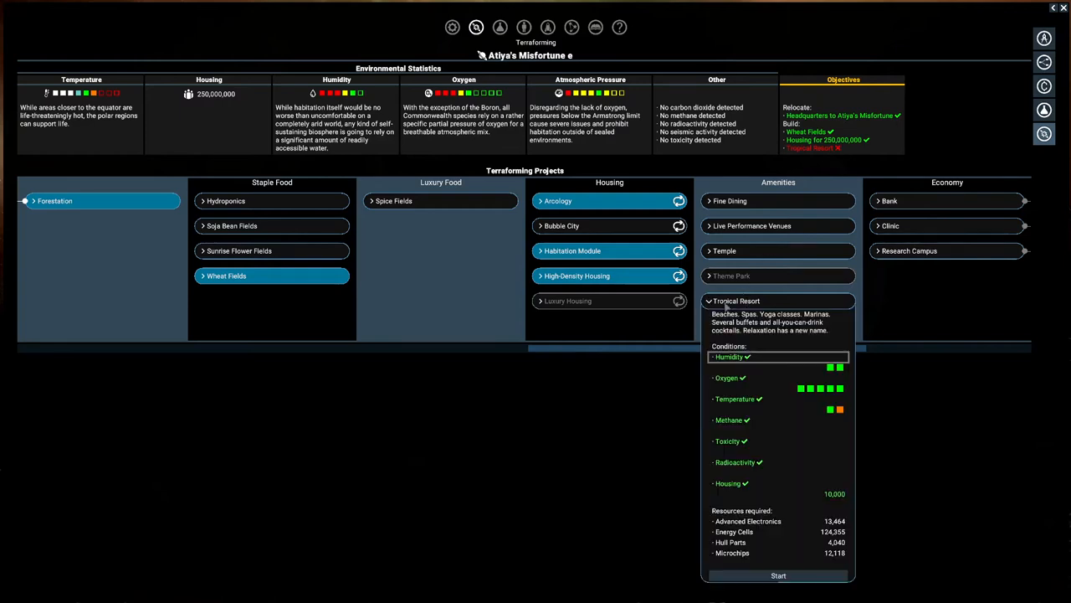
mouse_move(894, 539)
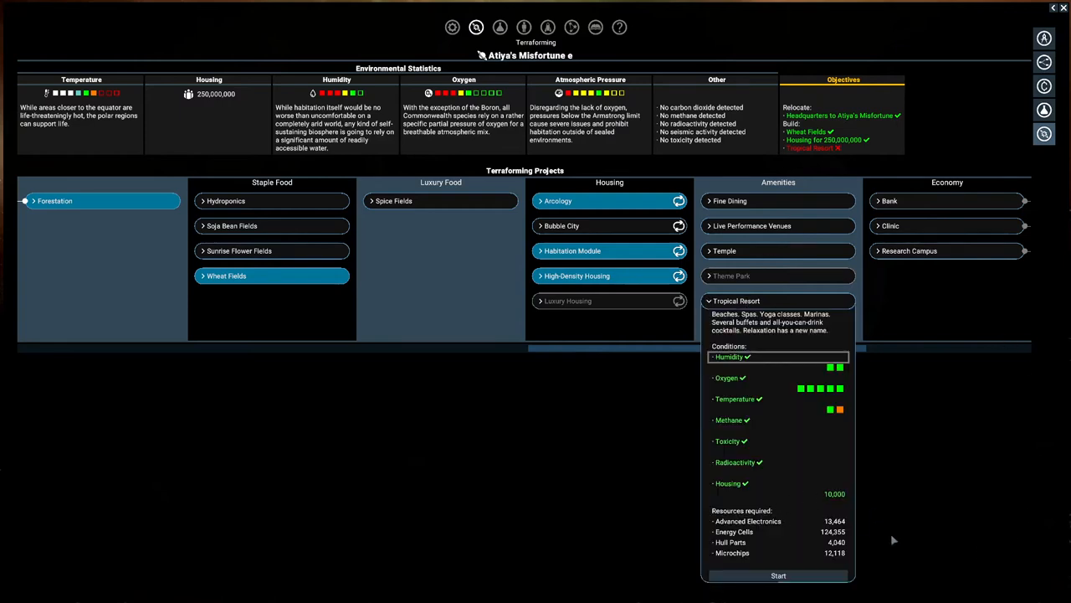
mouse_move(763, 546)
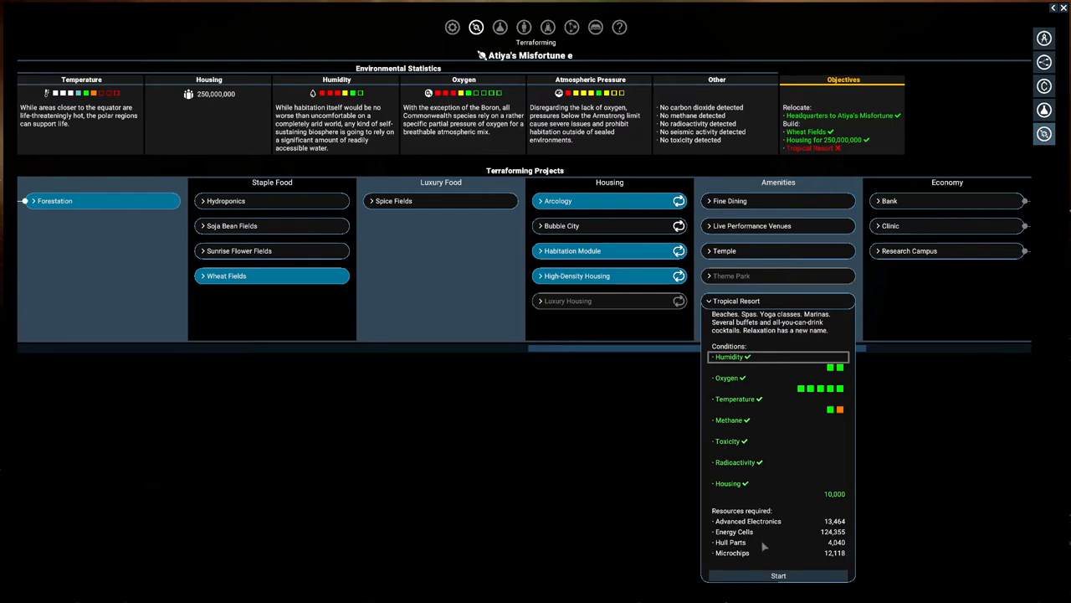
mouse_move(828, 469)
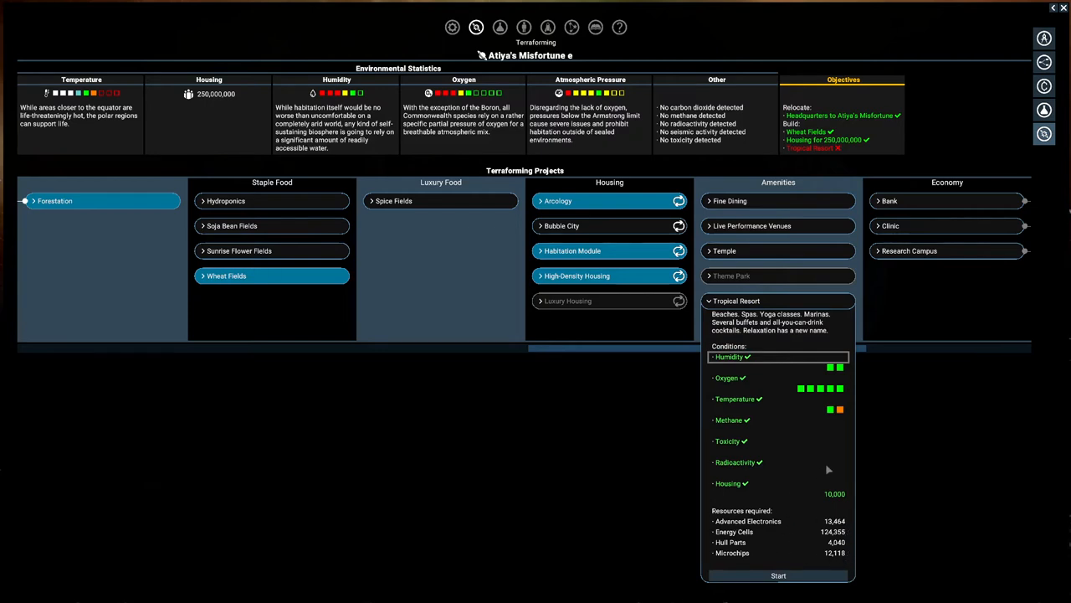
mouse_move(946, 421)
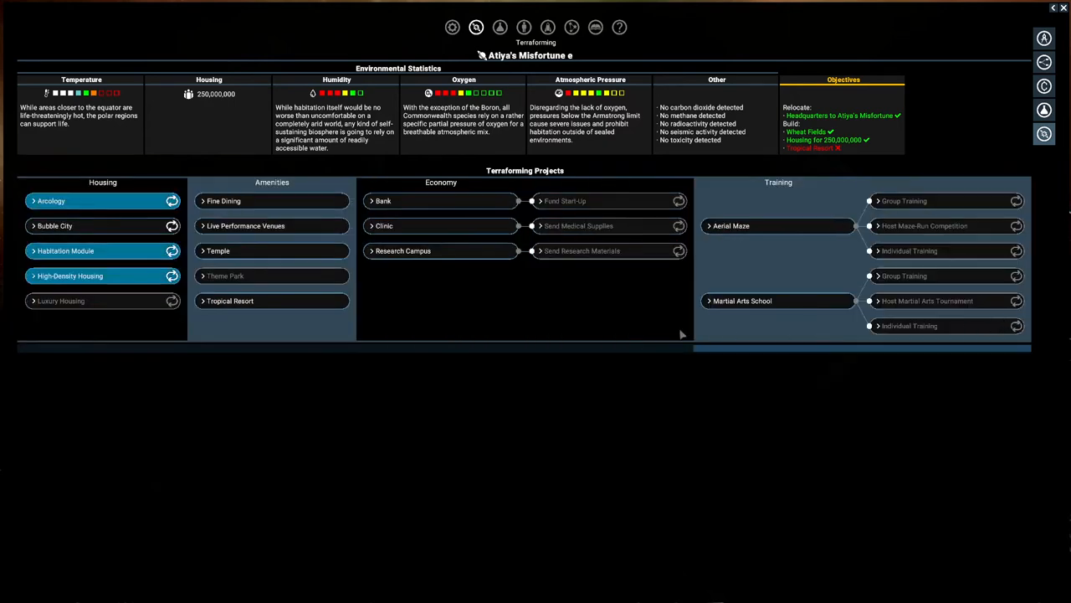
mouse_move(850, 364)
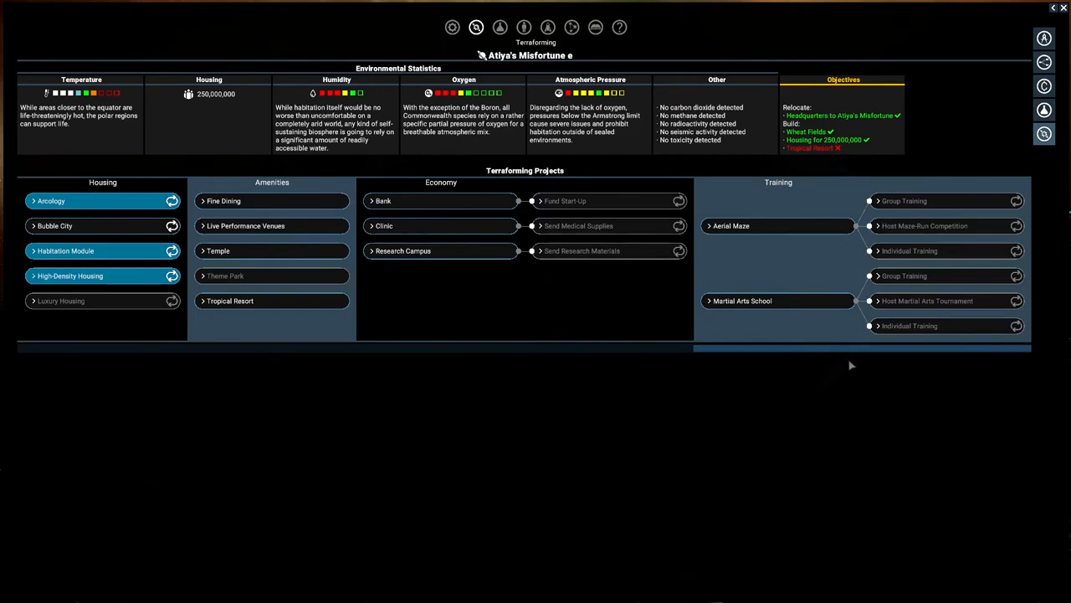
mouse_move(747, 358)
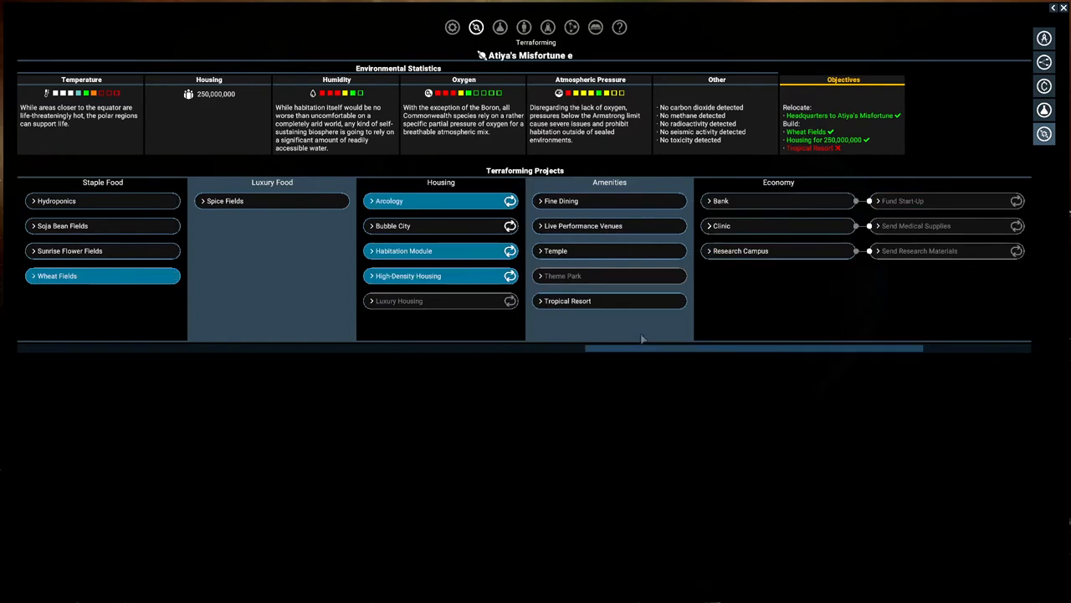
mouse_move(634, 340)
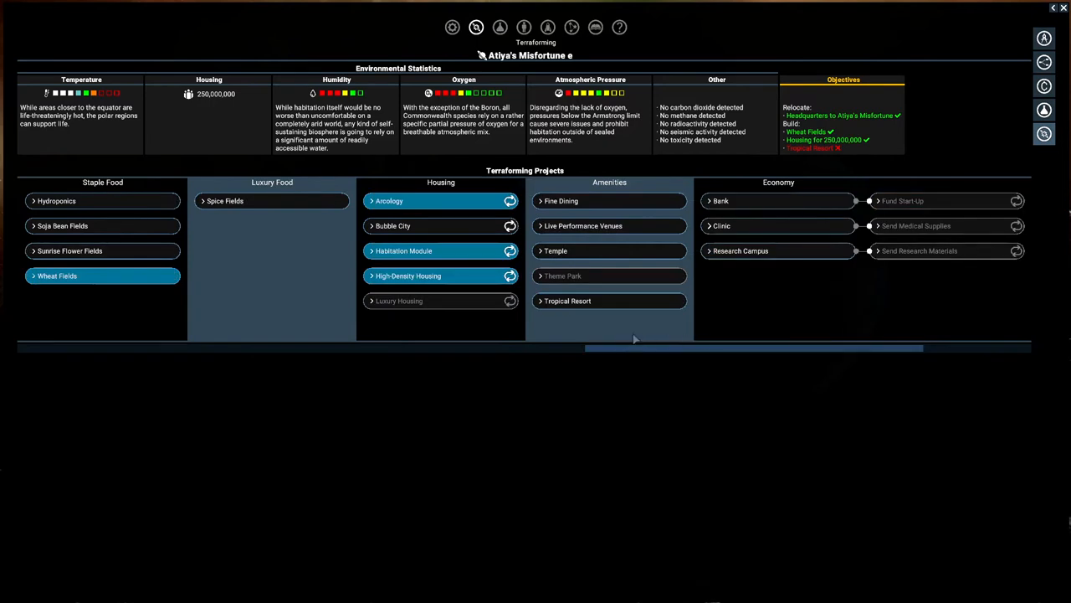
mouse_move(678, 325)
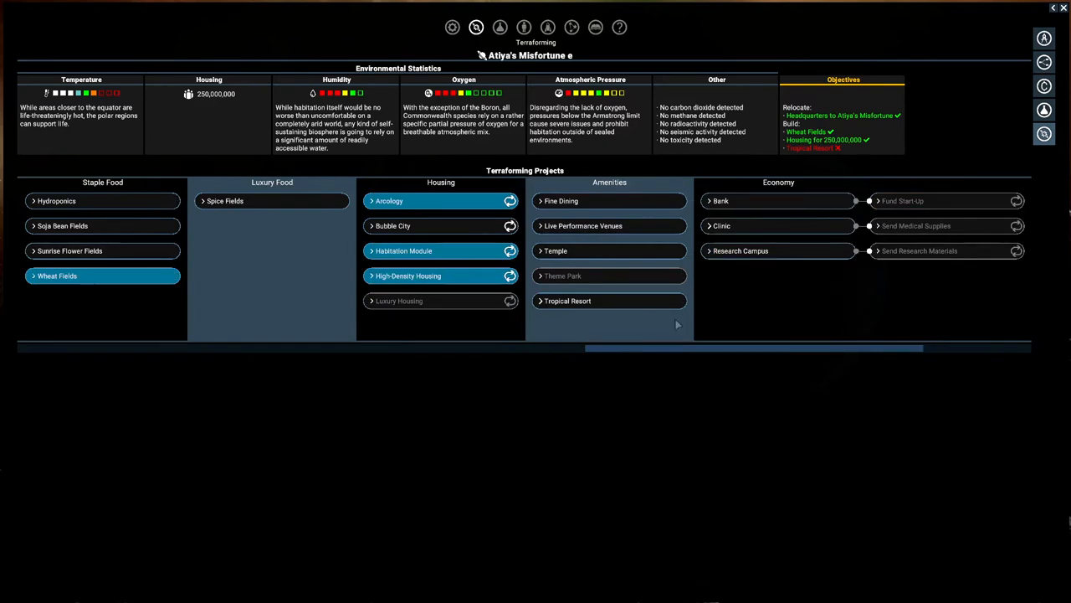
mouse_move(583, 201)
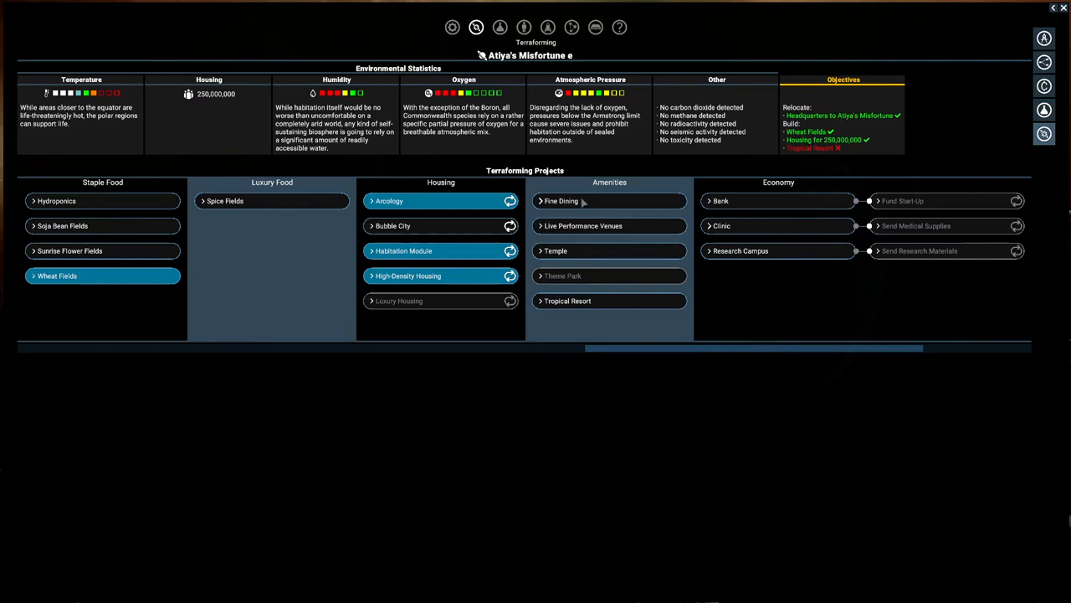
click(568, 302)
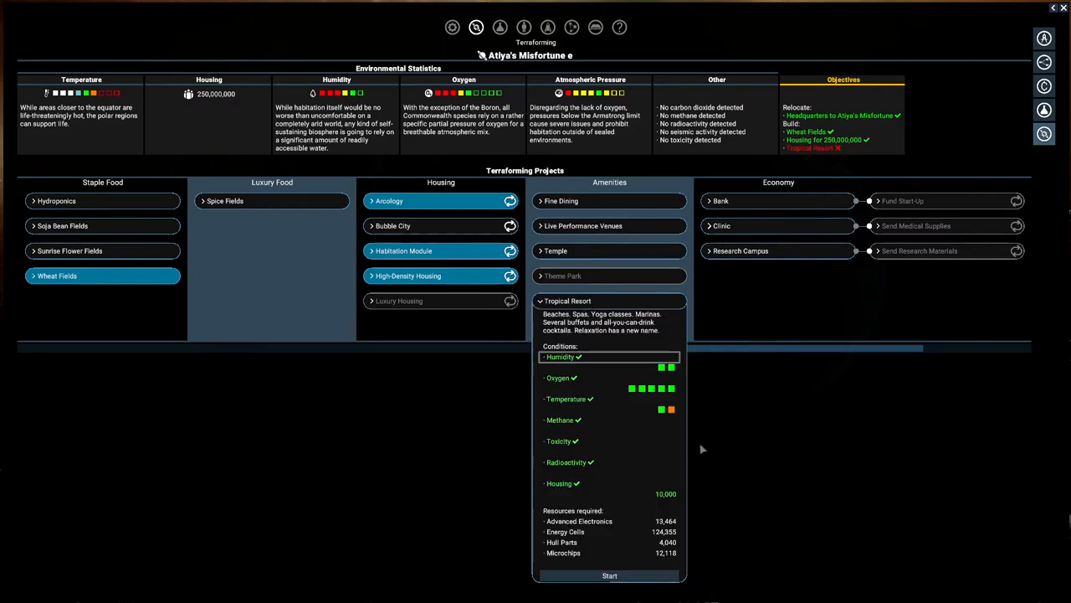
mouse_move(829, 531)
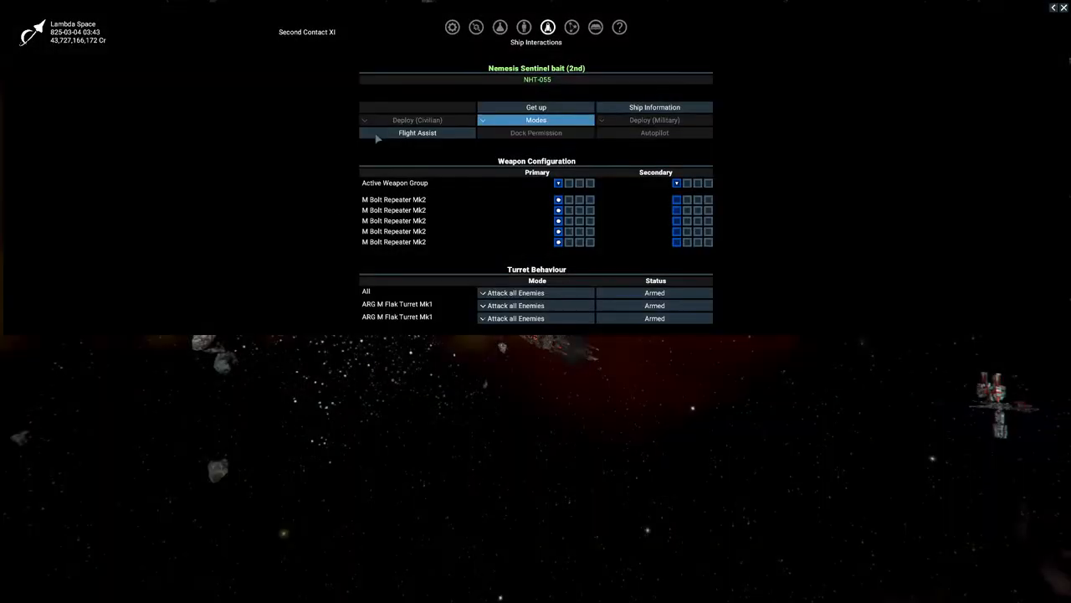
click(475, 26)
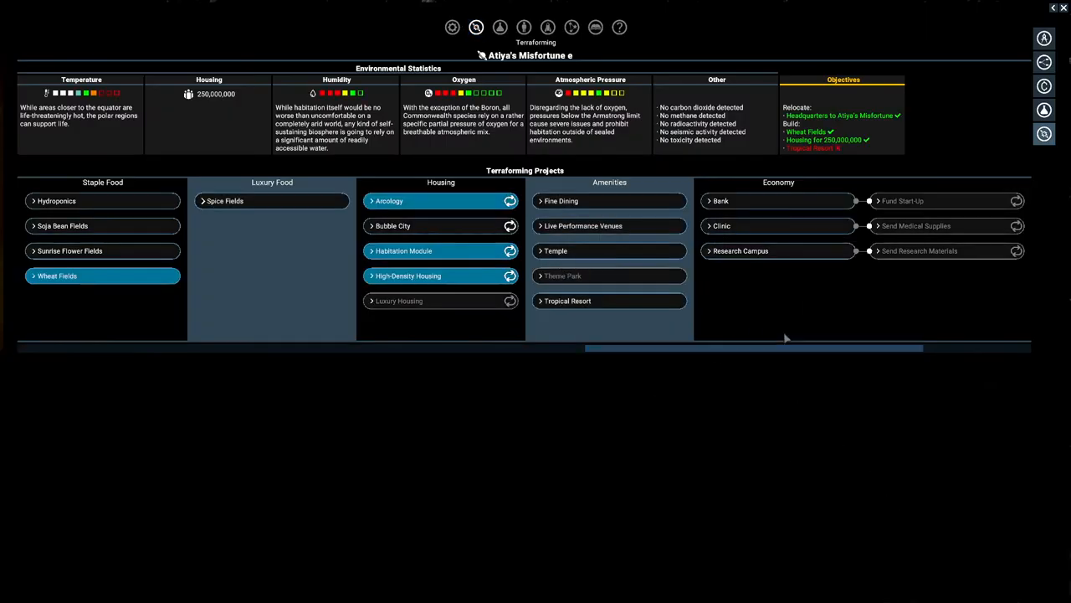
- Start the Tropical Resort project, review its delivered resources, and return to flight
click(567, 301)
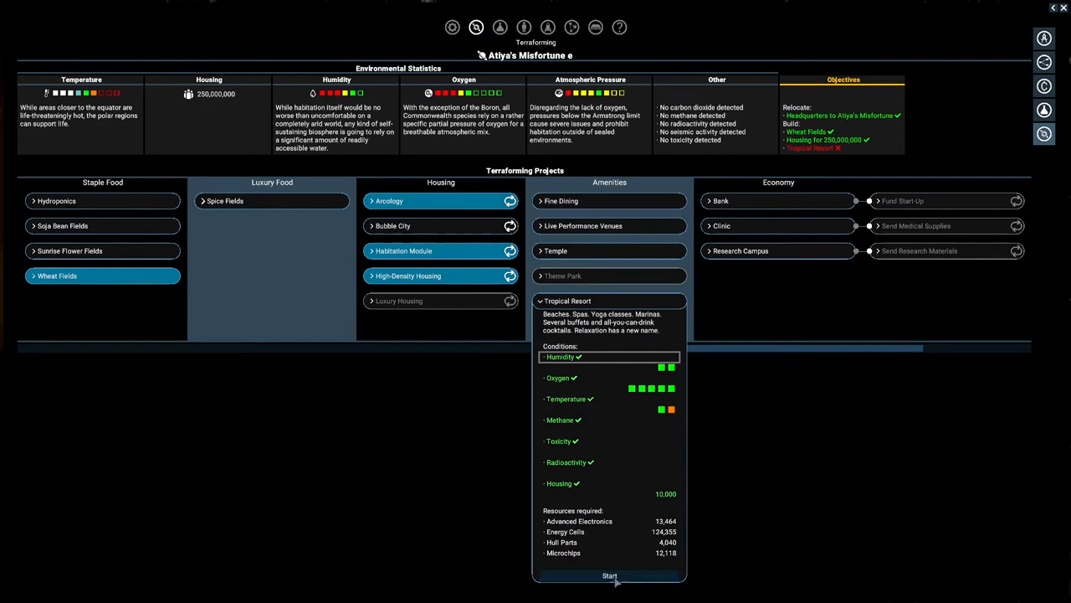
click(609, 576)
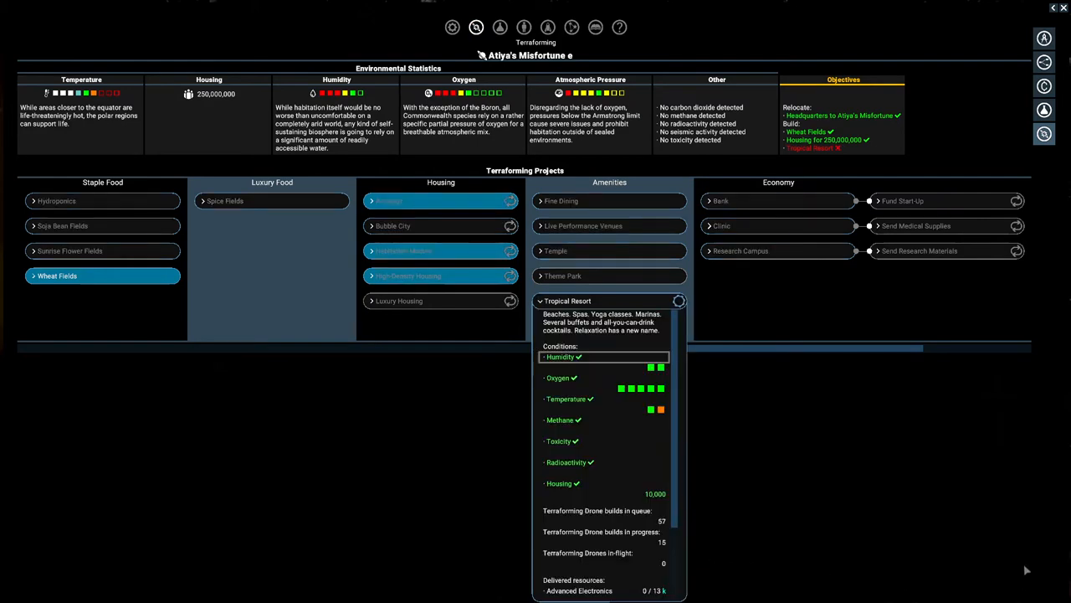
scroll(down, 3)
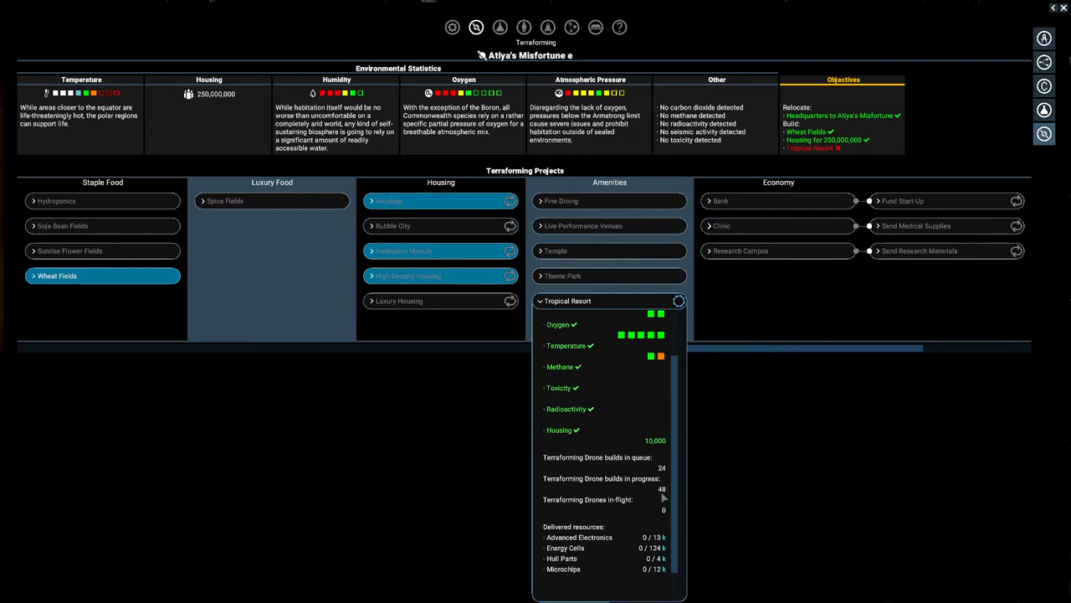
mouse_move(693, 508)
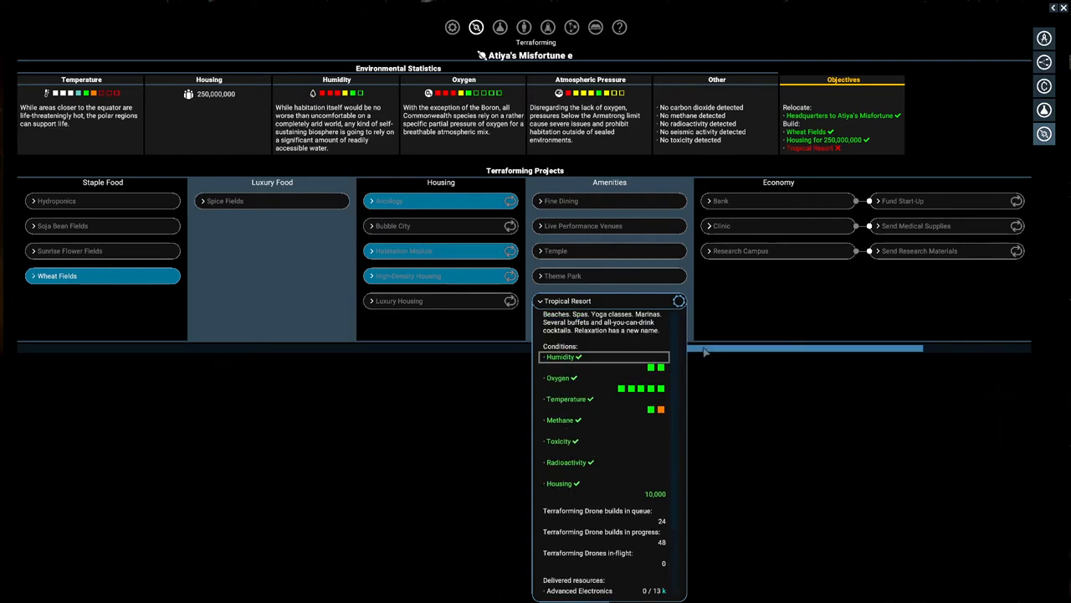
scroll(down, 3)
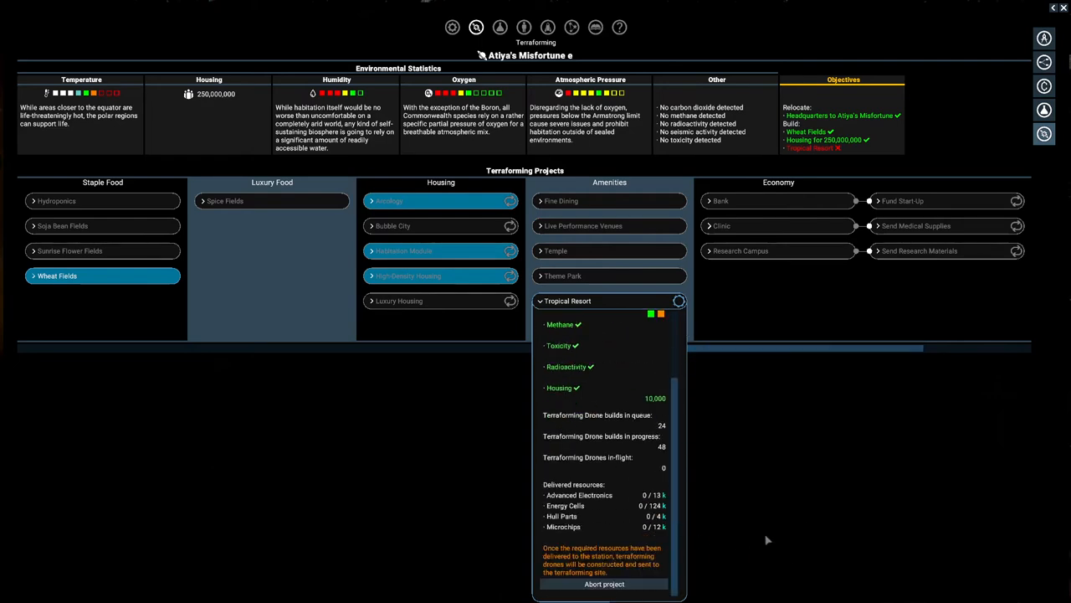
click(568, 301)
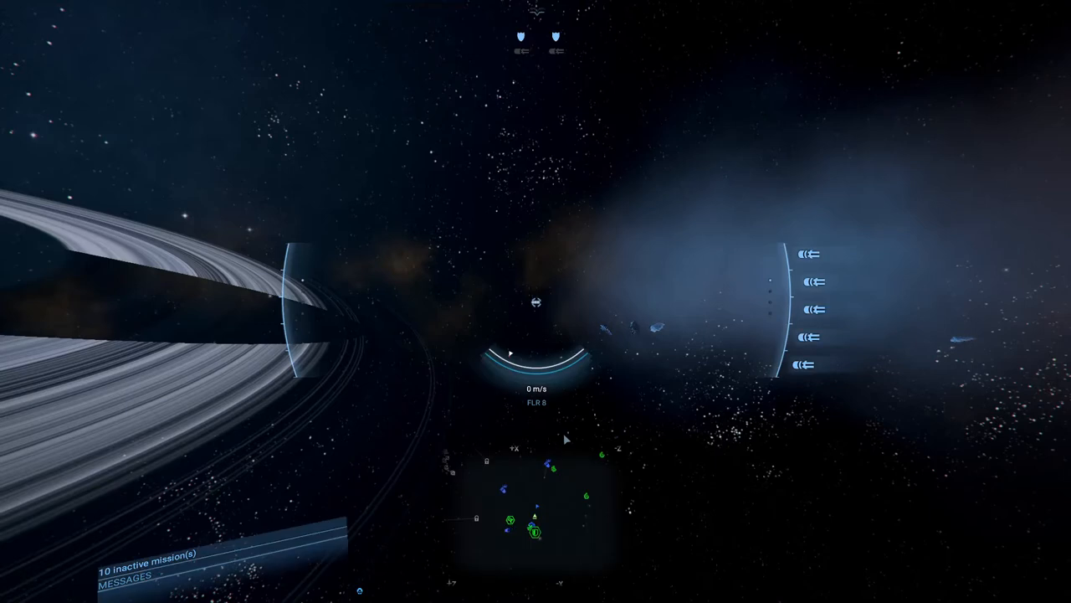
mouse_move(599, 438)
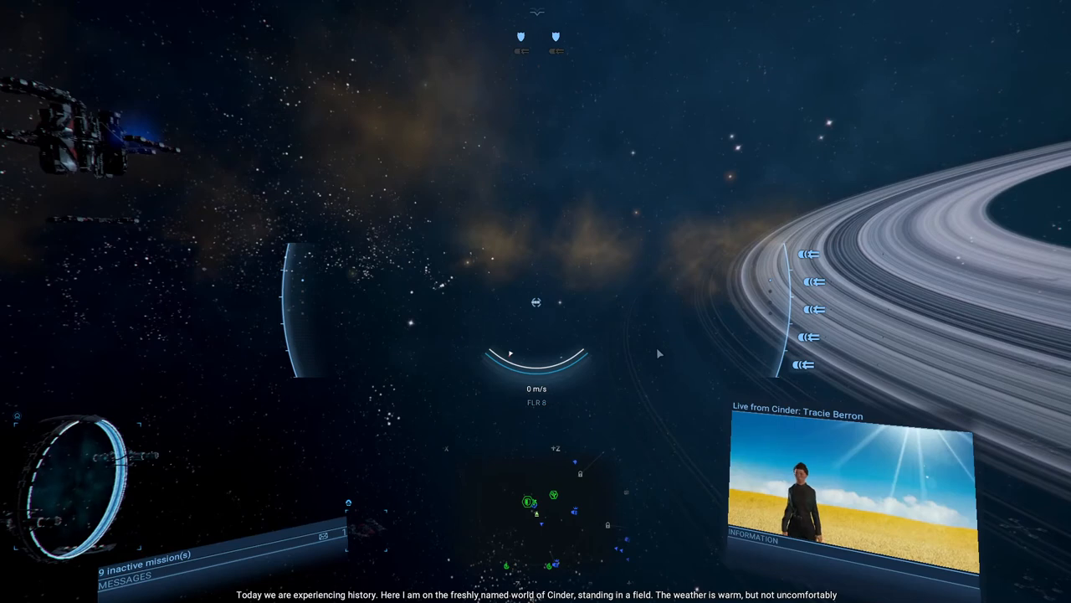
mouse_move(488, 496)
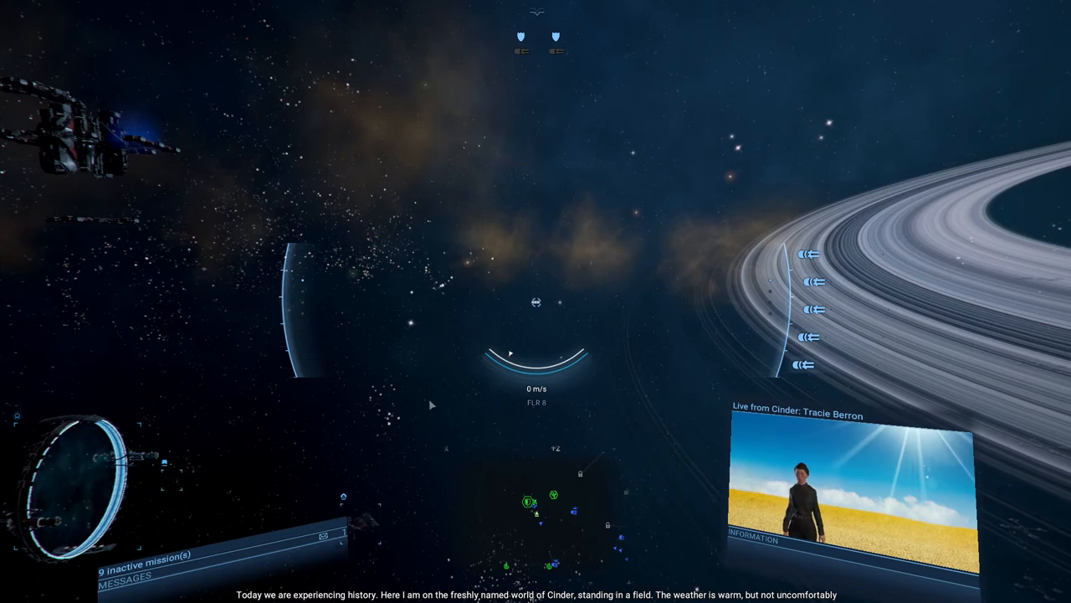
mouse_move(415, 342)
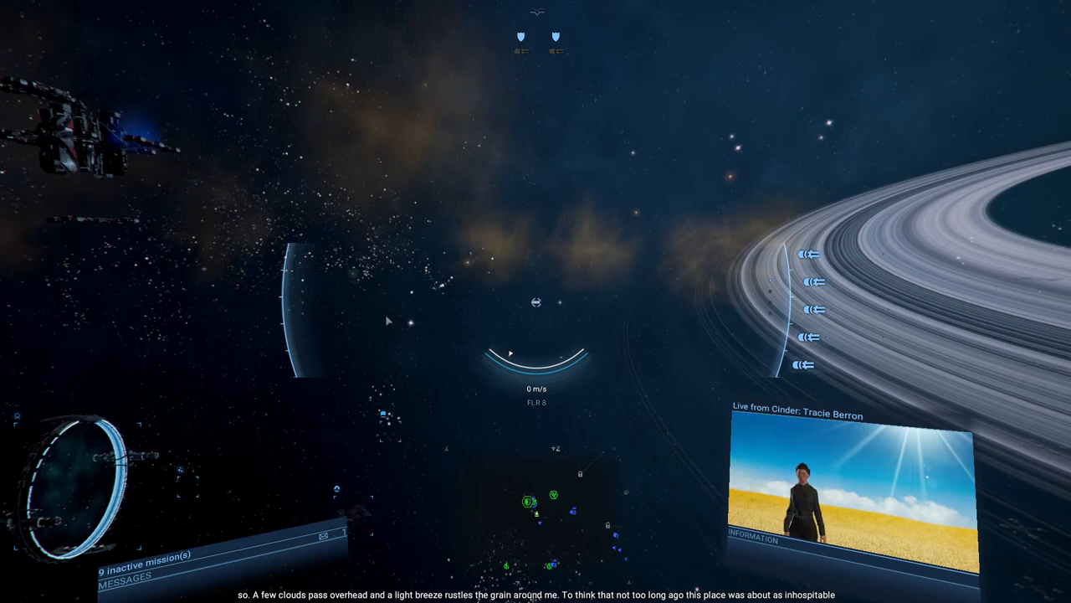
mouse_move(351, 272)
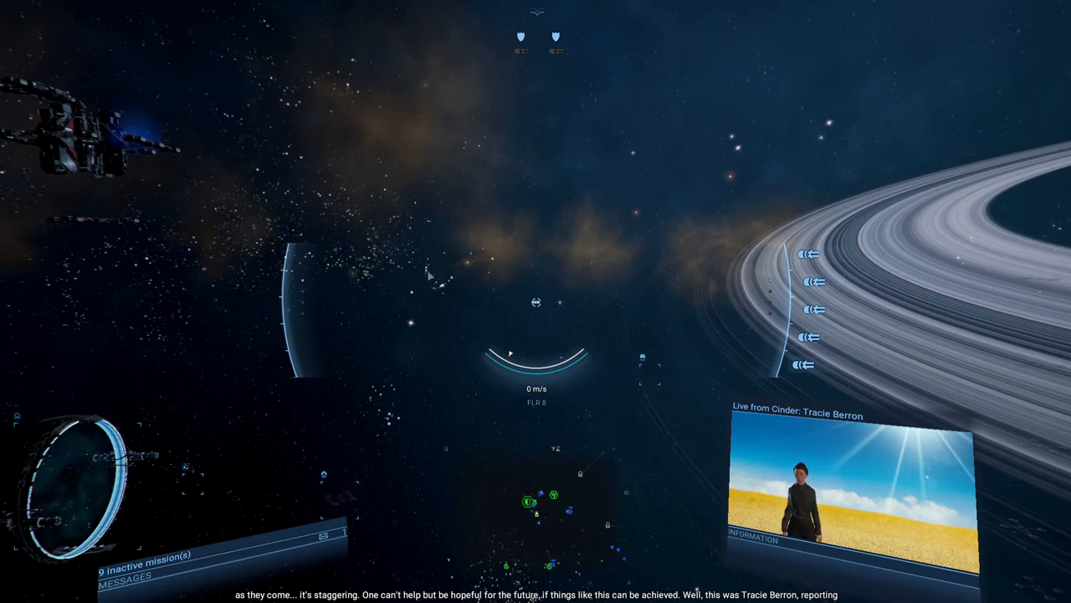
mouse_move(449, 292)
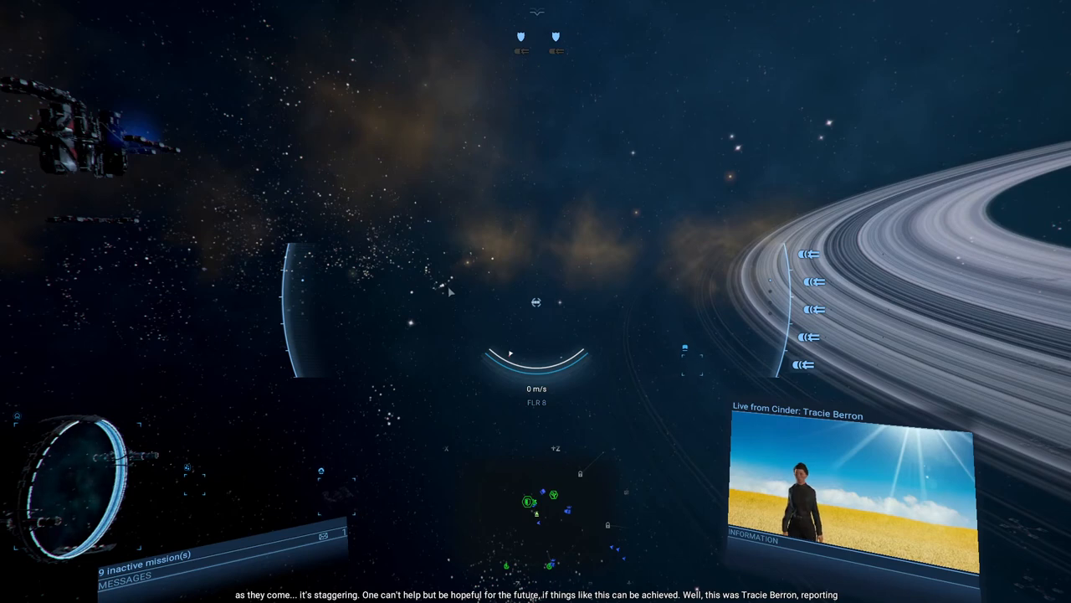
mouse_move(459, 298)
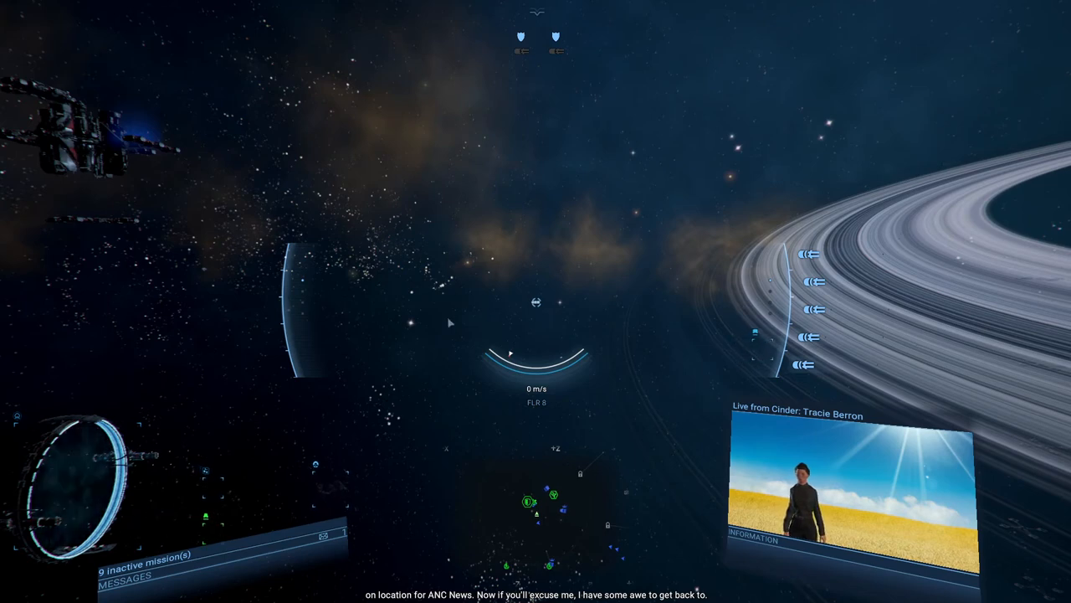
mouse_move(403, 298)
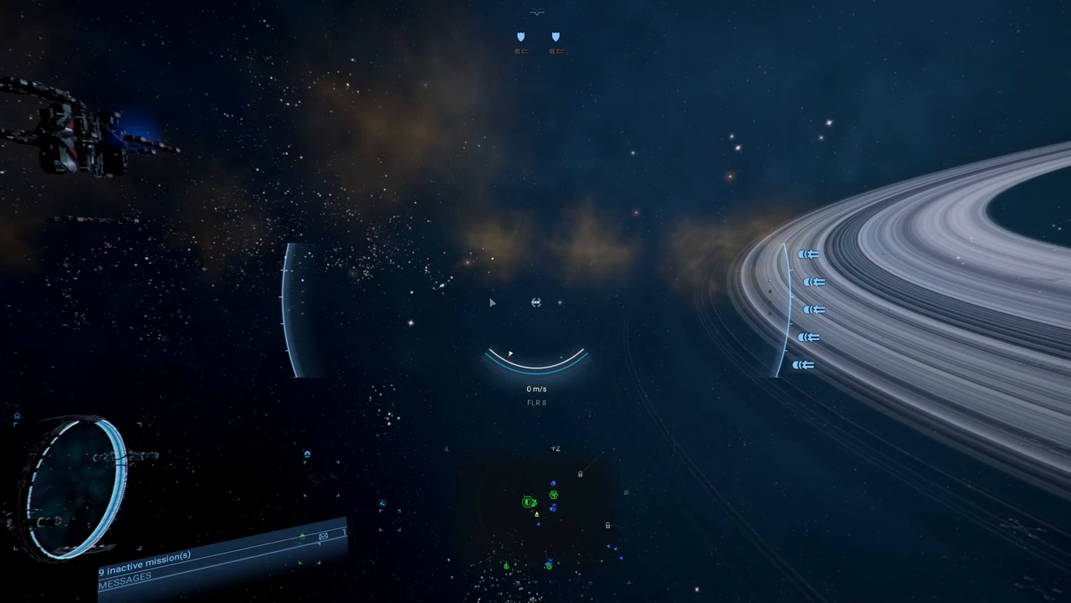
mouse_move(535, 285)
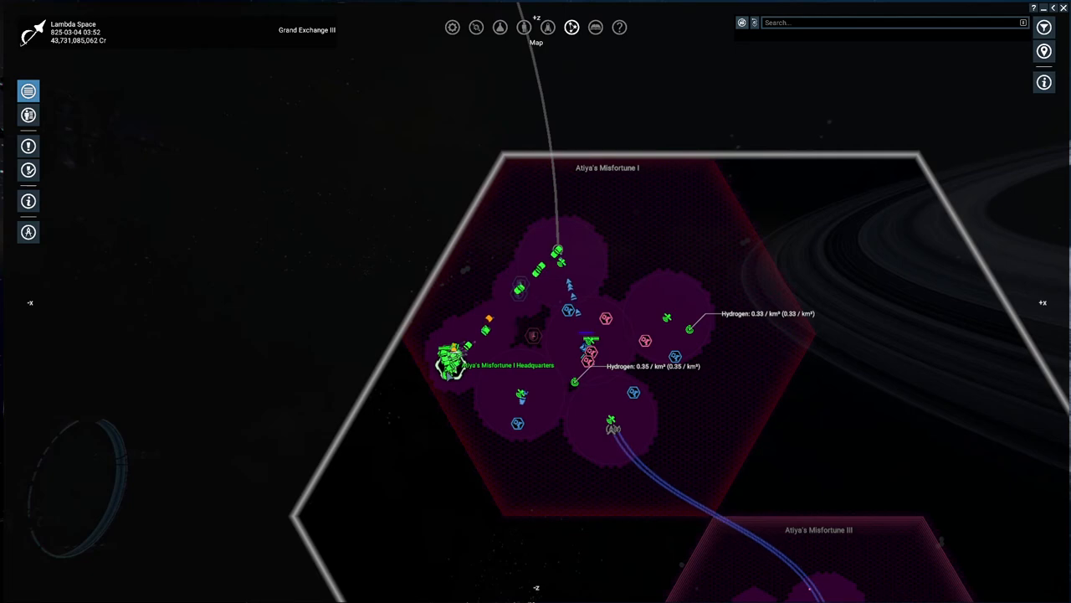
mouse_move(378, 452)
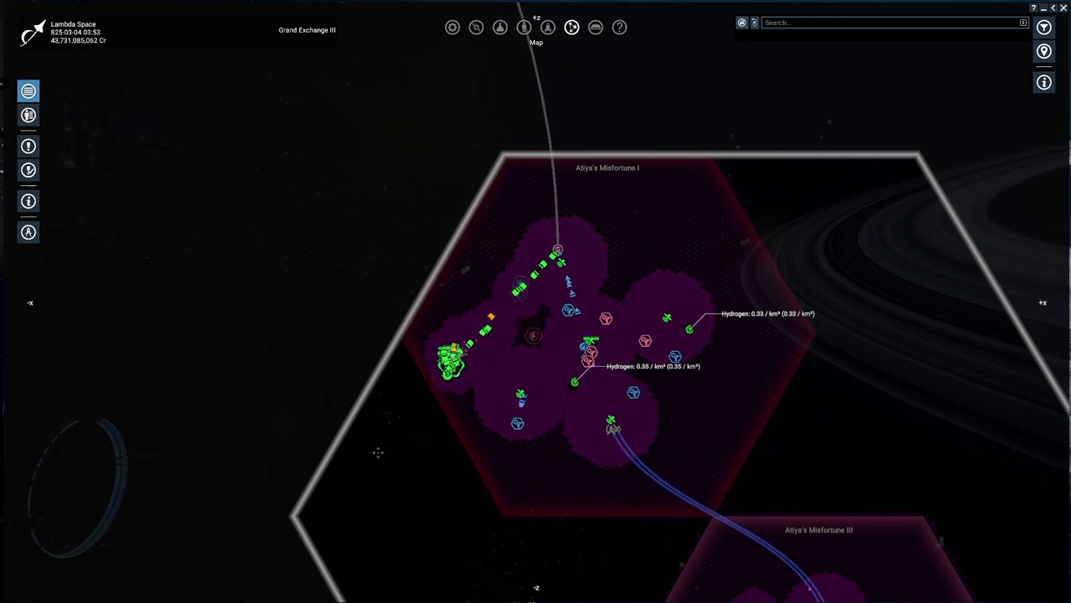
mouse_move(438, 468)
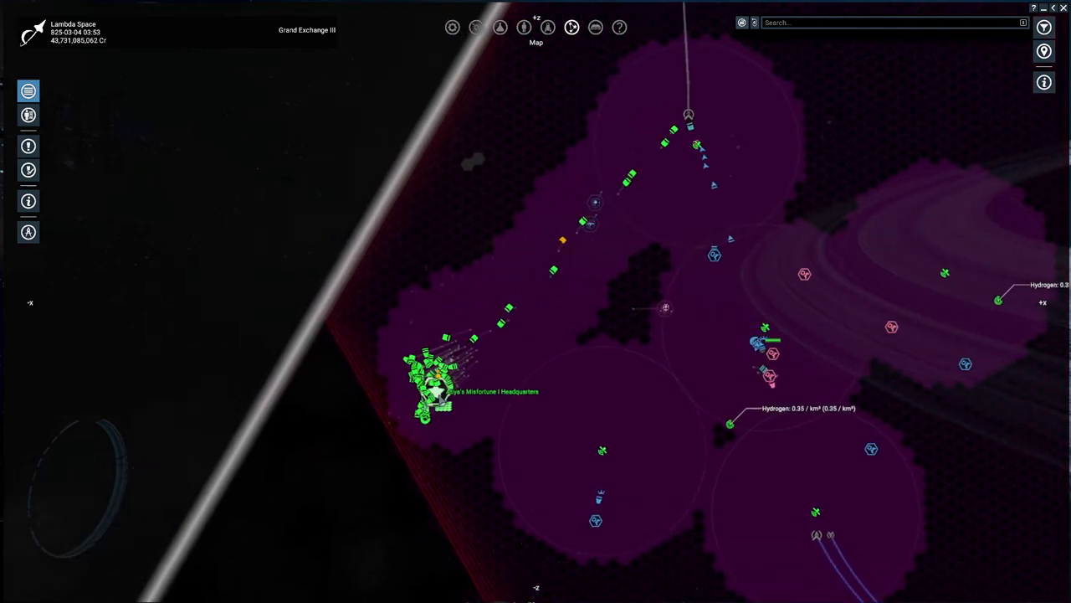
- Select Atiya's Misfortune I Headquarters and bring up its interaction options
click(436, 392)
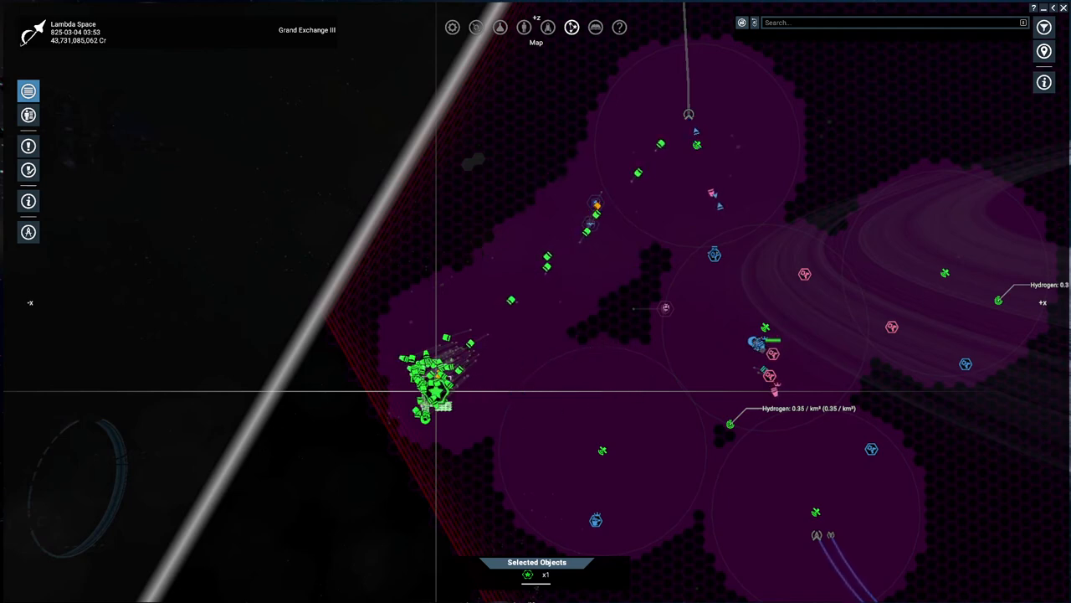
mouse_move(713, 201)
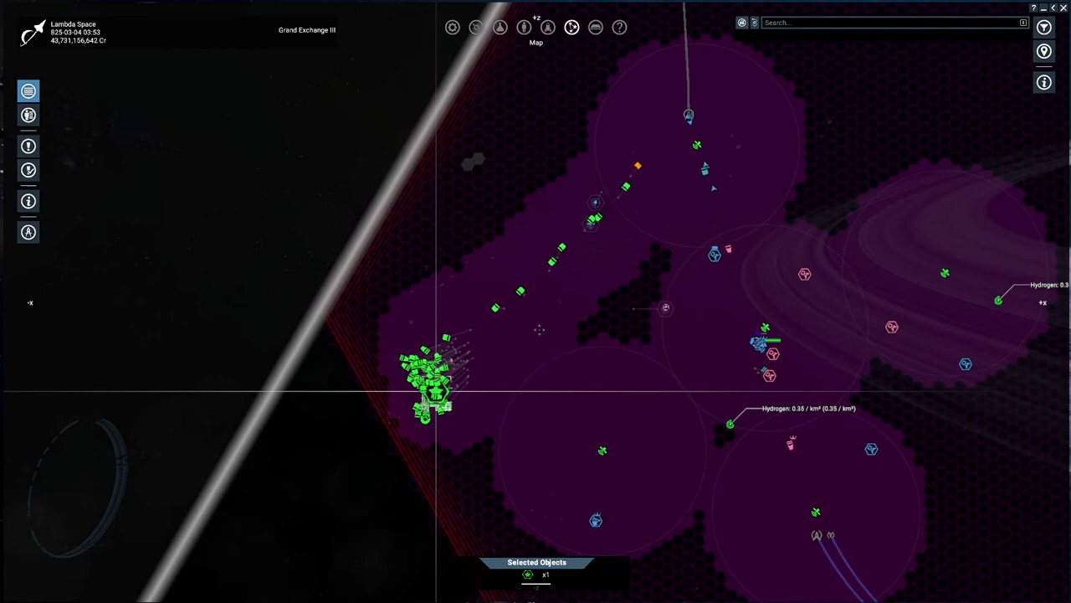
mouse_move(435, 394)
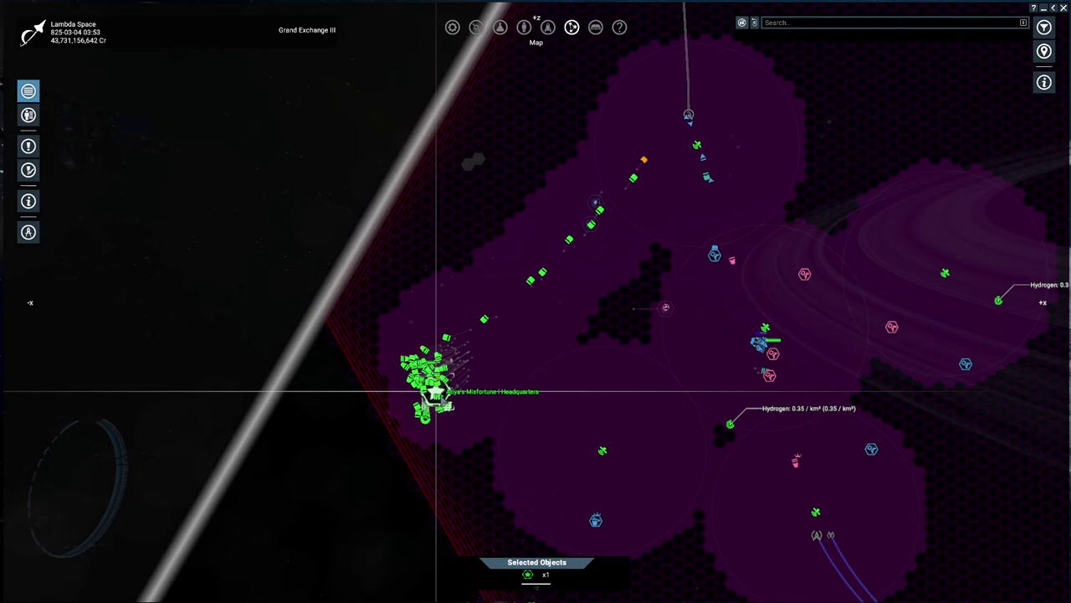
right_click(427, 388)
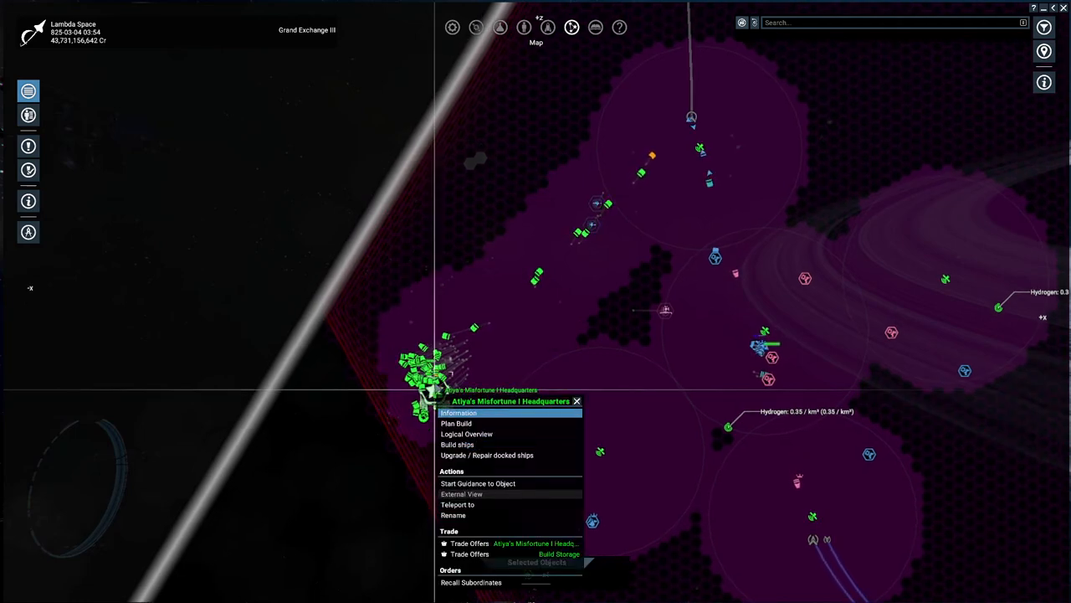
click(475, 27)
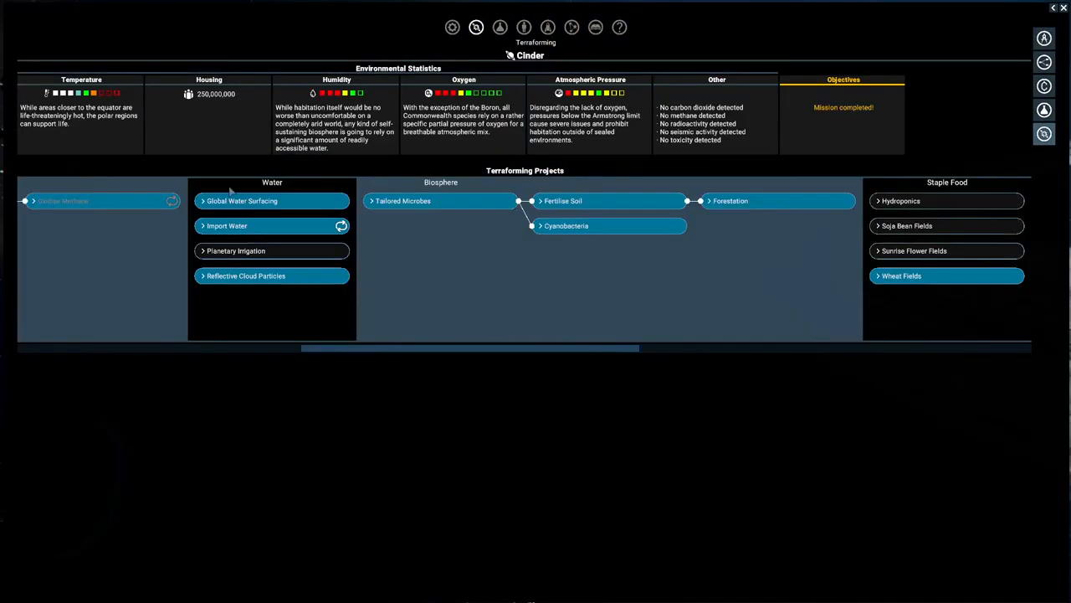
mouse_move(315, 175)
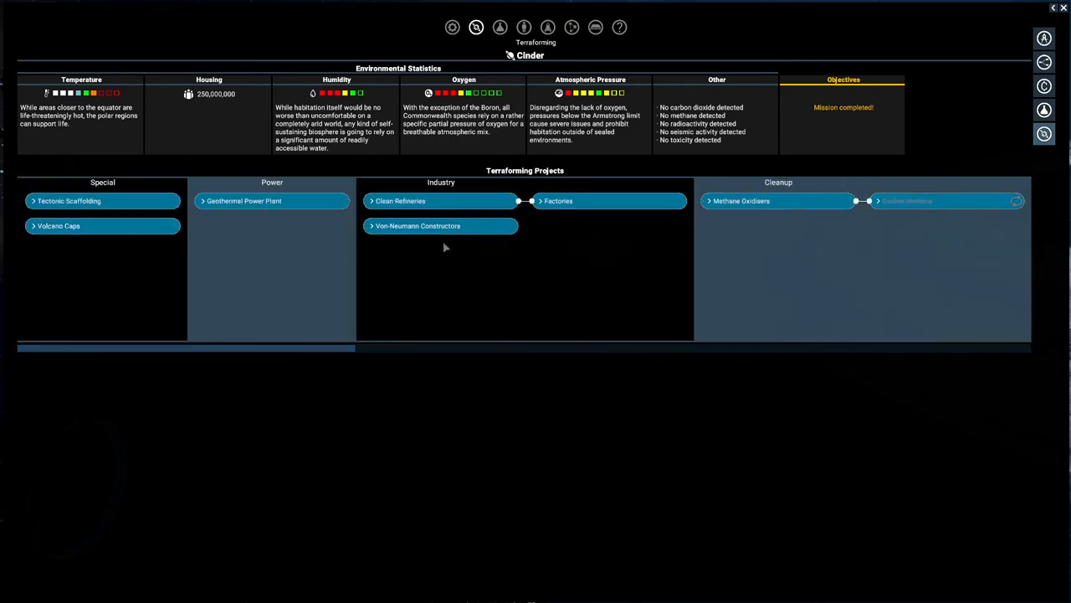
mouse_move(44, 212)
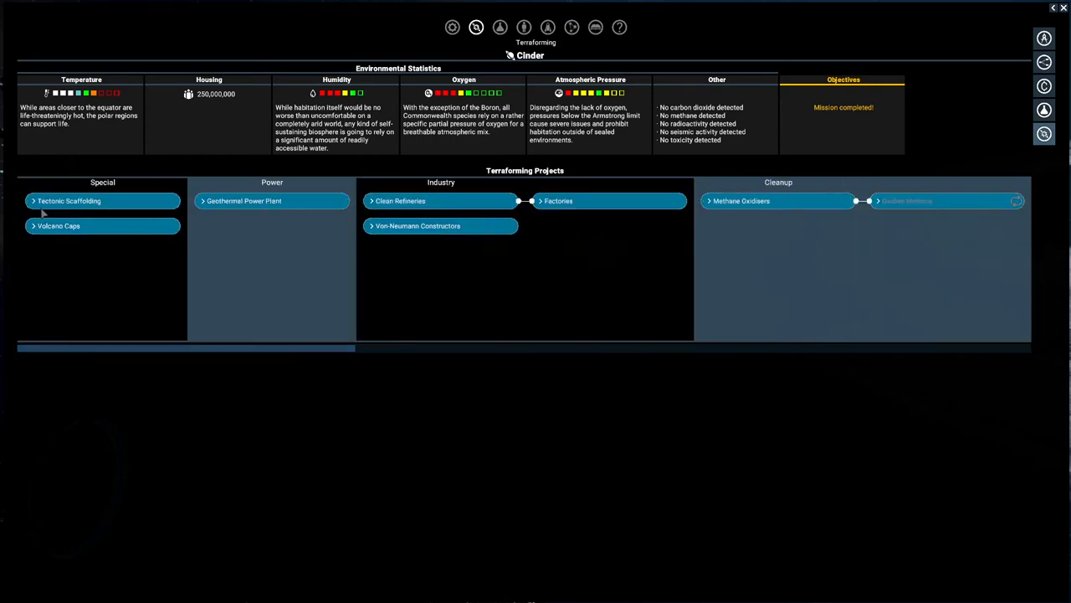
mouse_move(257, 259)
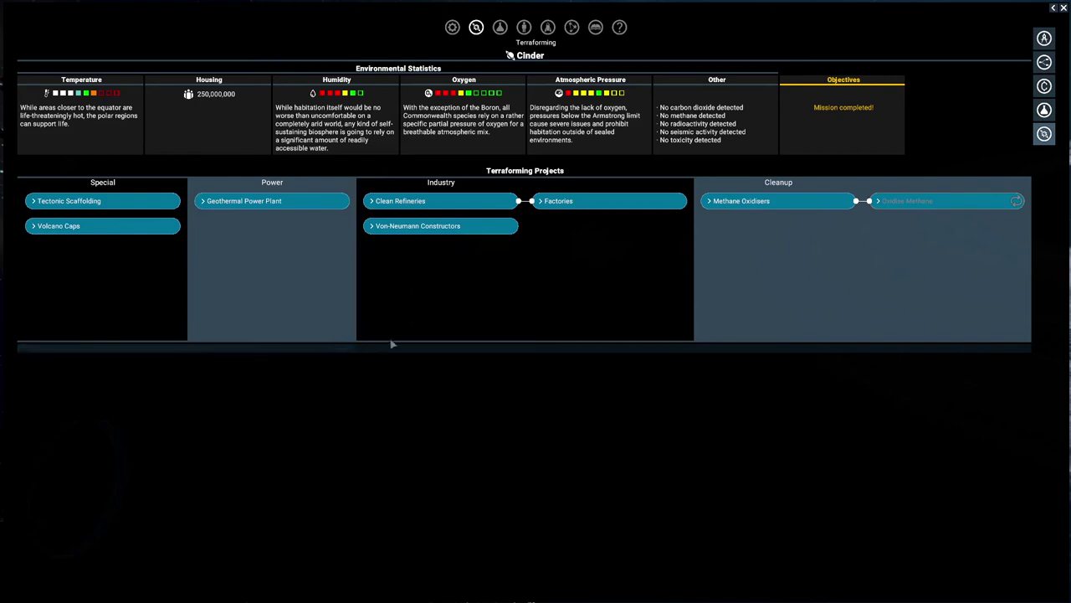
scroll(right, 3)
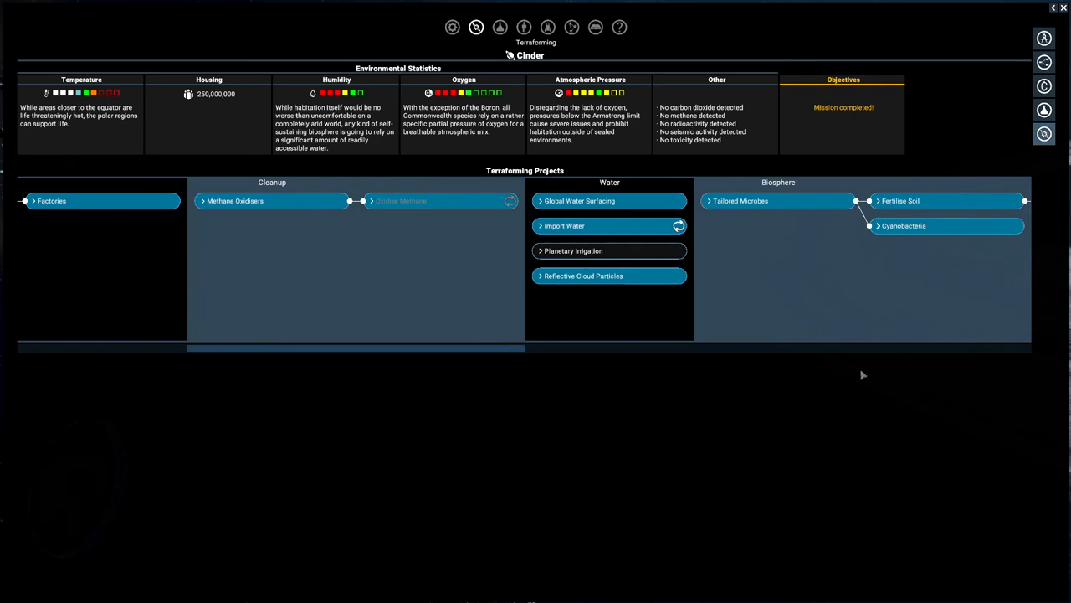
mouse_move(702, 368)
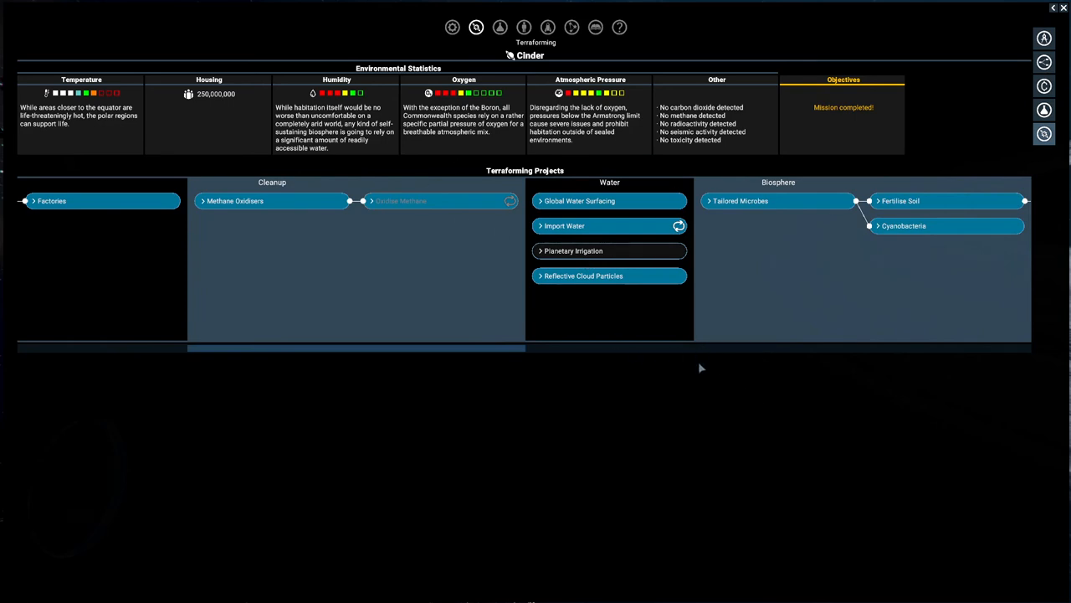
scroll(right, 3)
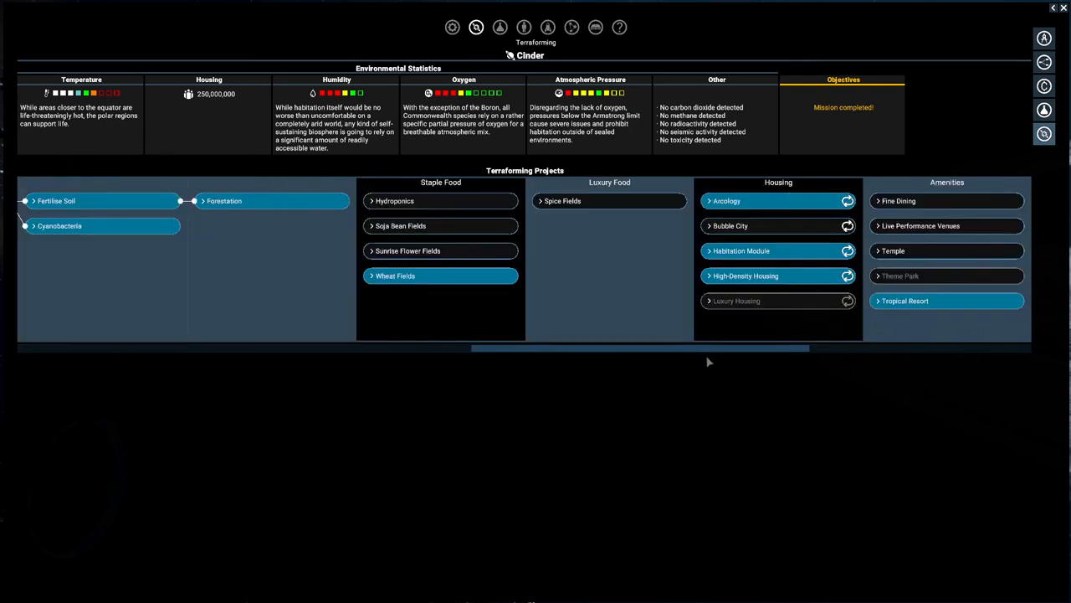
scroll(right, 3)
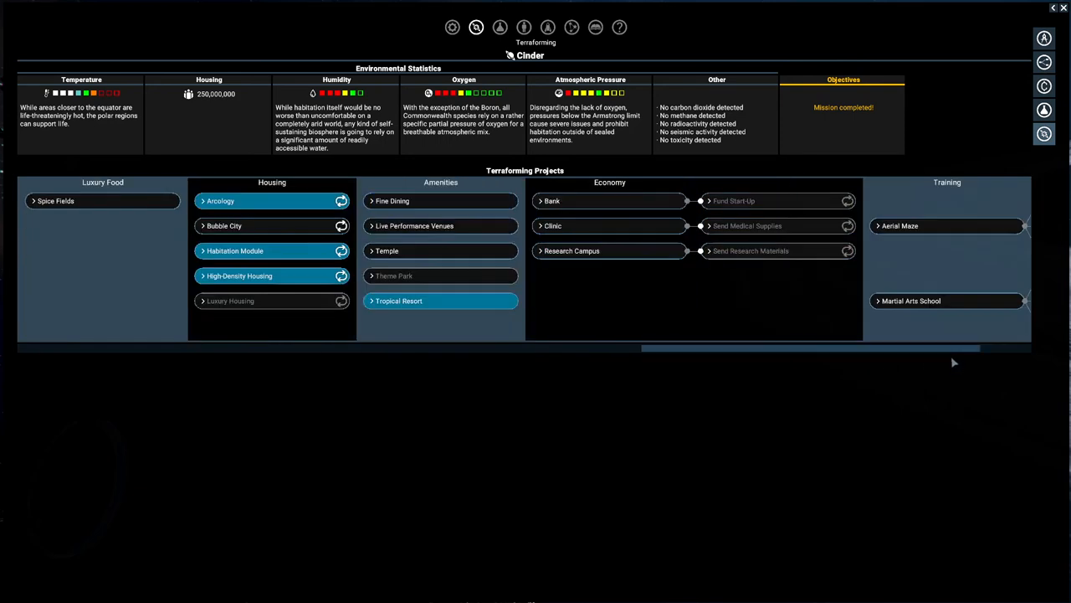
mouse_move(427, 209)
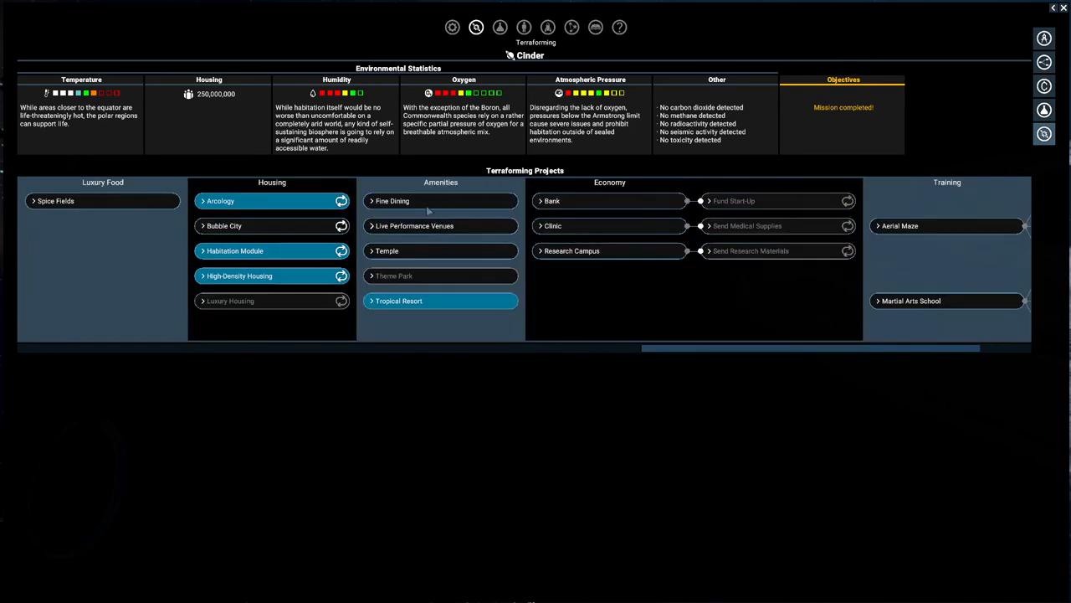
click(392, 201)
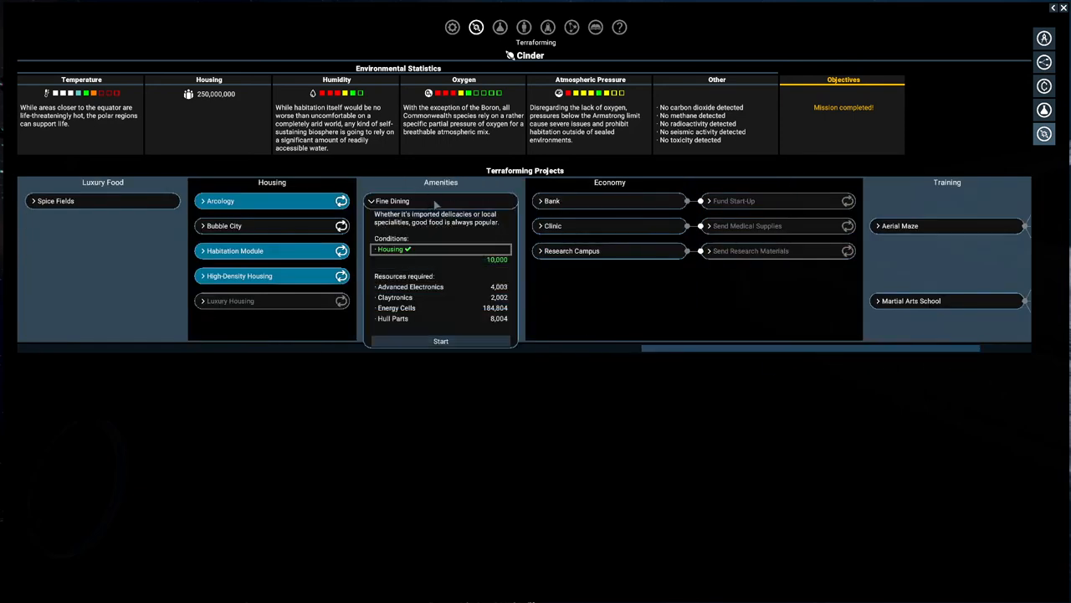
click(415, 225)
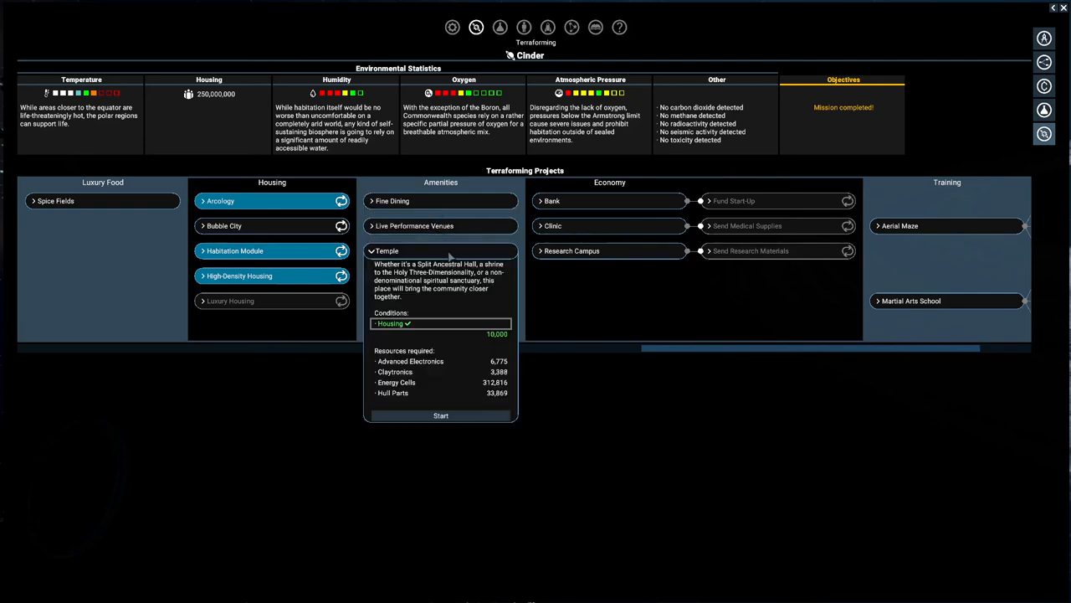
mouse_move(471, 251)
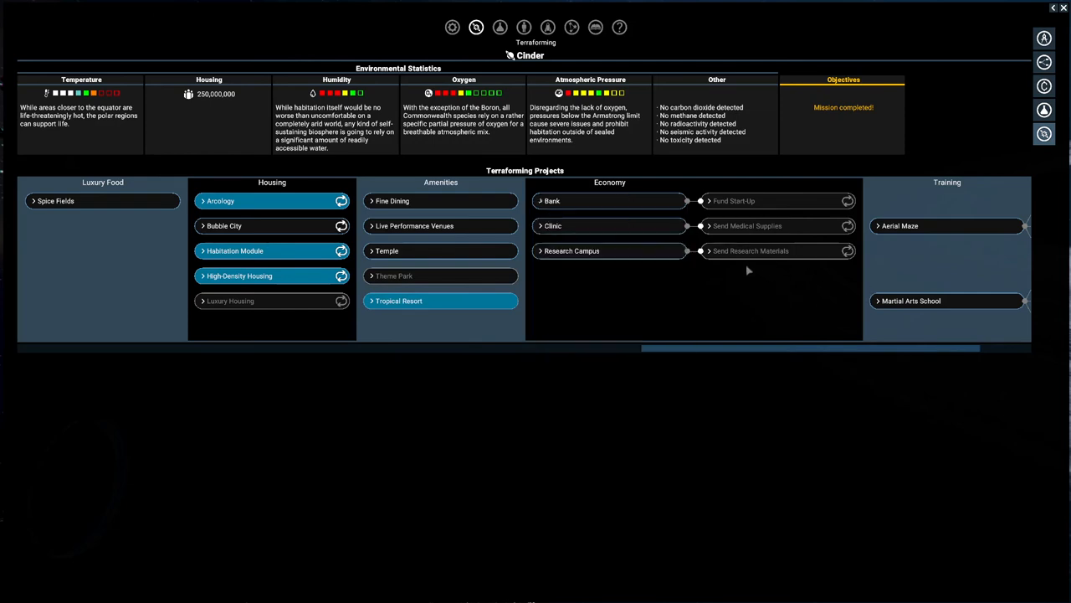
mouse_move(656, 258)
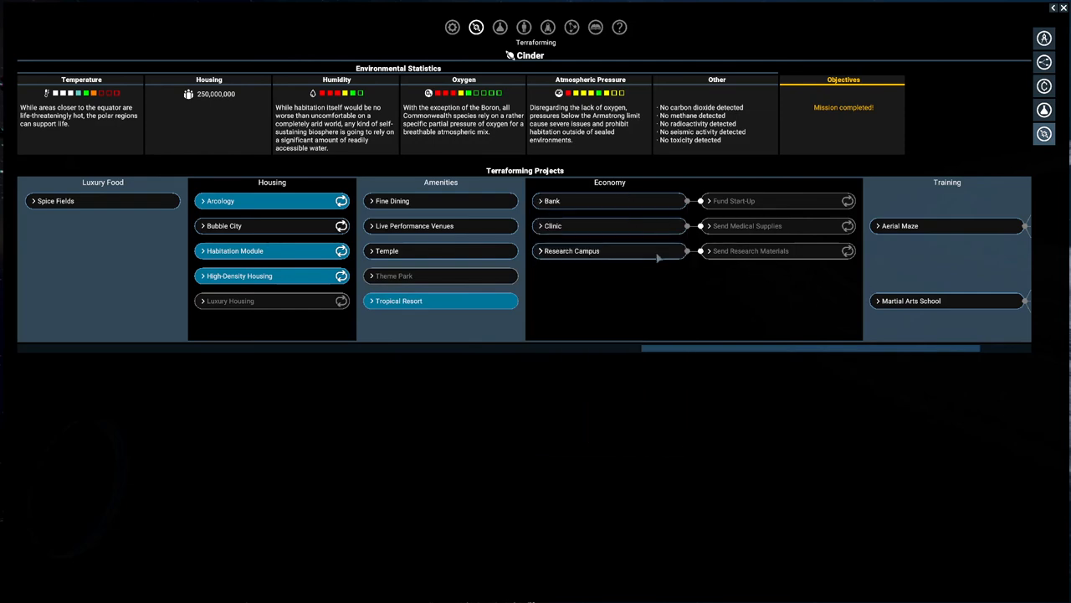
mouse_move(633, 227)
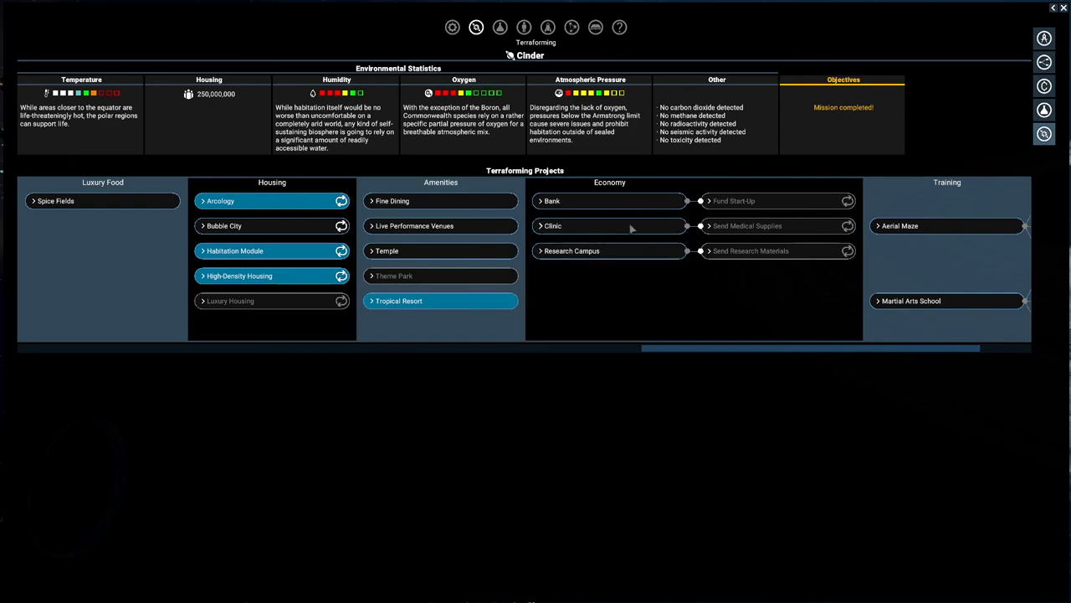
mouse_move(726, 308)
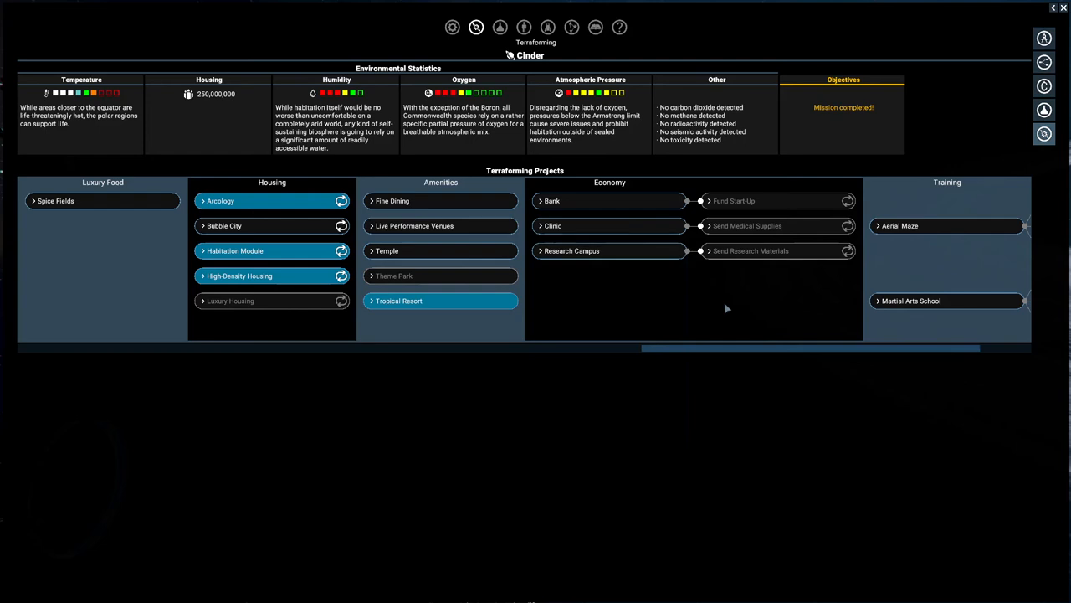
mouse_move(630, 405)
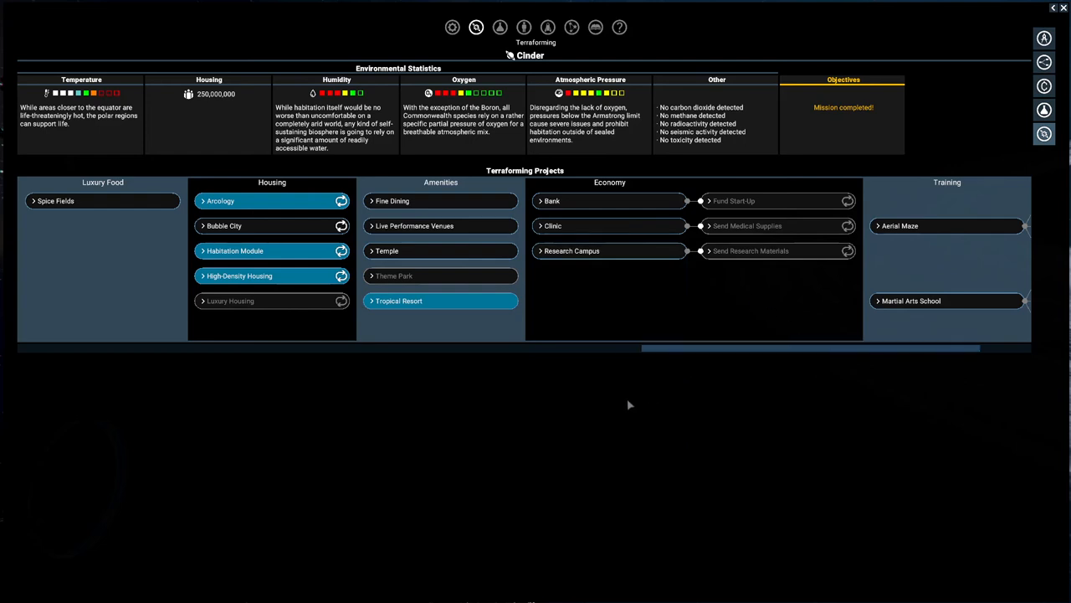
mouse_move(623, 234)
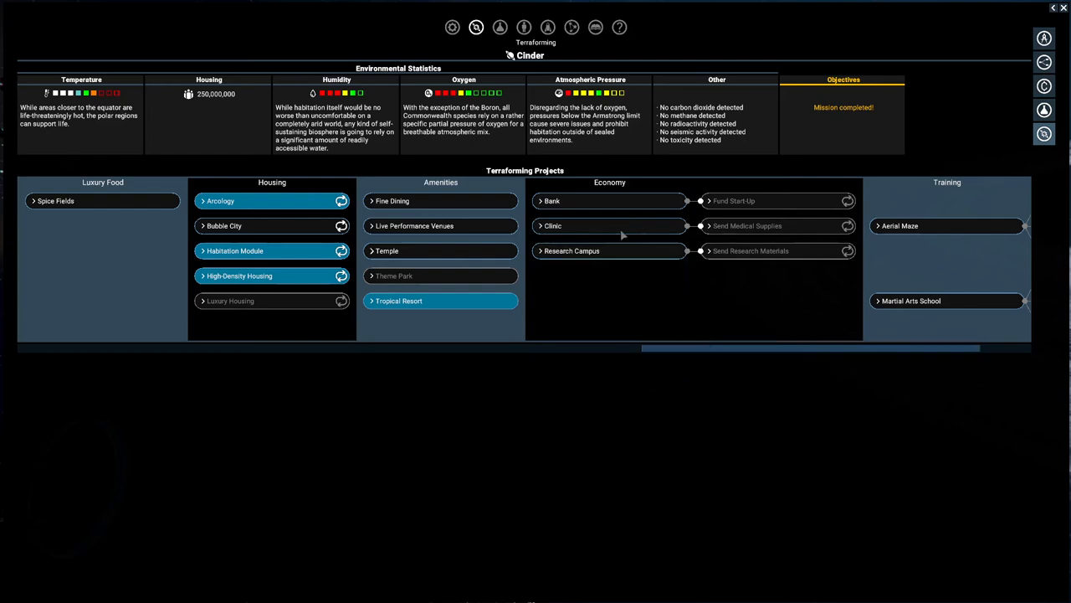
mouse_move(760, 394)
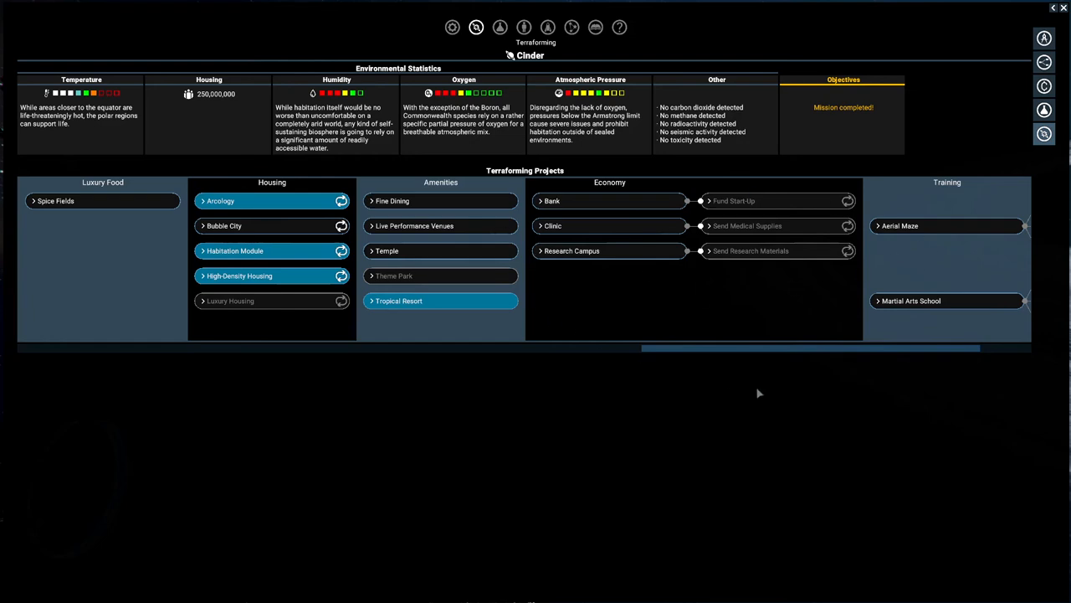
click(900, 224)
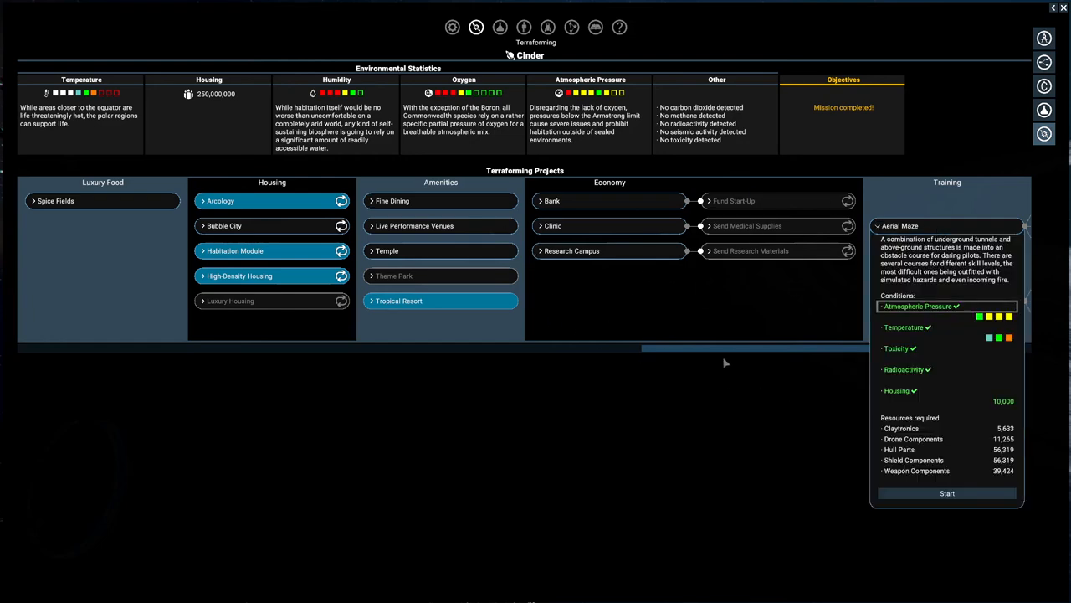
mouse_move(780, 321)
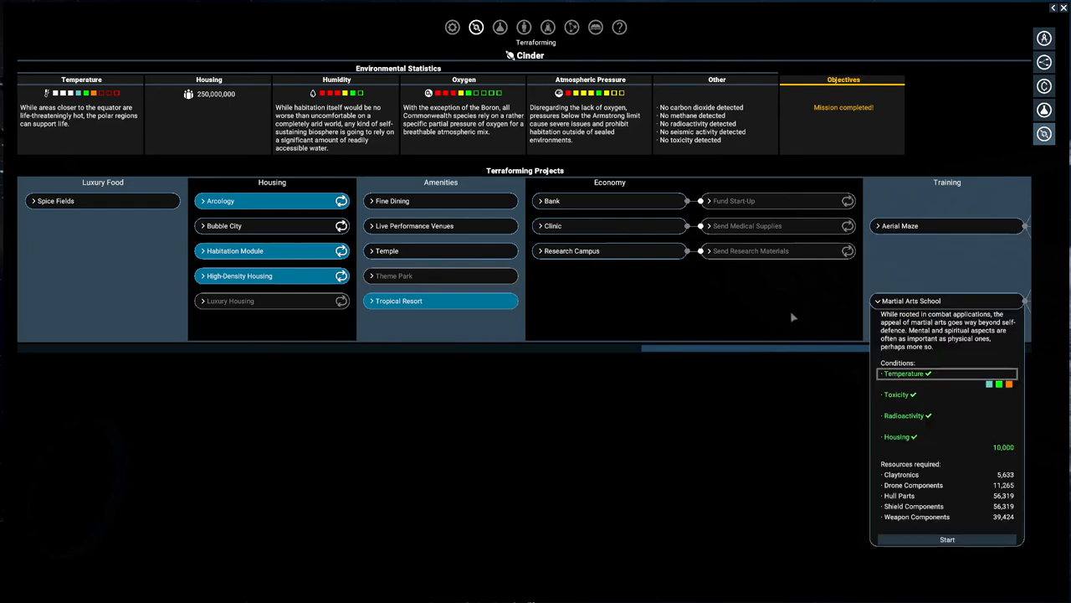
click(734, 201)
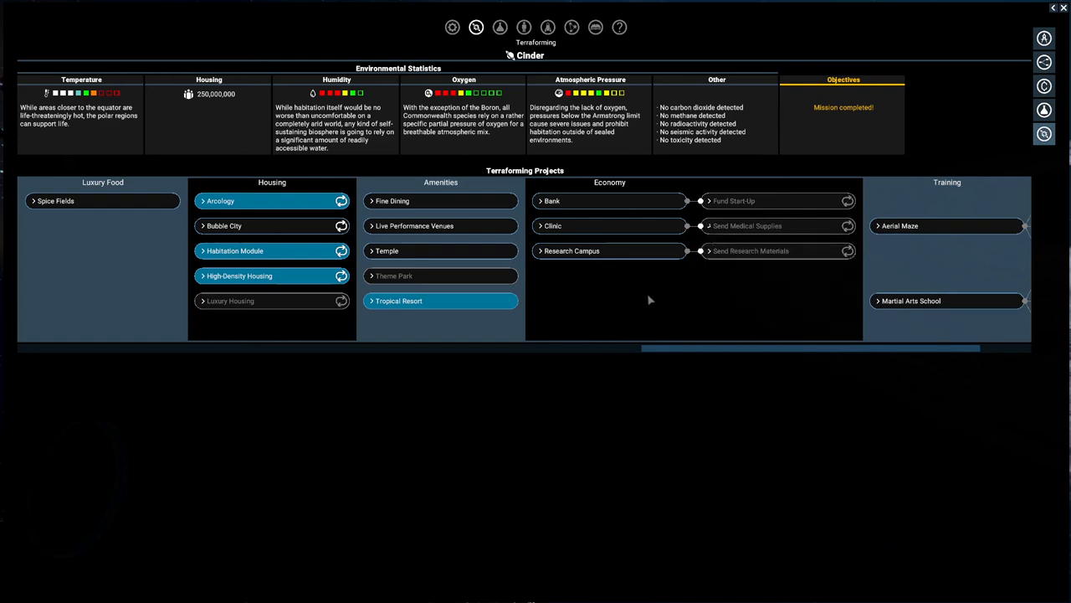
click(750, 251)
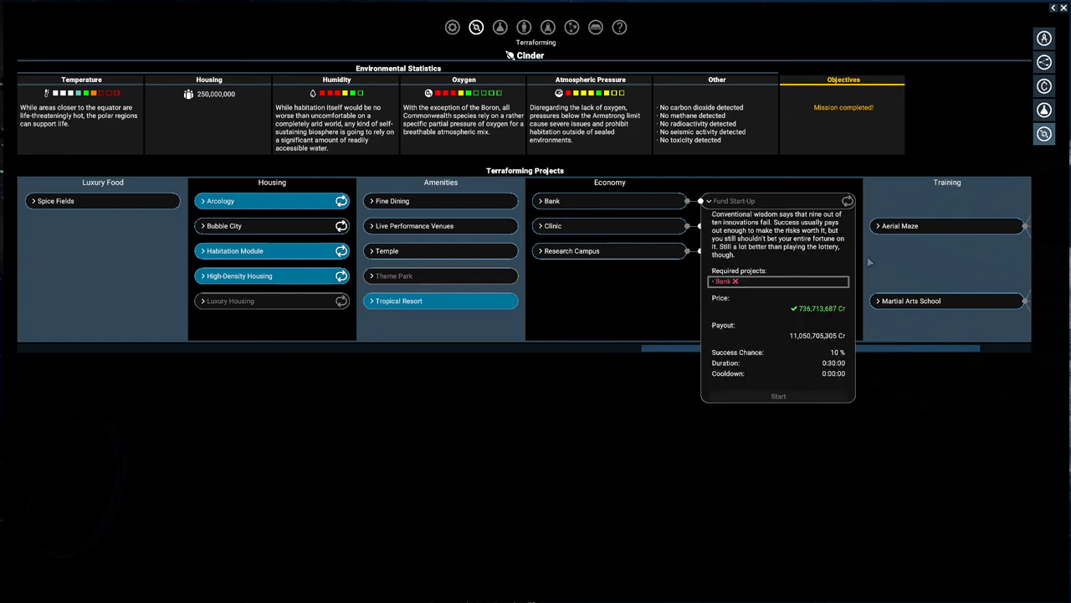
mouse_move(807, 343)
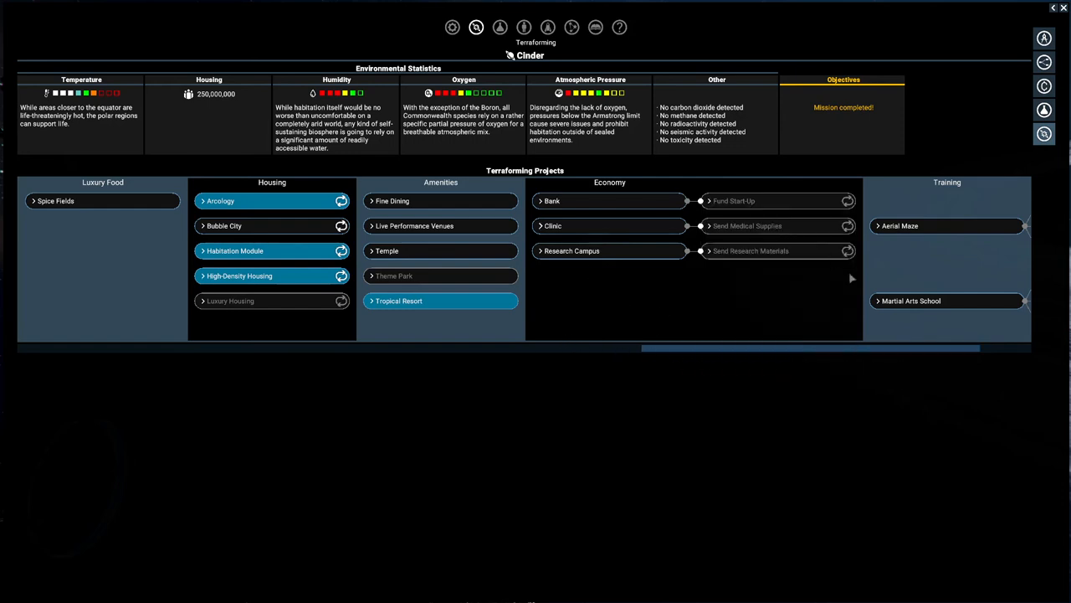
- Leave terraforming and show Account Management with each station's funds and budgets
click(733, 201)
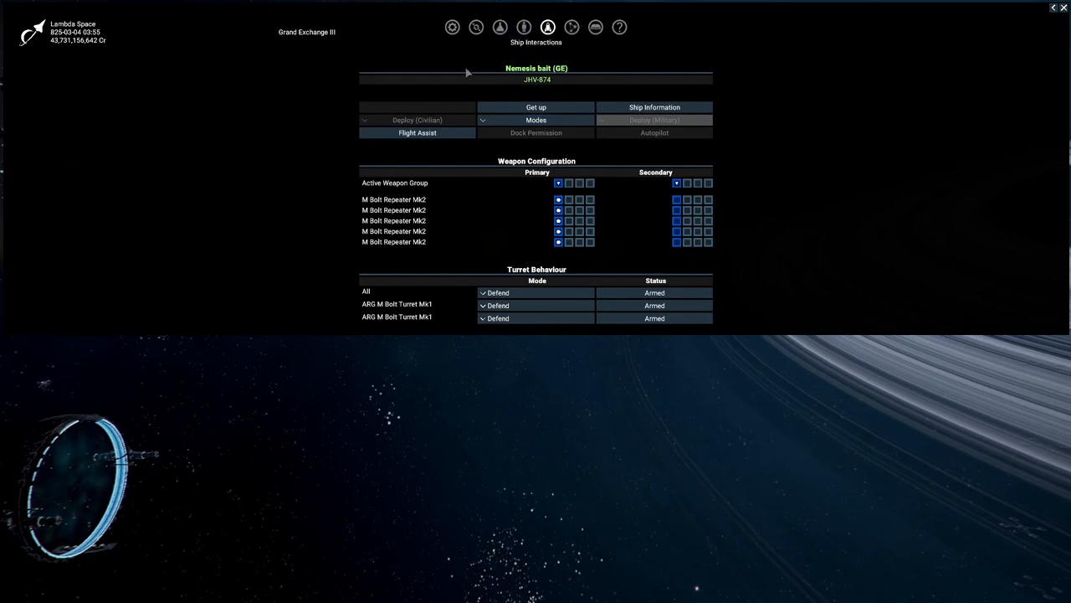
click(524, 27)
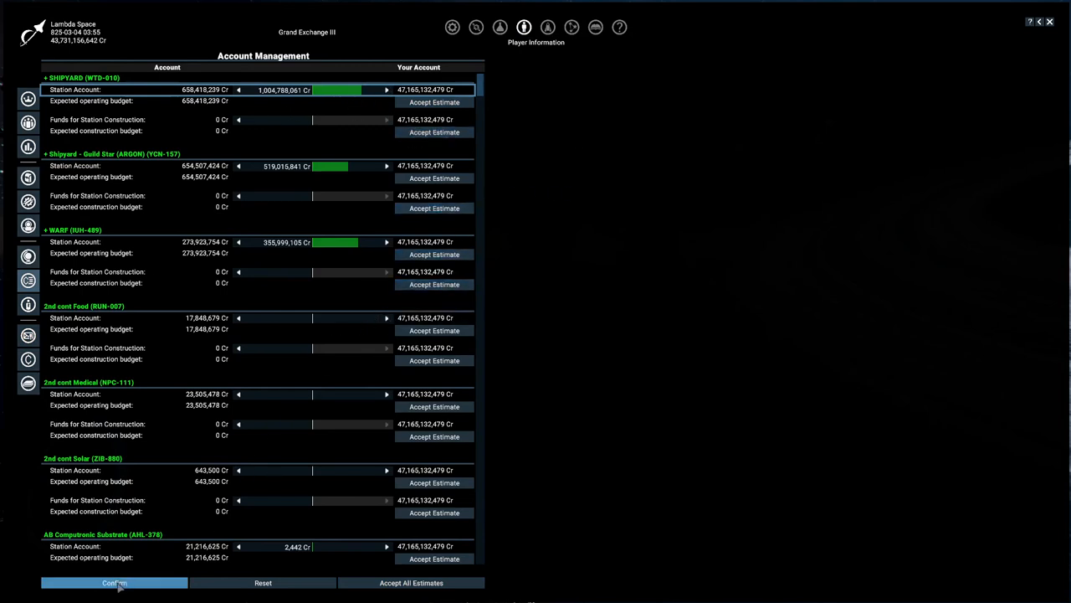
- Read Boso Ta's Atiya's Misfortune Terraforming Project Debrief in Messages
click(114, 583)
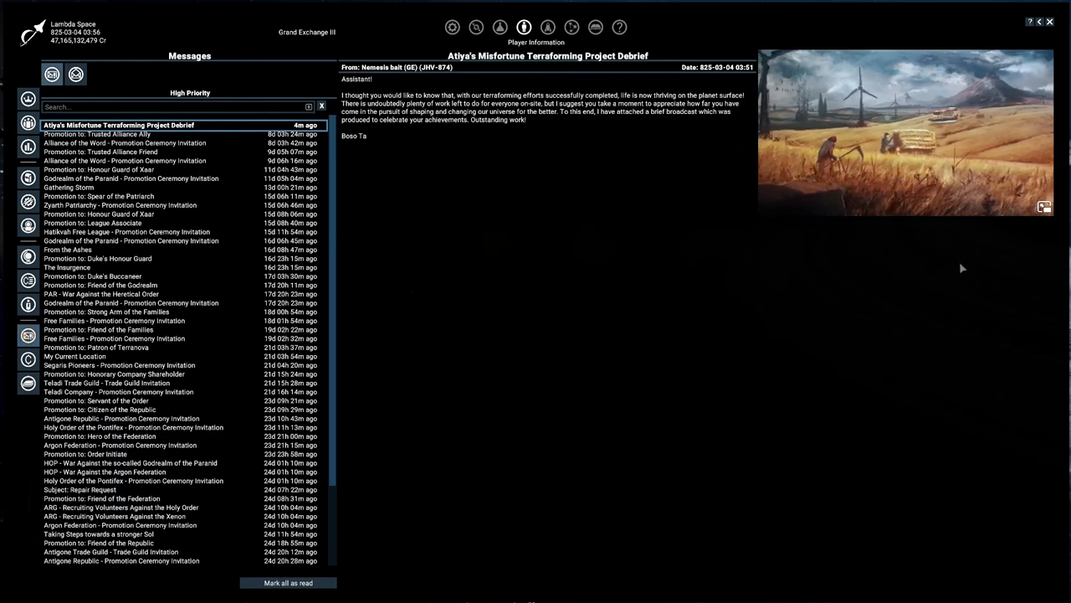
mouse_move(961, 278)
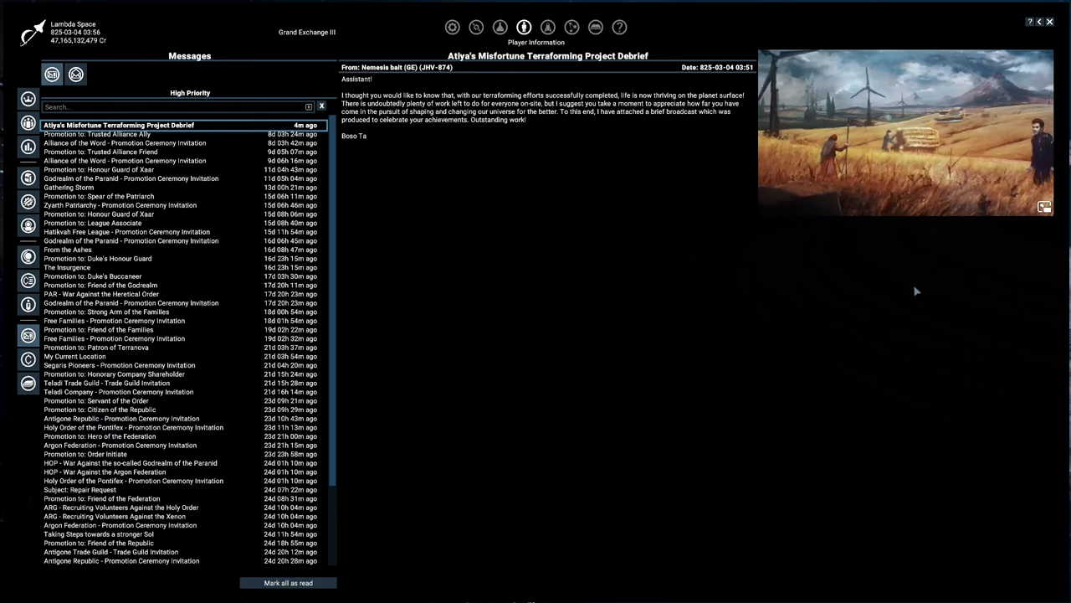
mouse_move(937, 275)
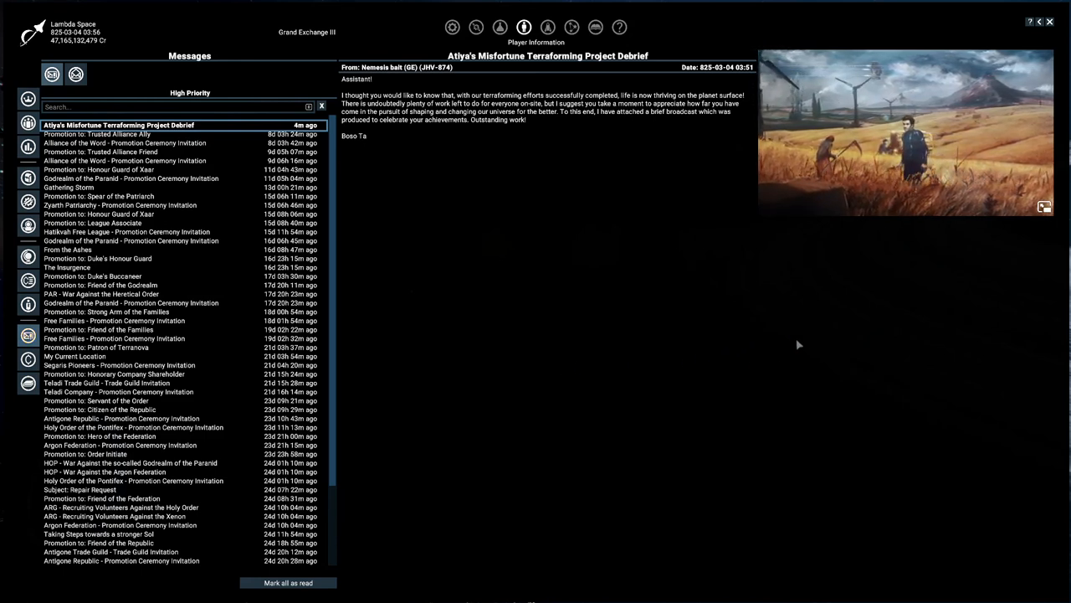
mouse_move(970, 361)
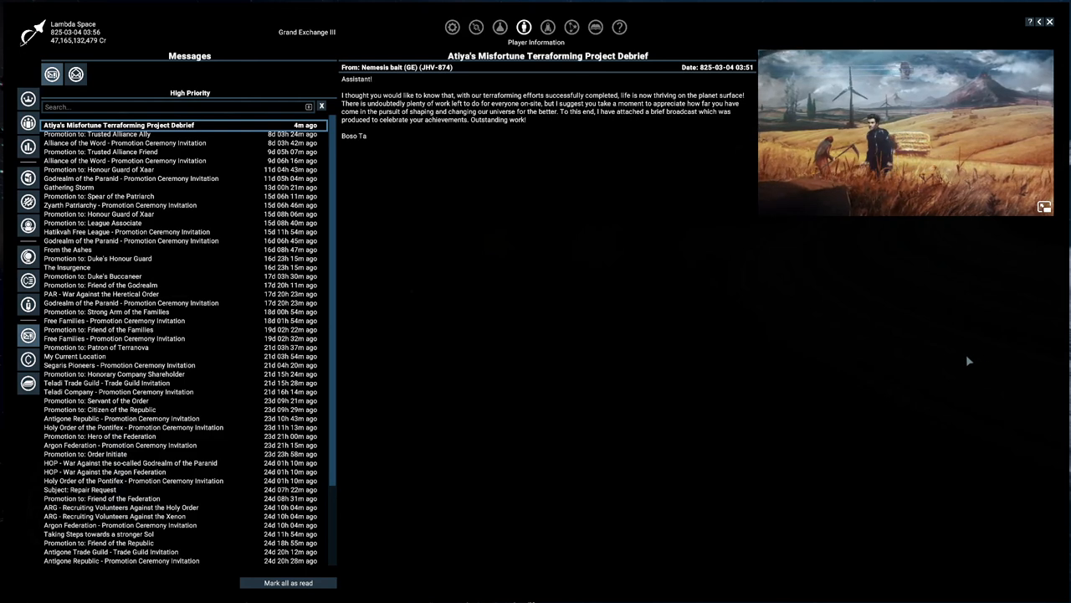
mouse_move(812, 345)
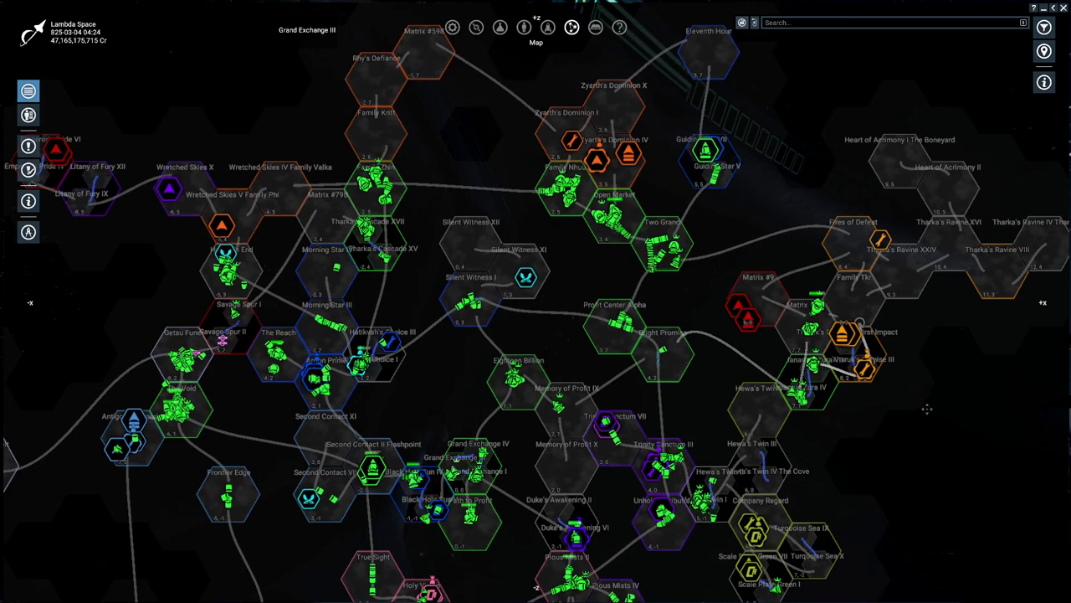
mouse_move(1021, 340)
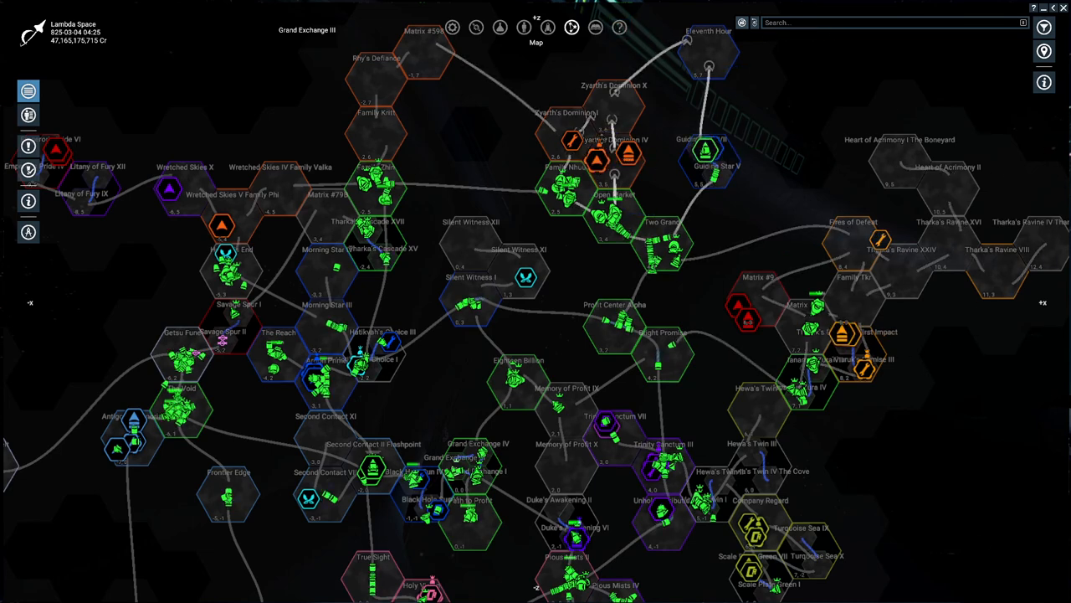
mouse_move(622, 154)
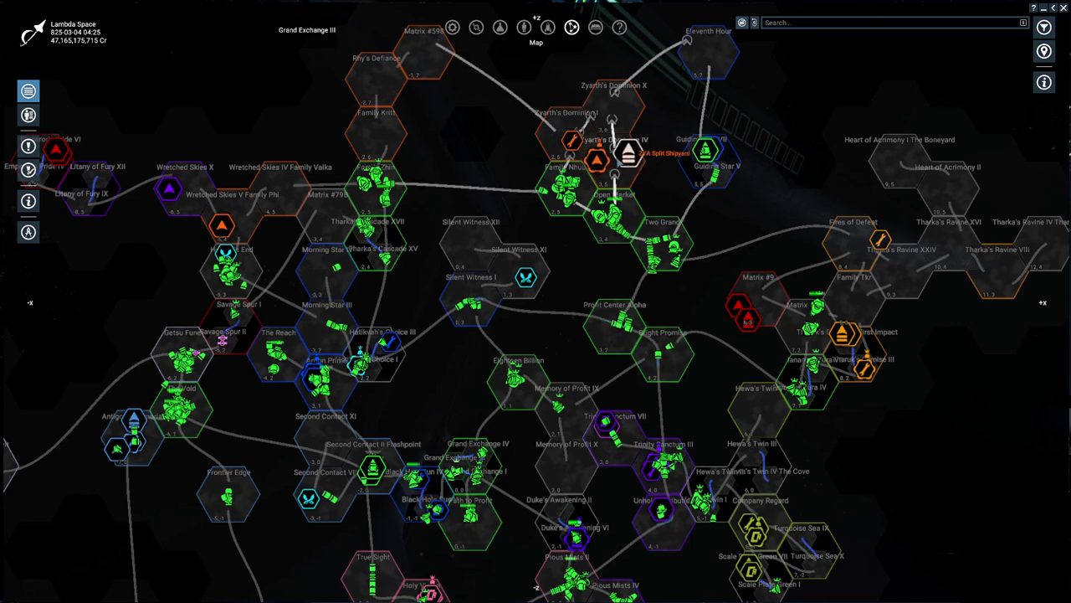
- Survey the galaxy map across to the Sol sectors, from Mercury and Earth to Pluto
click(596, 159)
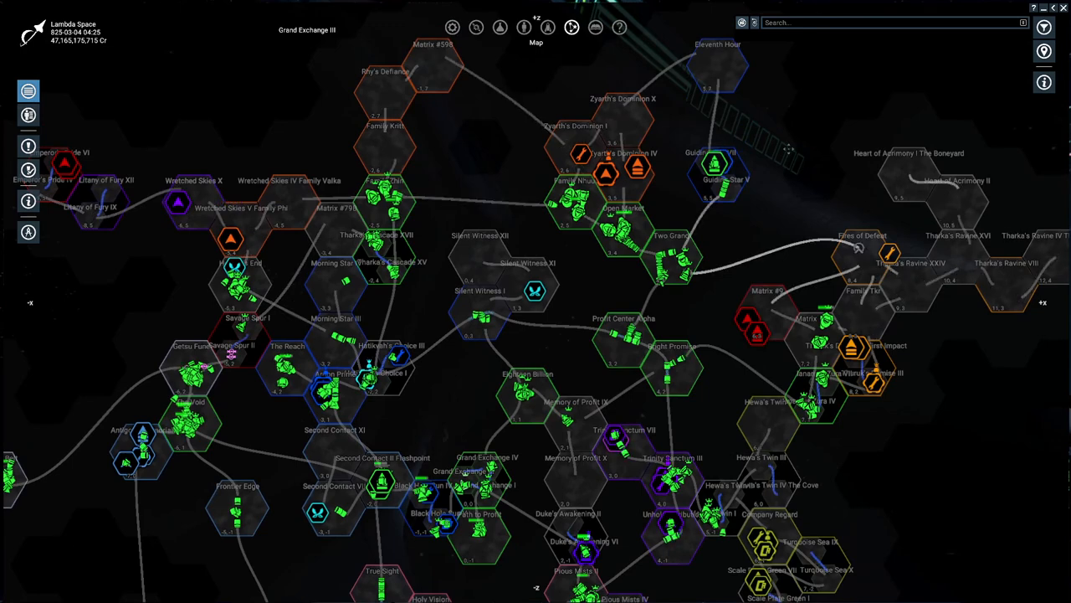
mouse_move(817, 103)
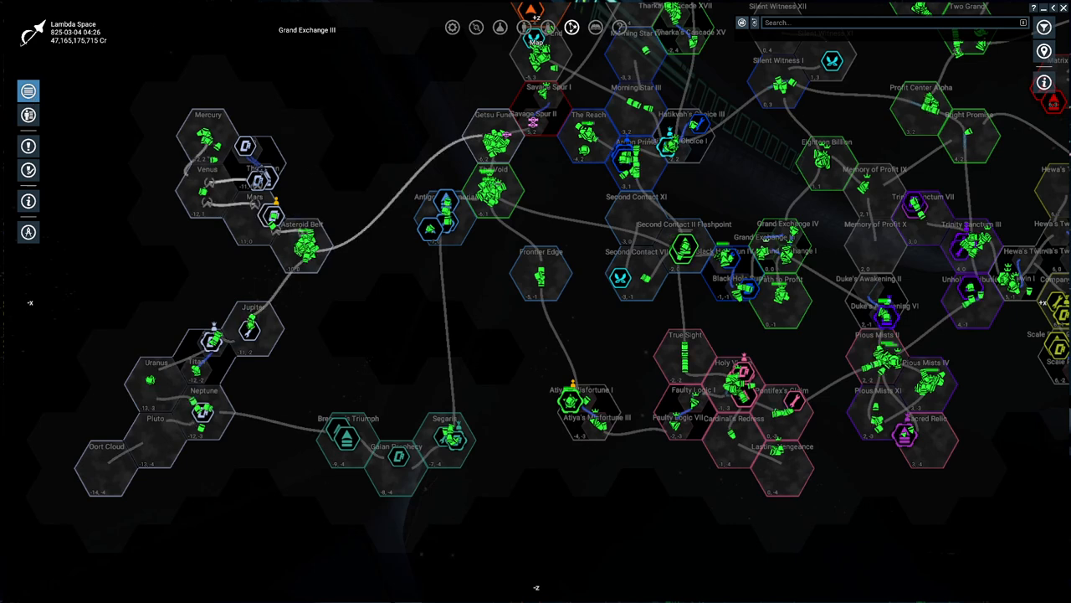
mouse_move(271, 216)
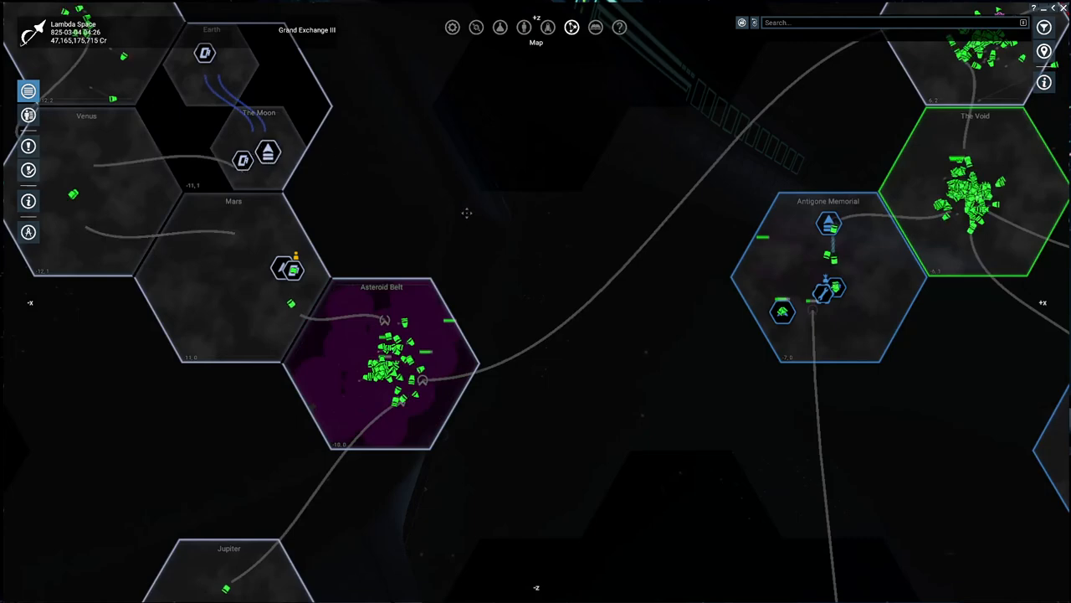
scroll(down, 3)
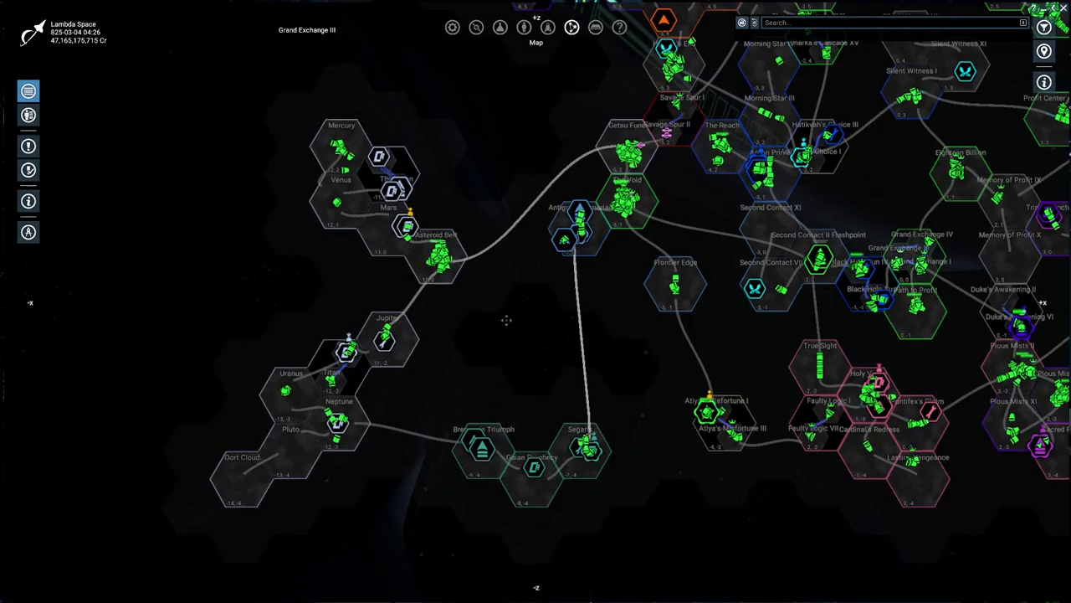